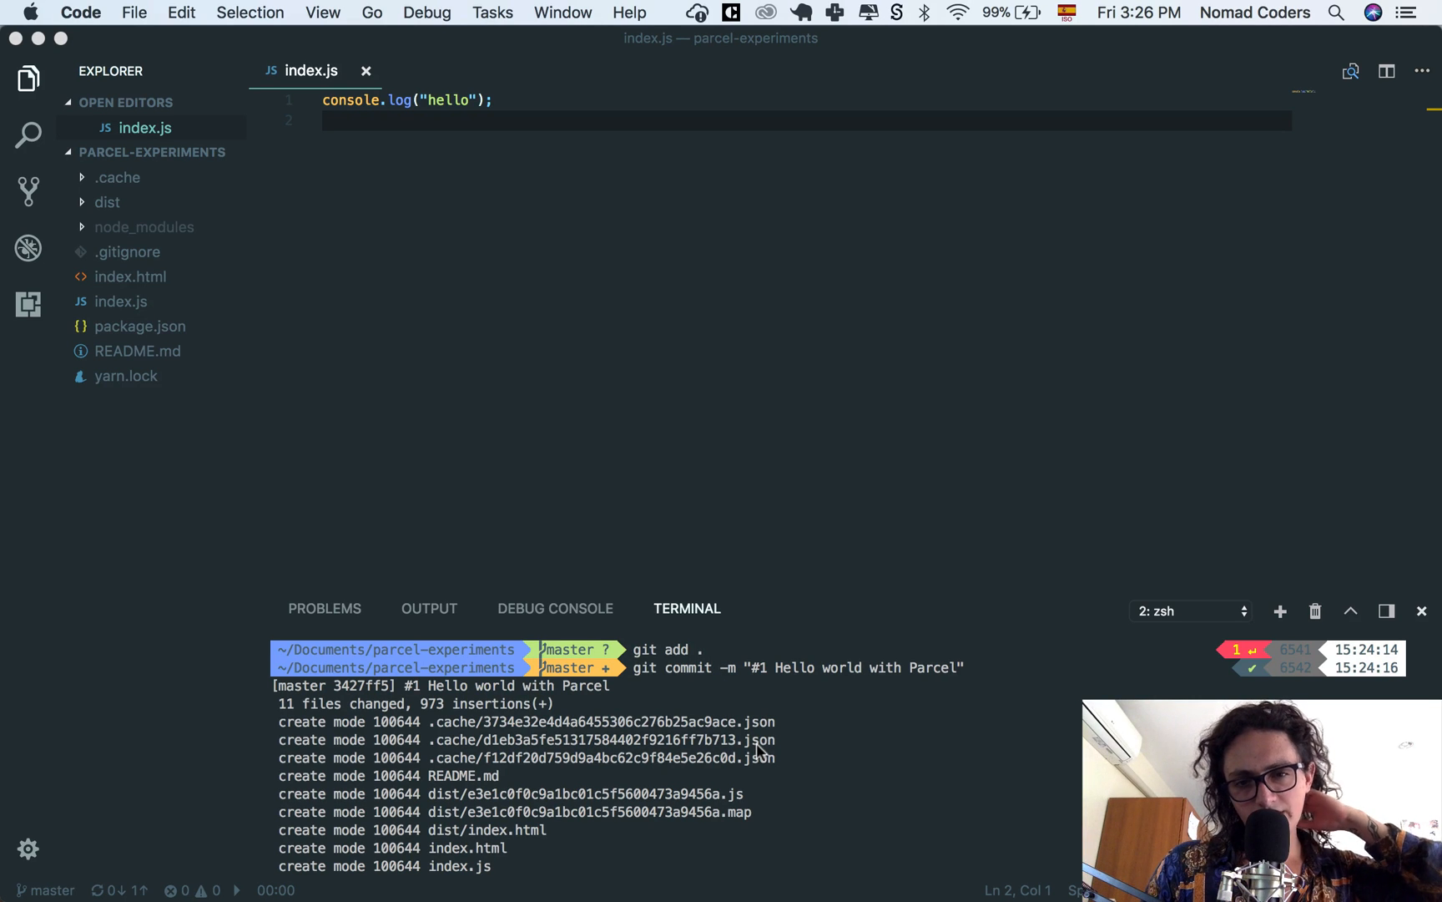
pyautogui.moveTo(940, 736)
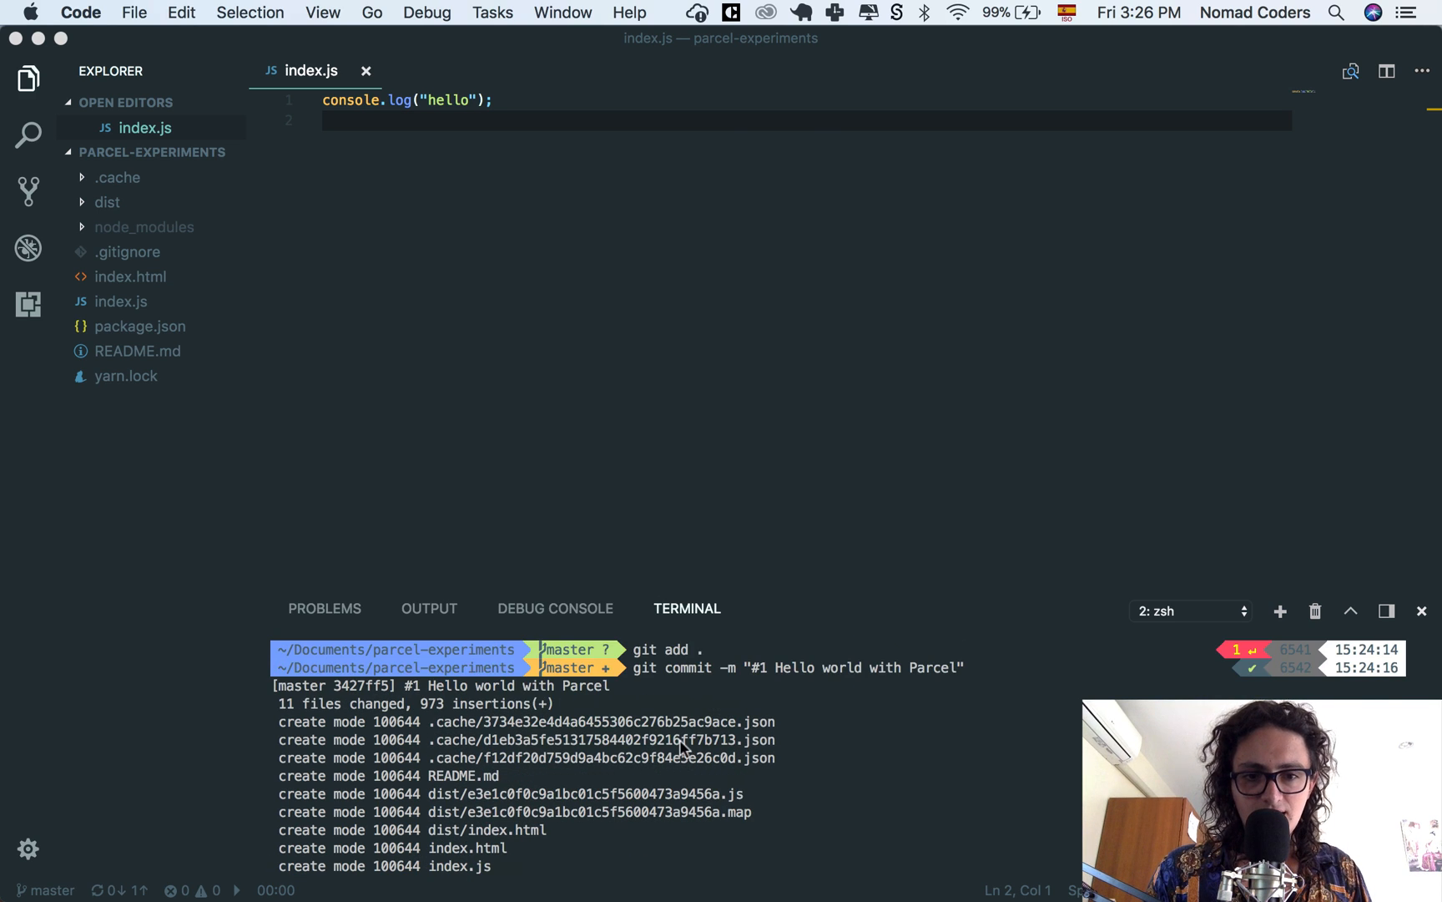
pyautogui.moveTo(461, 734)
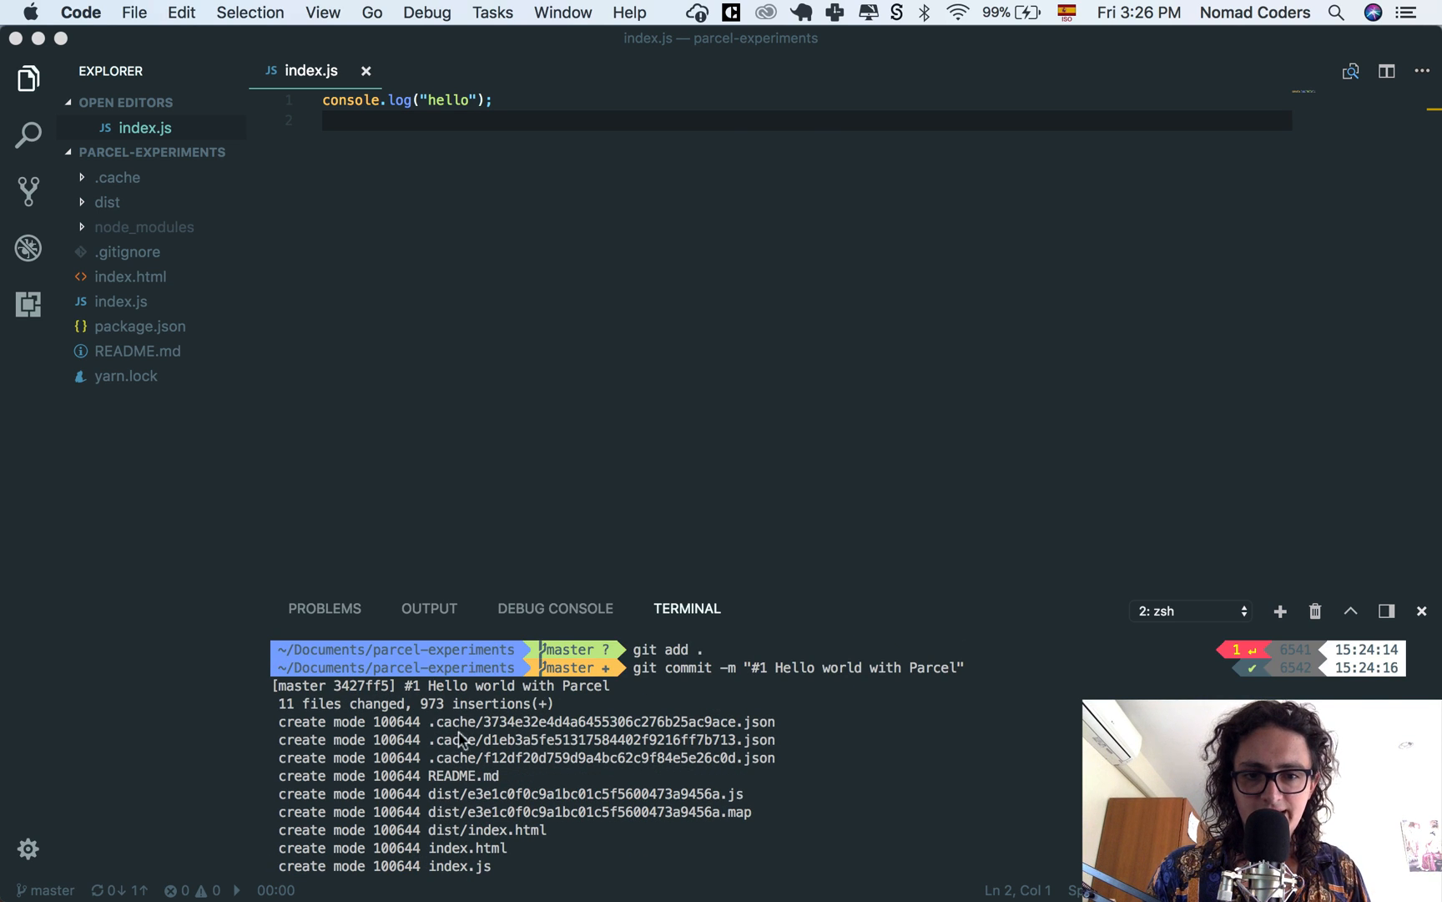
pyautogui.moveTo(110, 404)
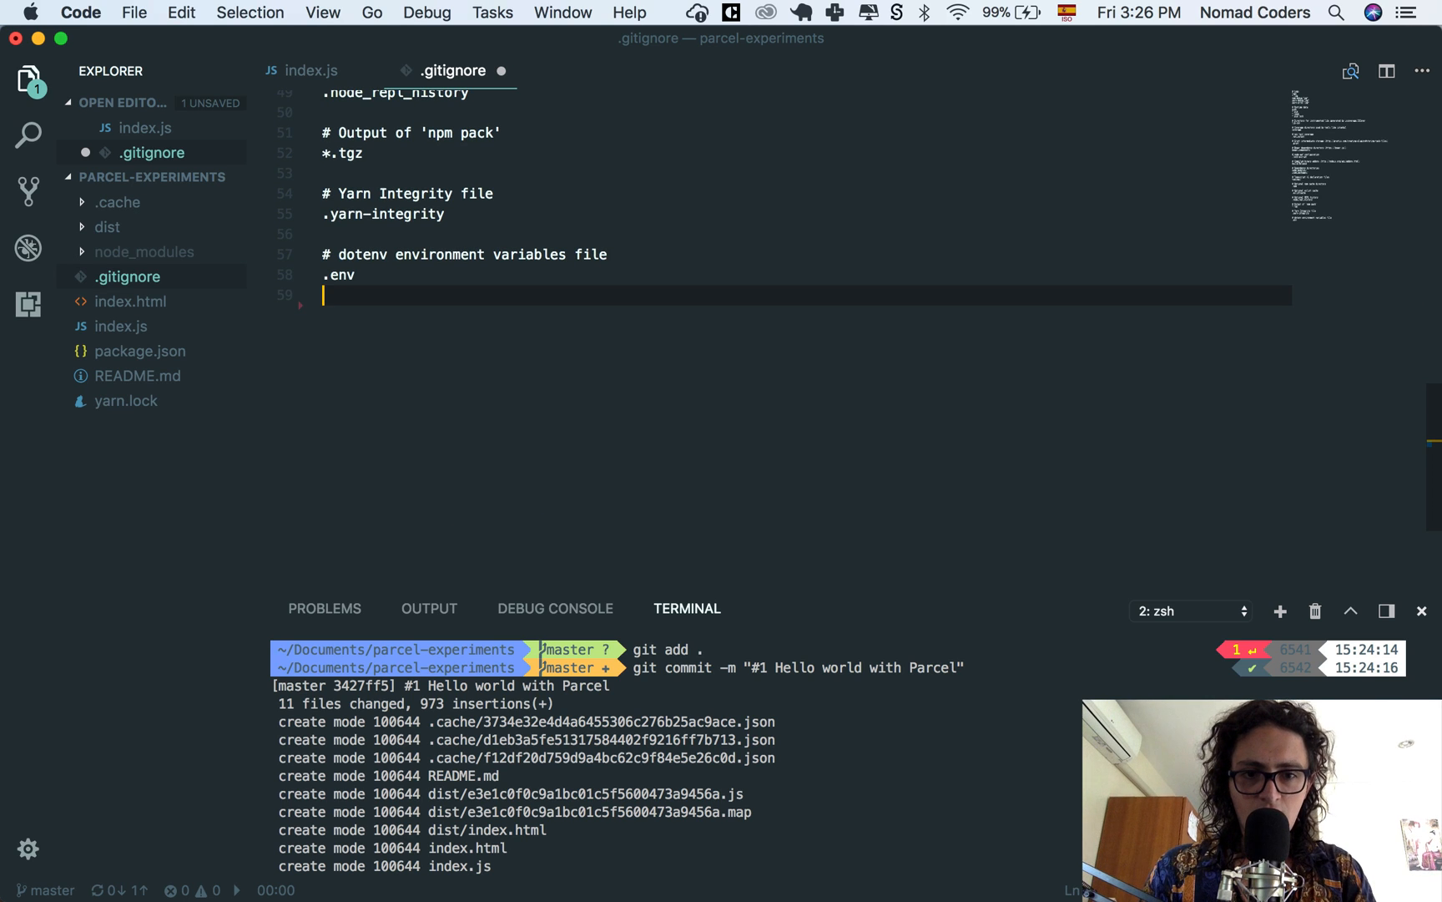
# Step: Add .cache and dist lines to .gitignore so both folders are ignored
pyautogui.write('.cache')
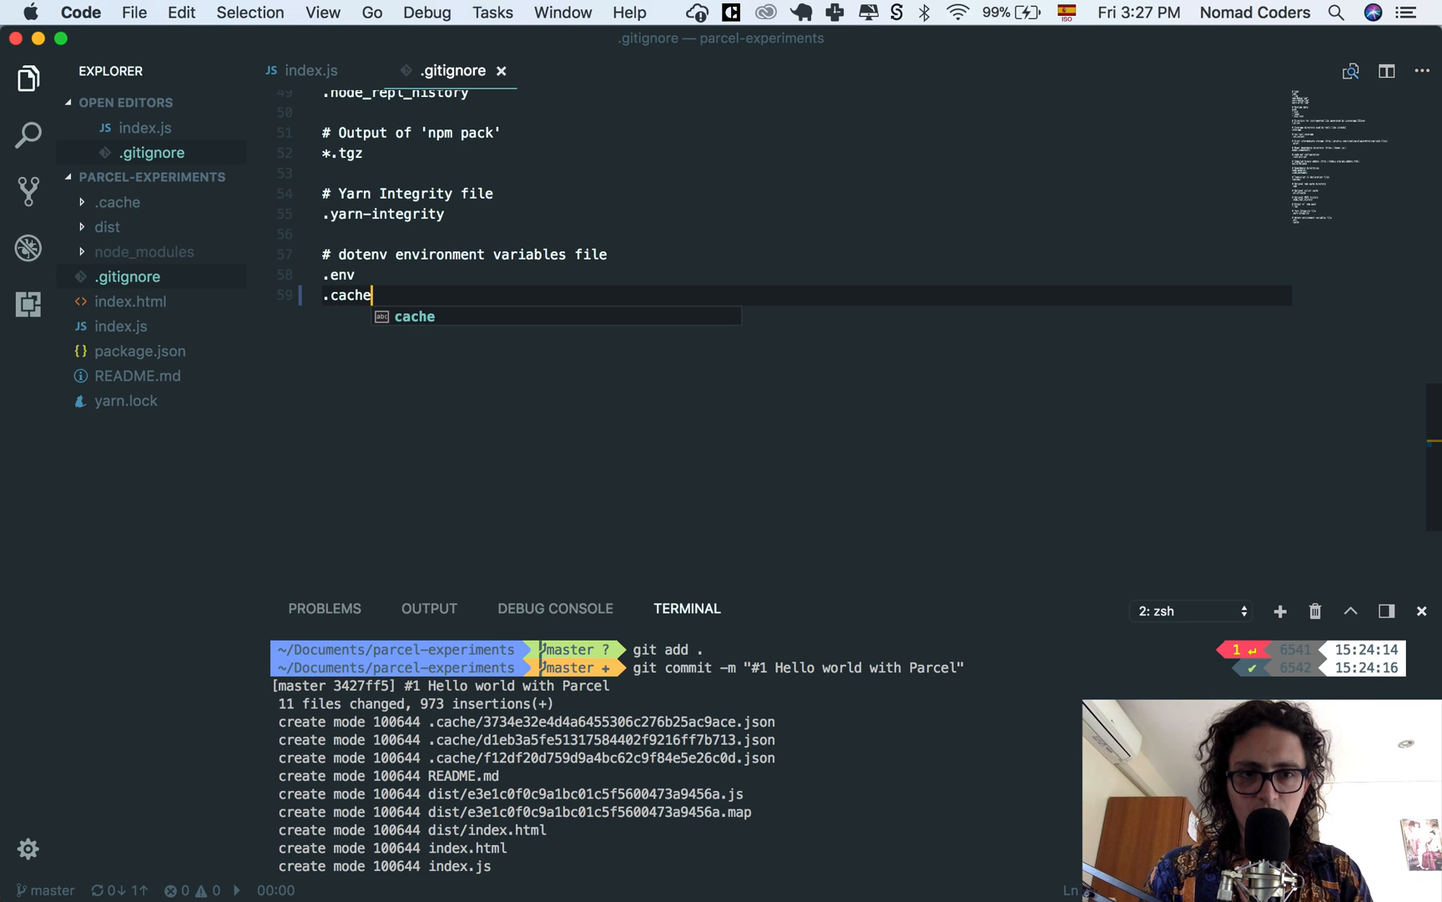
pyautogui.press('Enter')
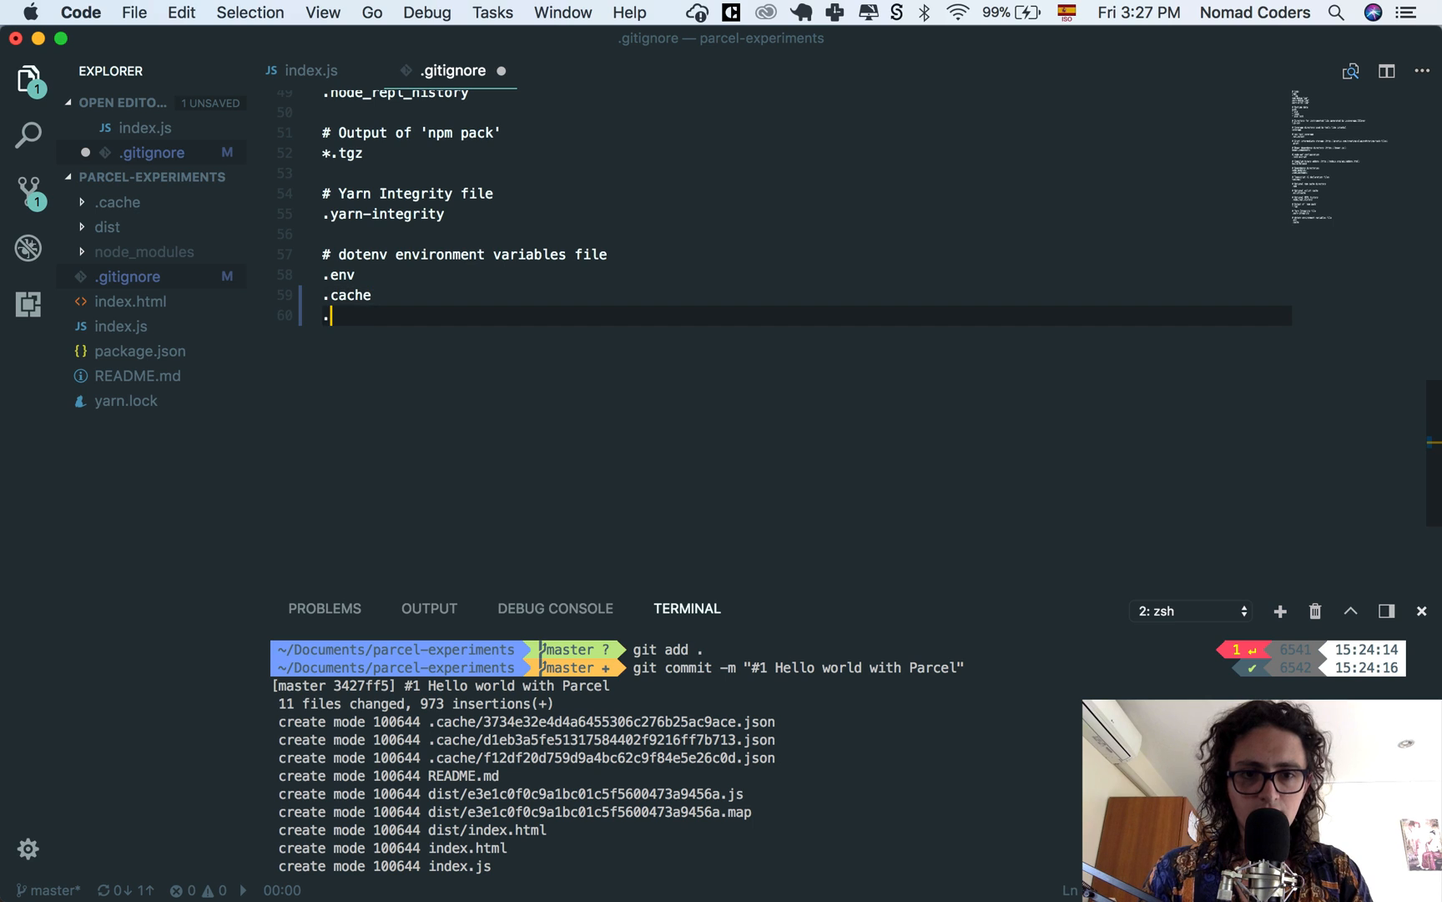
pyautogui.write('dist')
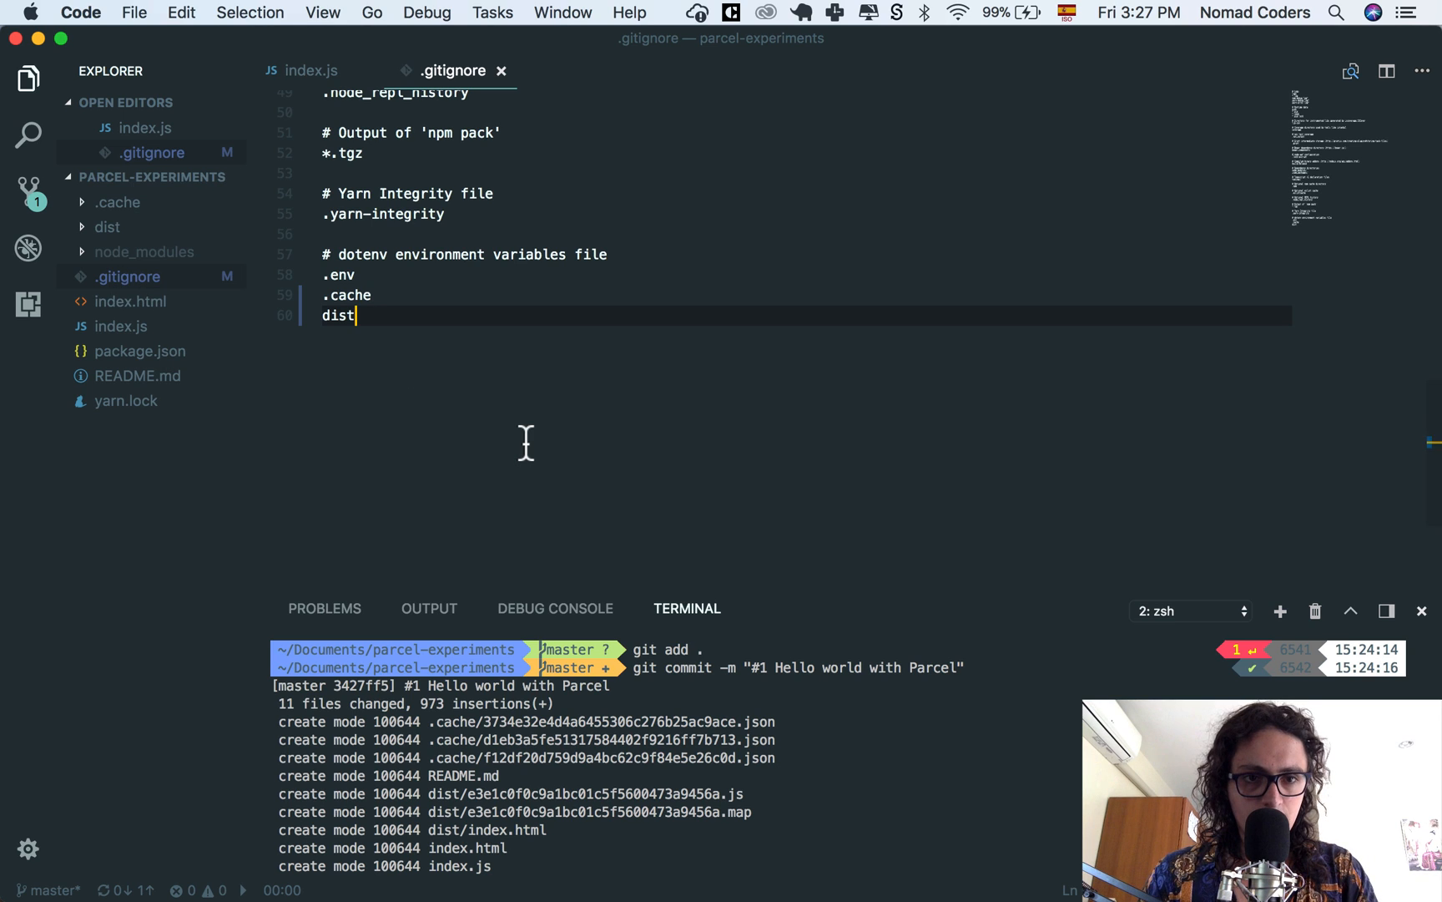
pyautogui.moveTo(28, 191)
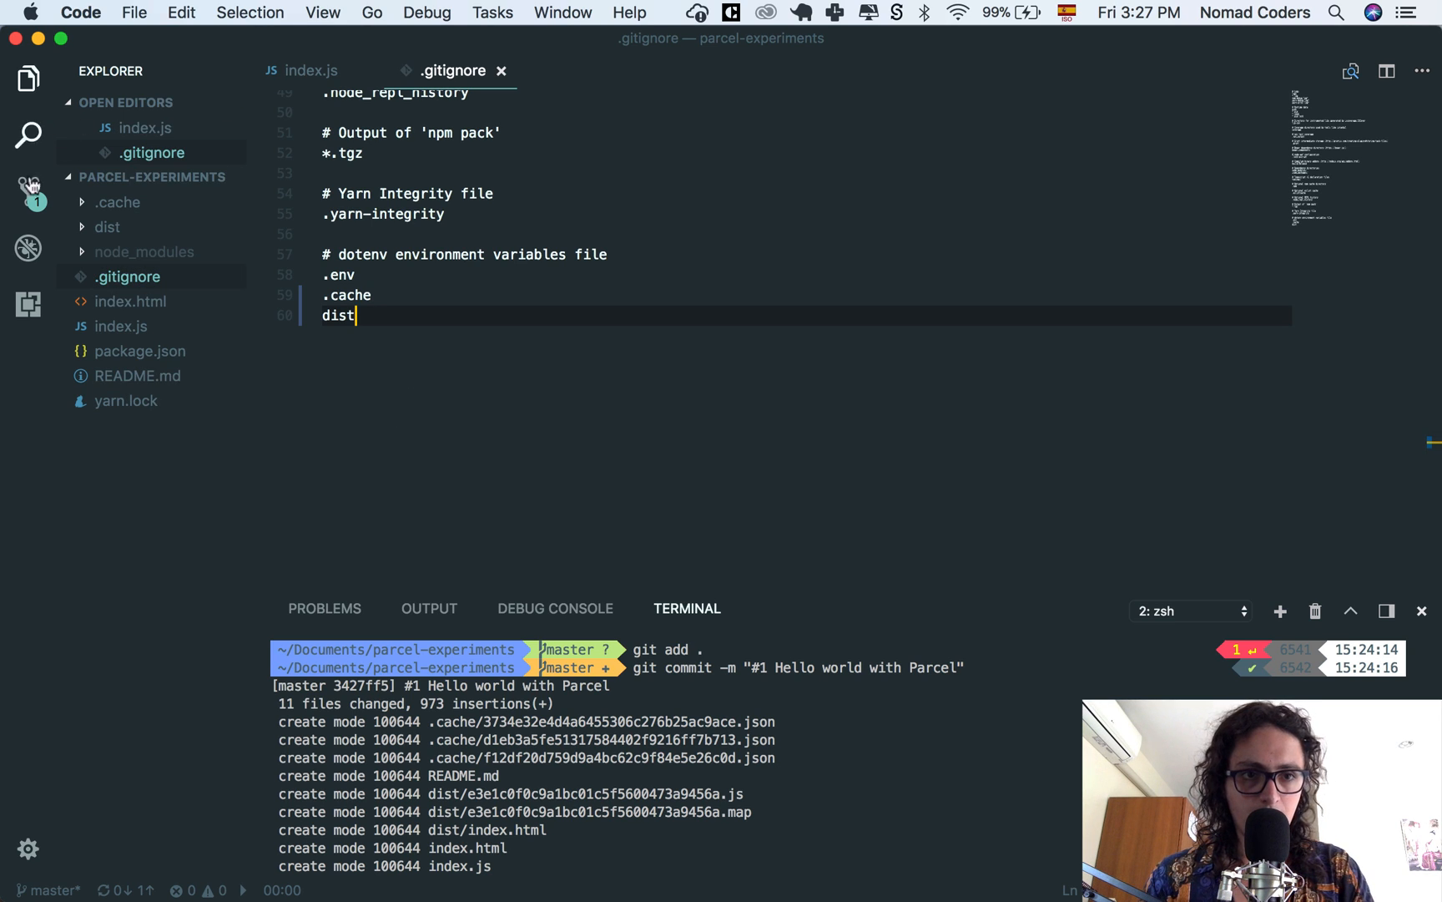
# Step: Check the pending Source Control changes, then bring up README.md with its feature list
pyautogui.click(26, 192)
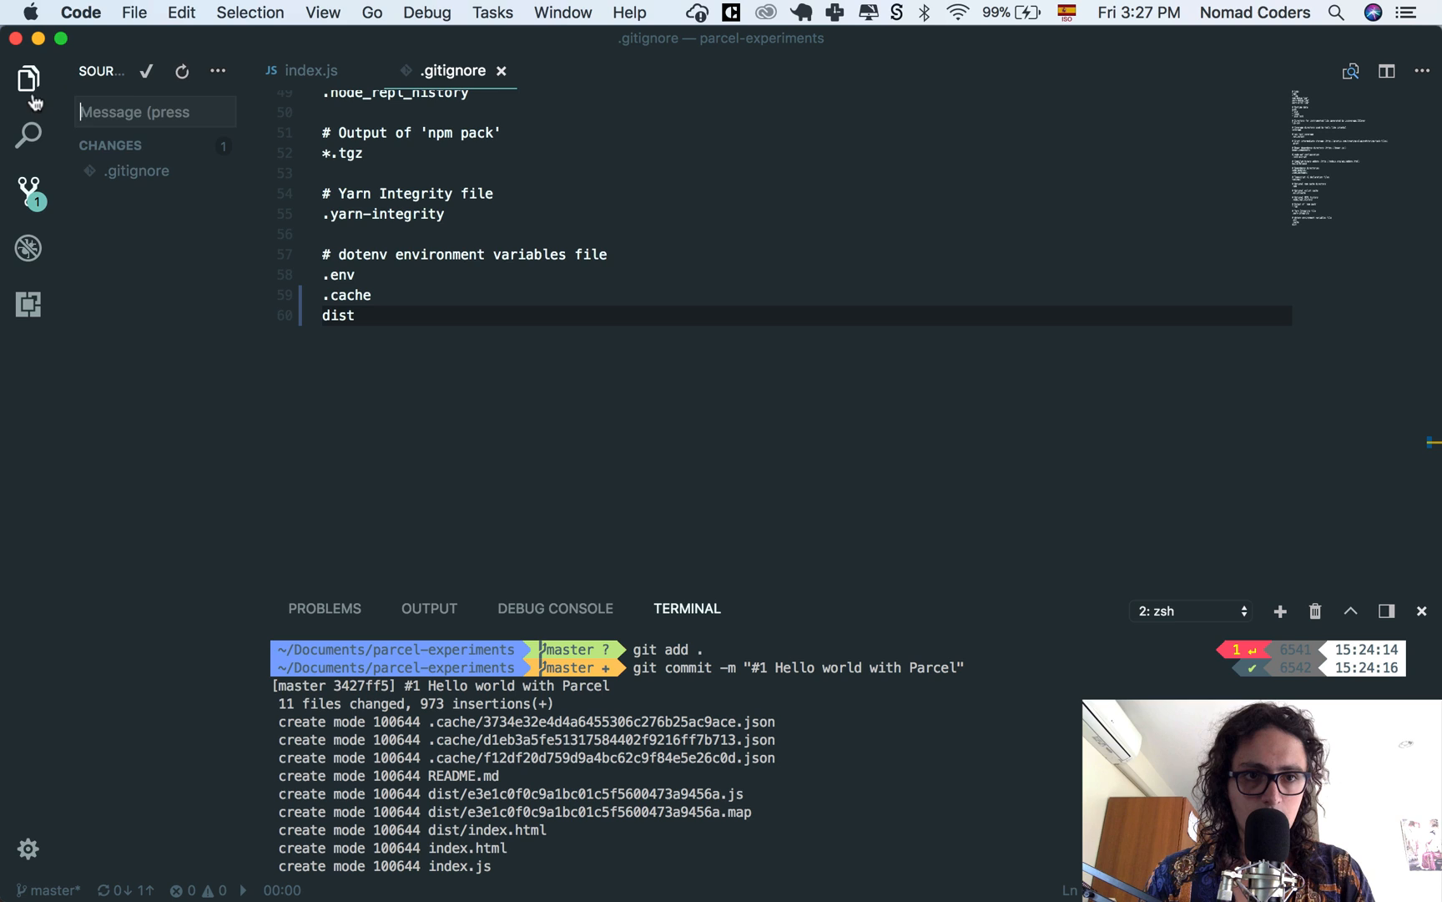
pyautogui.click(26, 77)
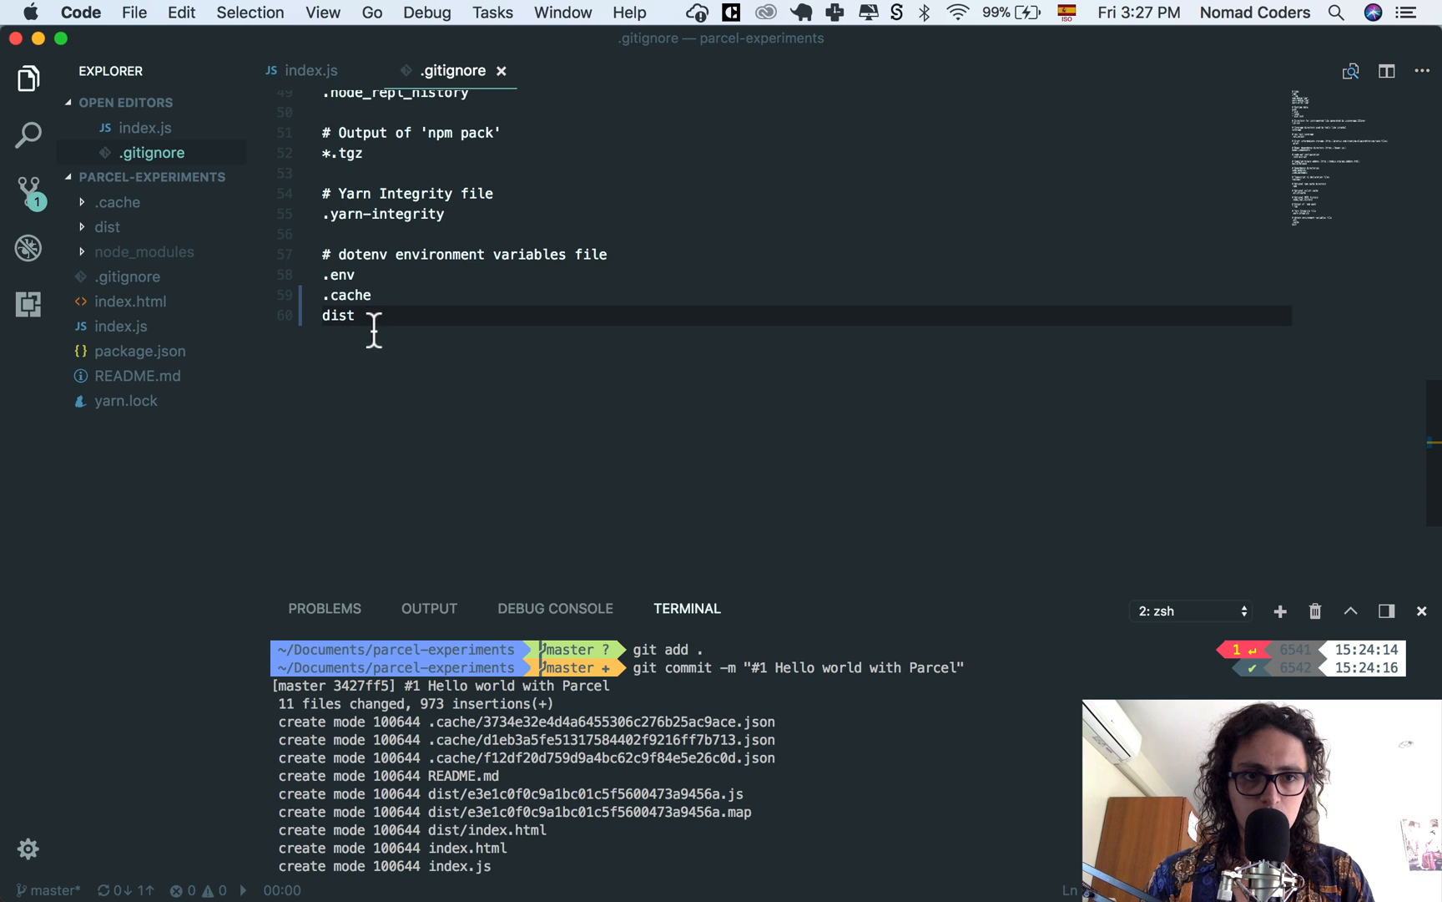
pyautogui.scroll(3)
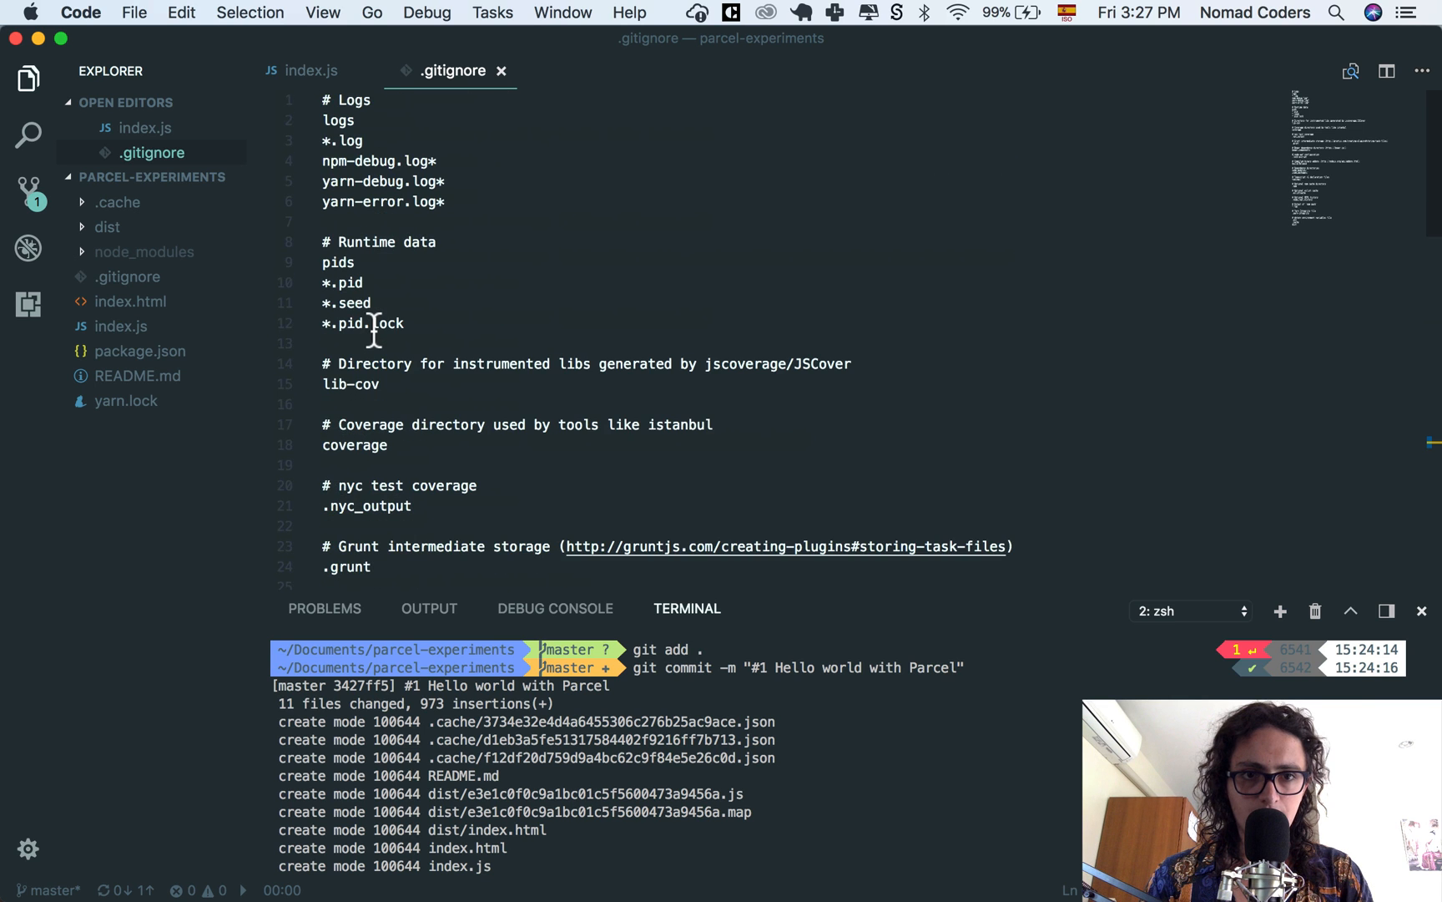
pyautogui.click(297, 70)
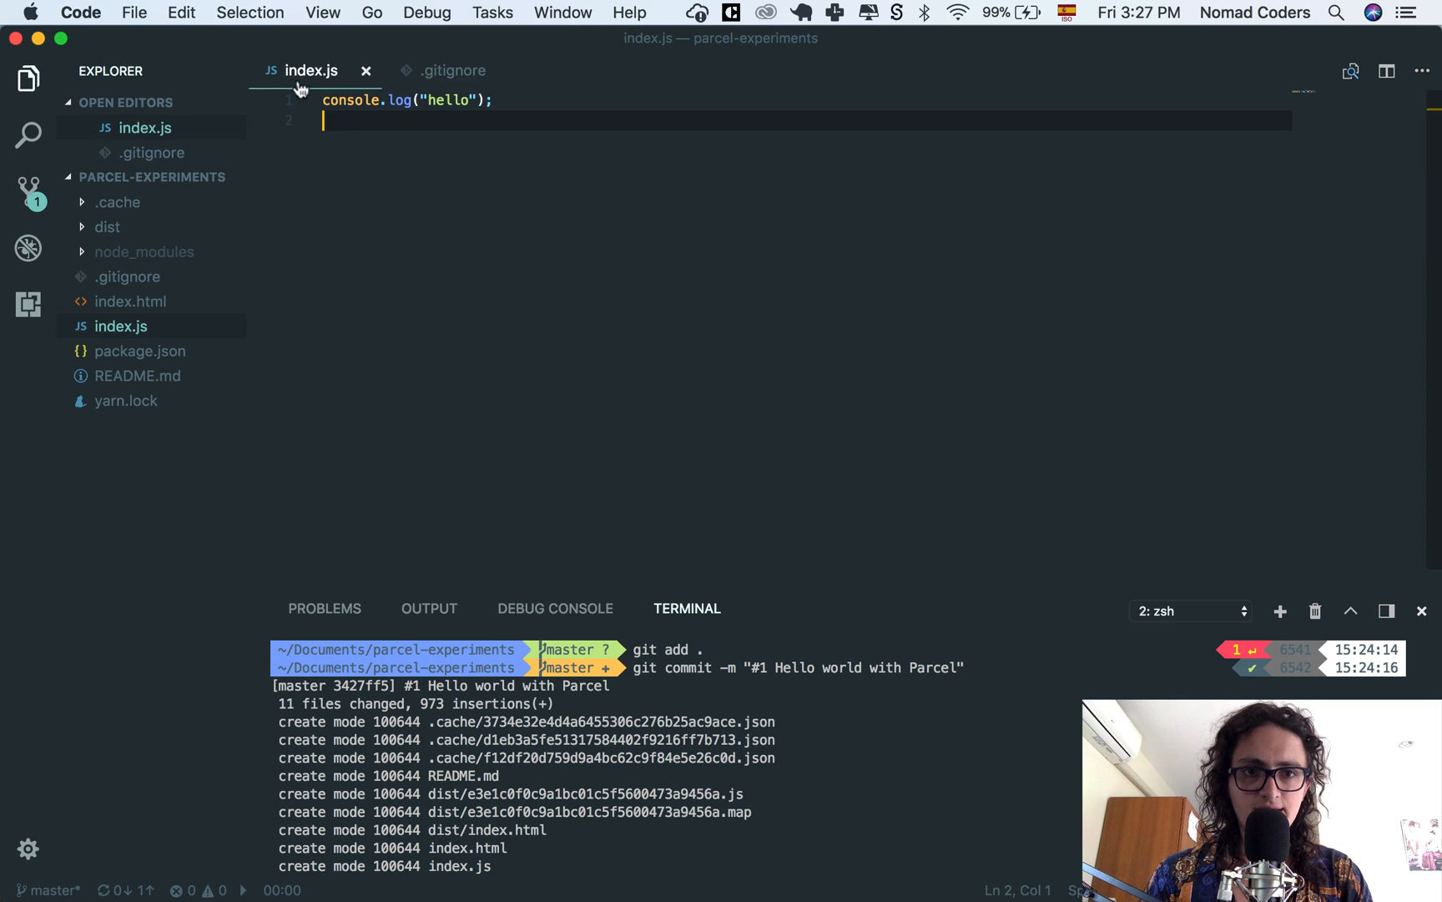
pyautogui.click(137, 376)
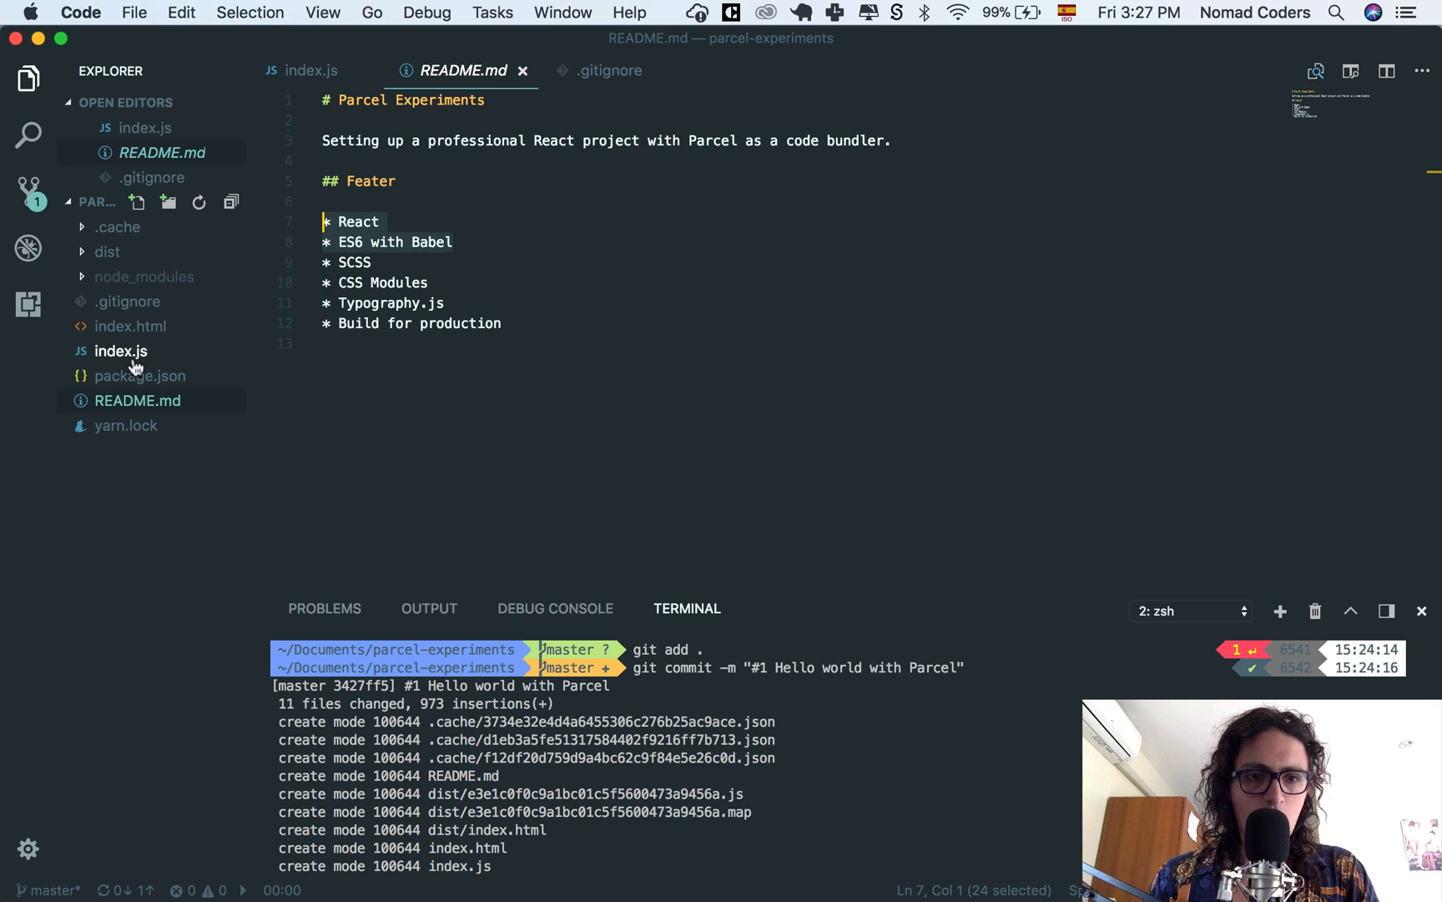
# Step: Bring index.js into the editor to clear its hello console.log line
pyautogui.click(120, 350)
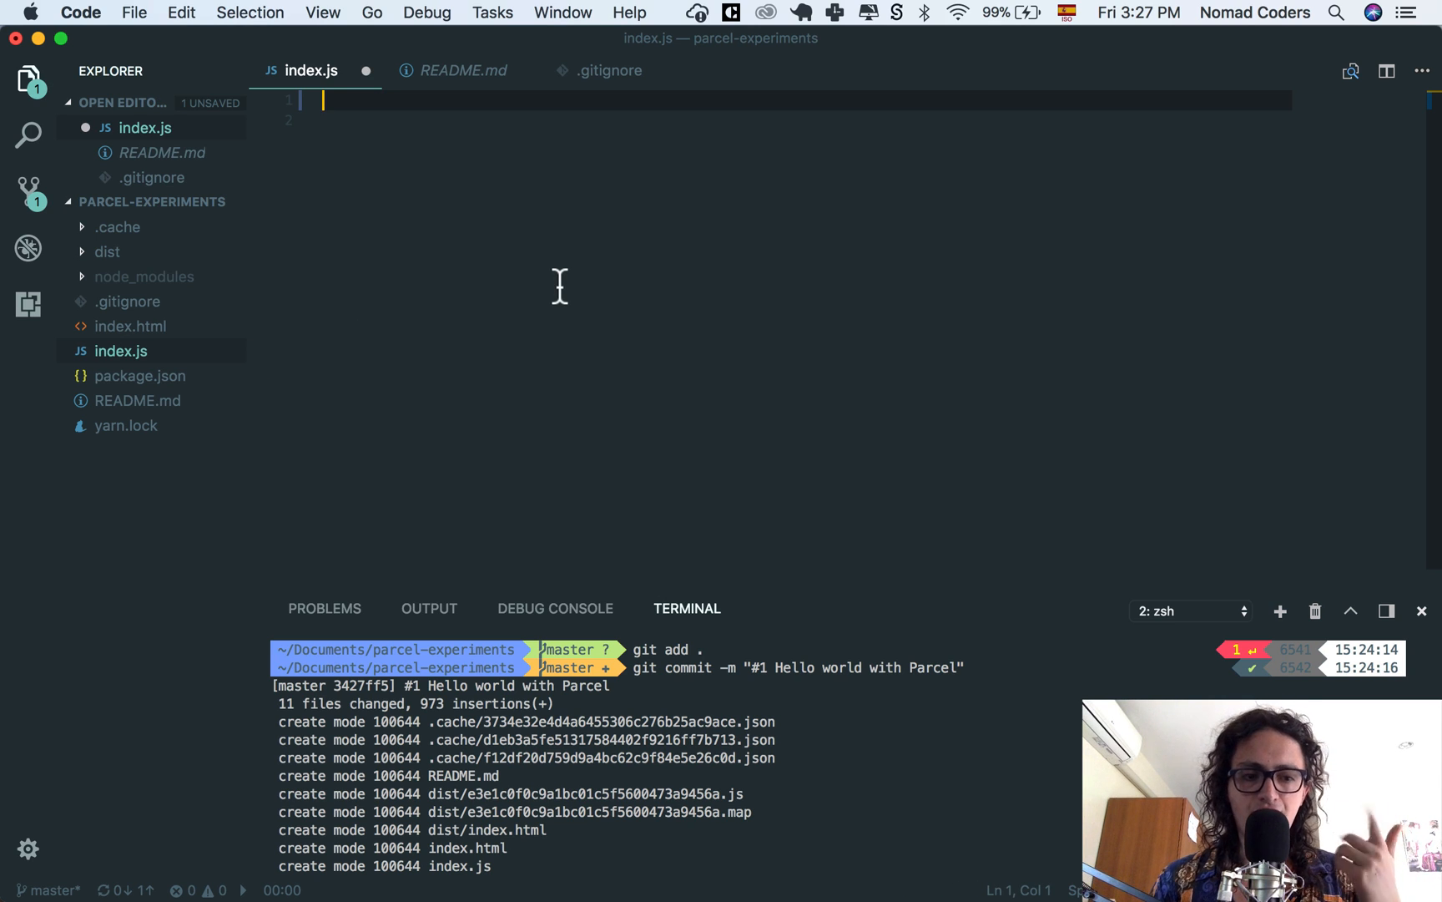
pyautogui.moveTo(447, 256)
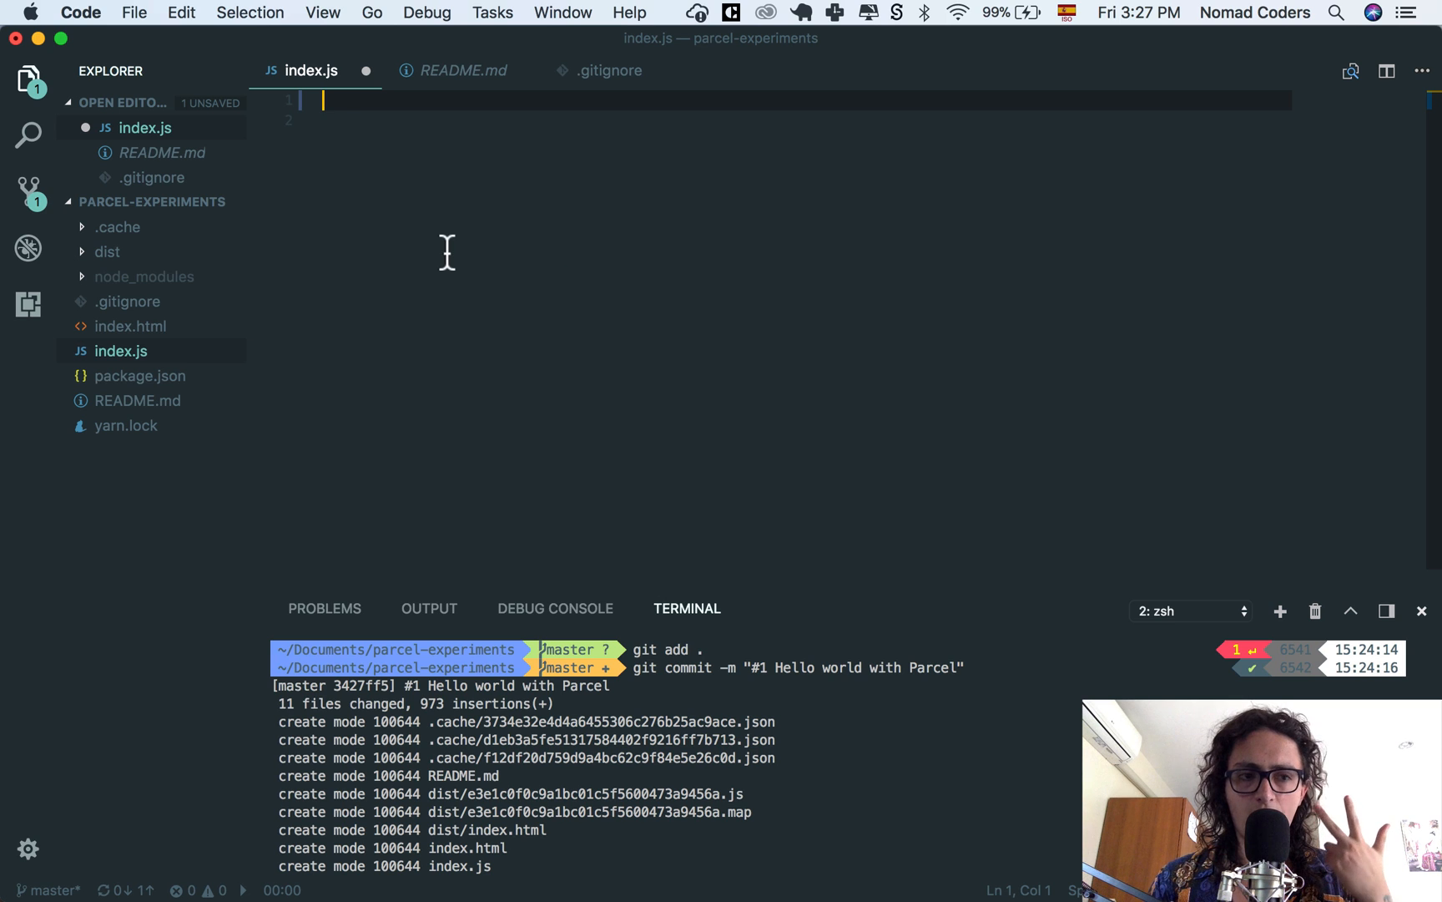
# Step: Create a src folder containing a new App.js file
pyautogui.rightClick(150, 202)
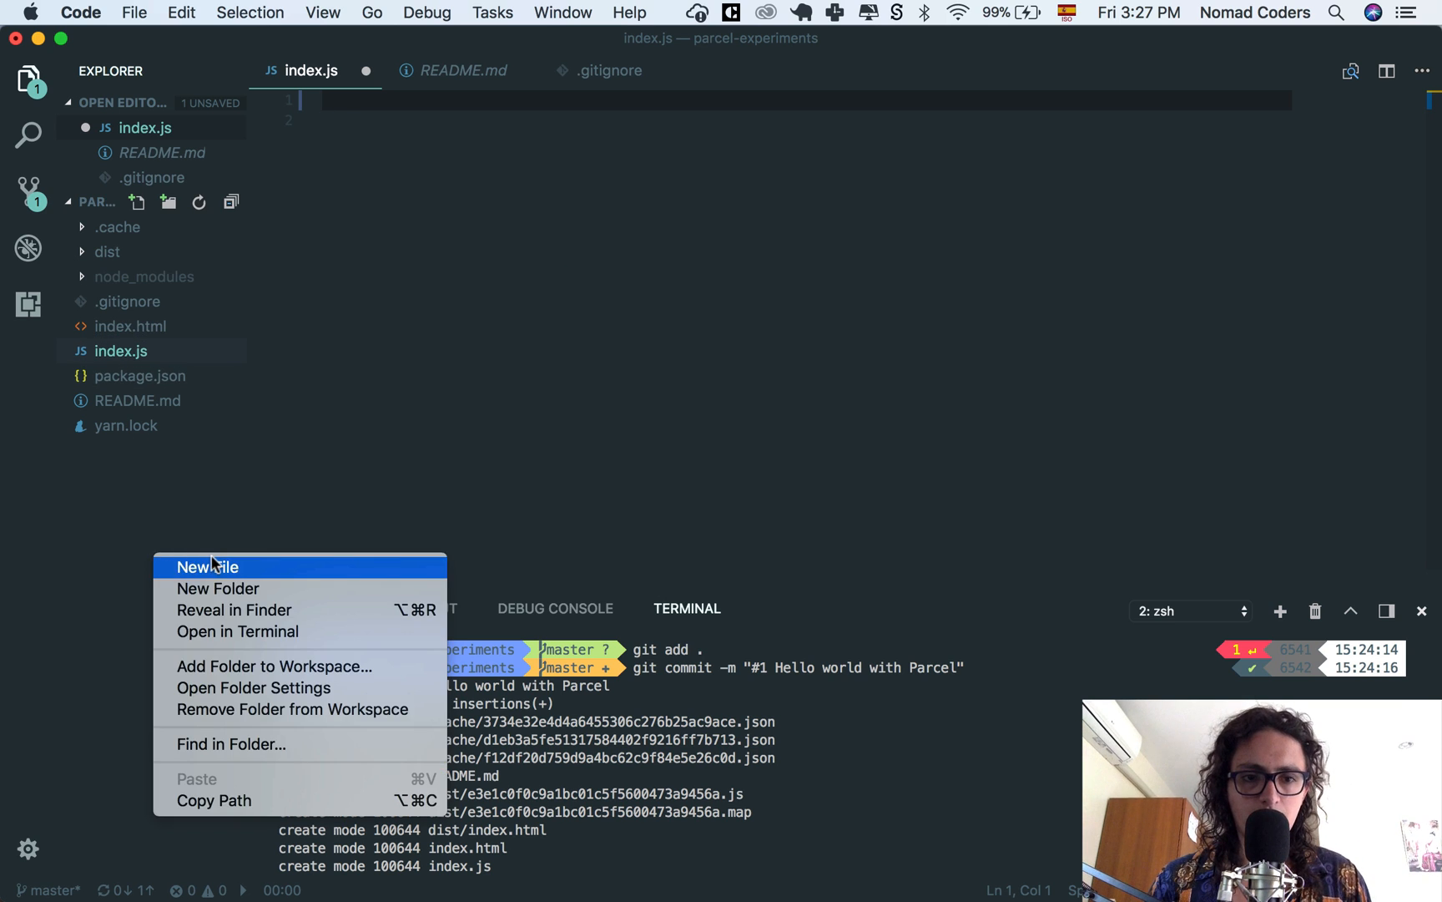
pyautogui.moveTo(251, 534)
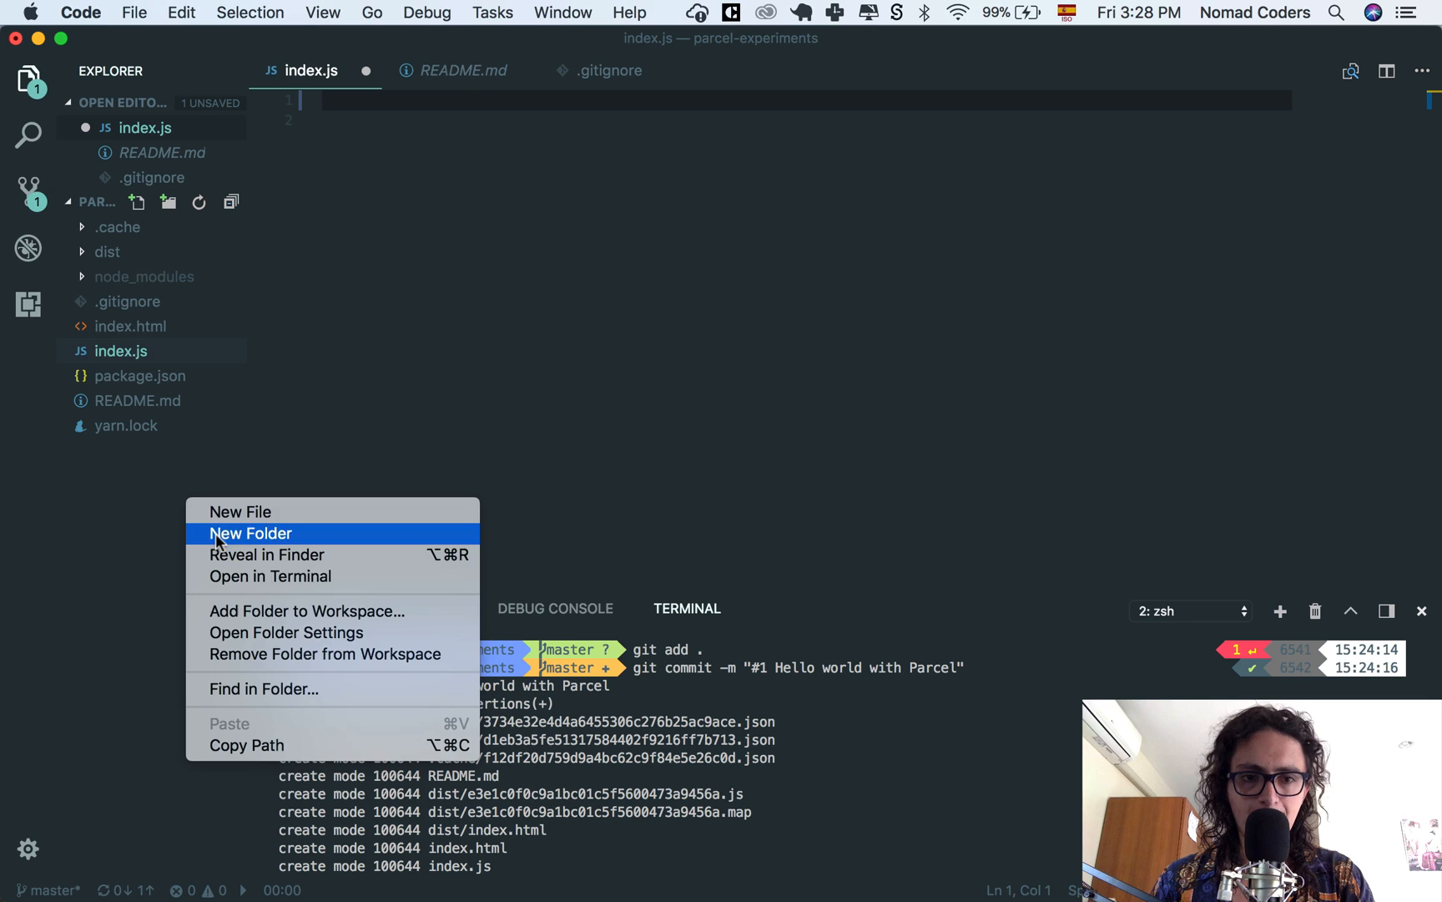
pyautogui.click(251, 534)
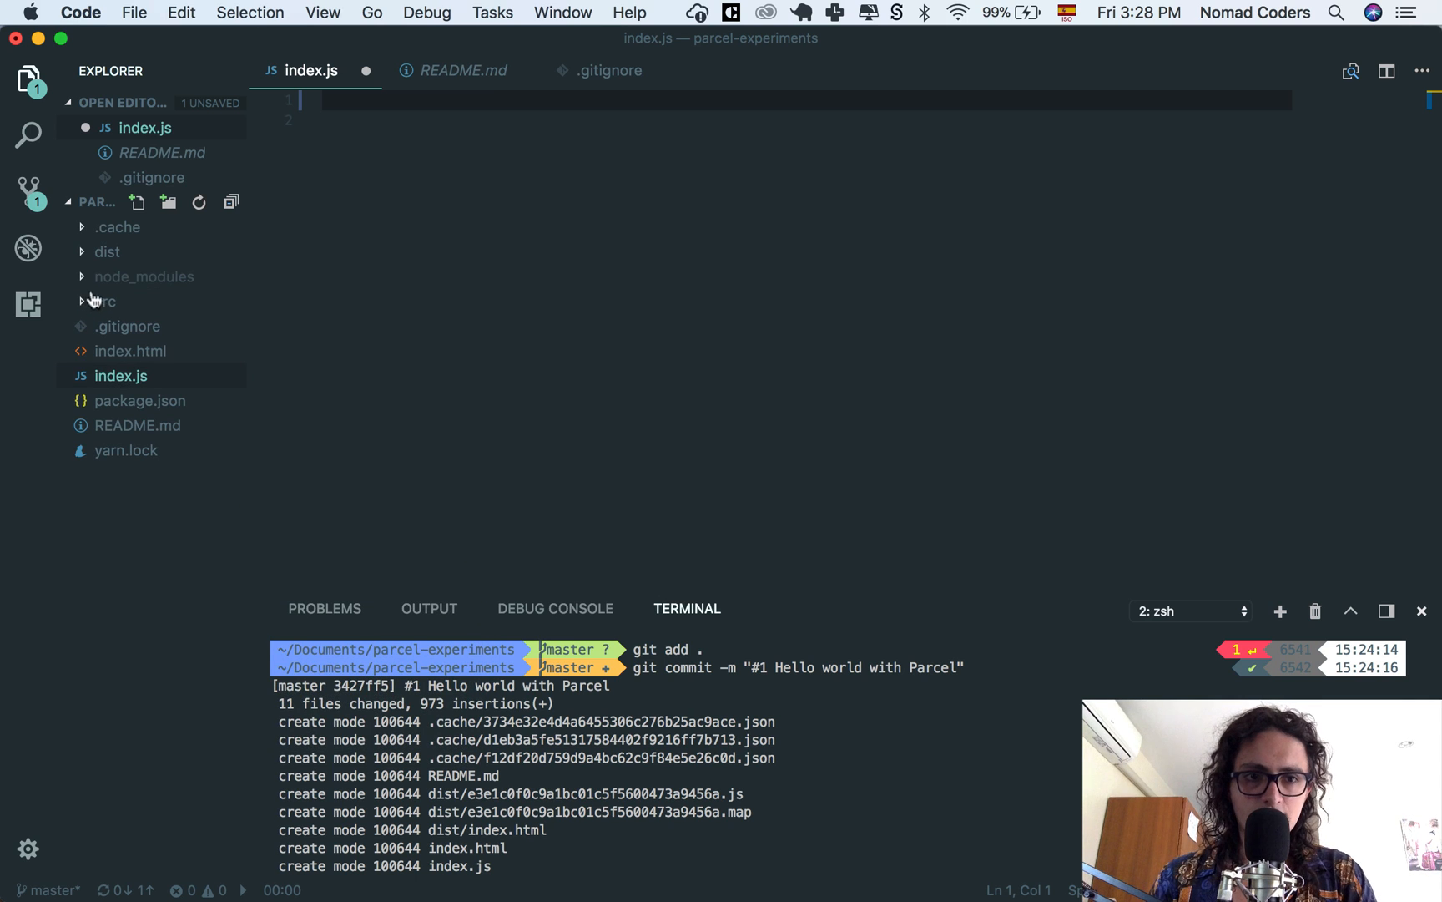
pyautogui.click(136, 203)
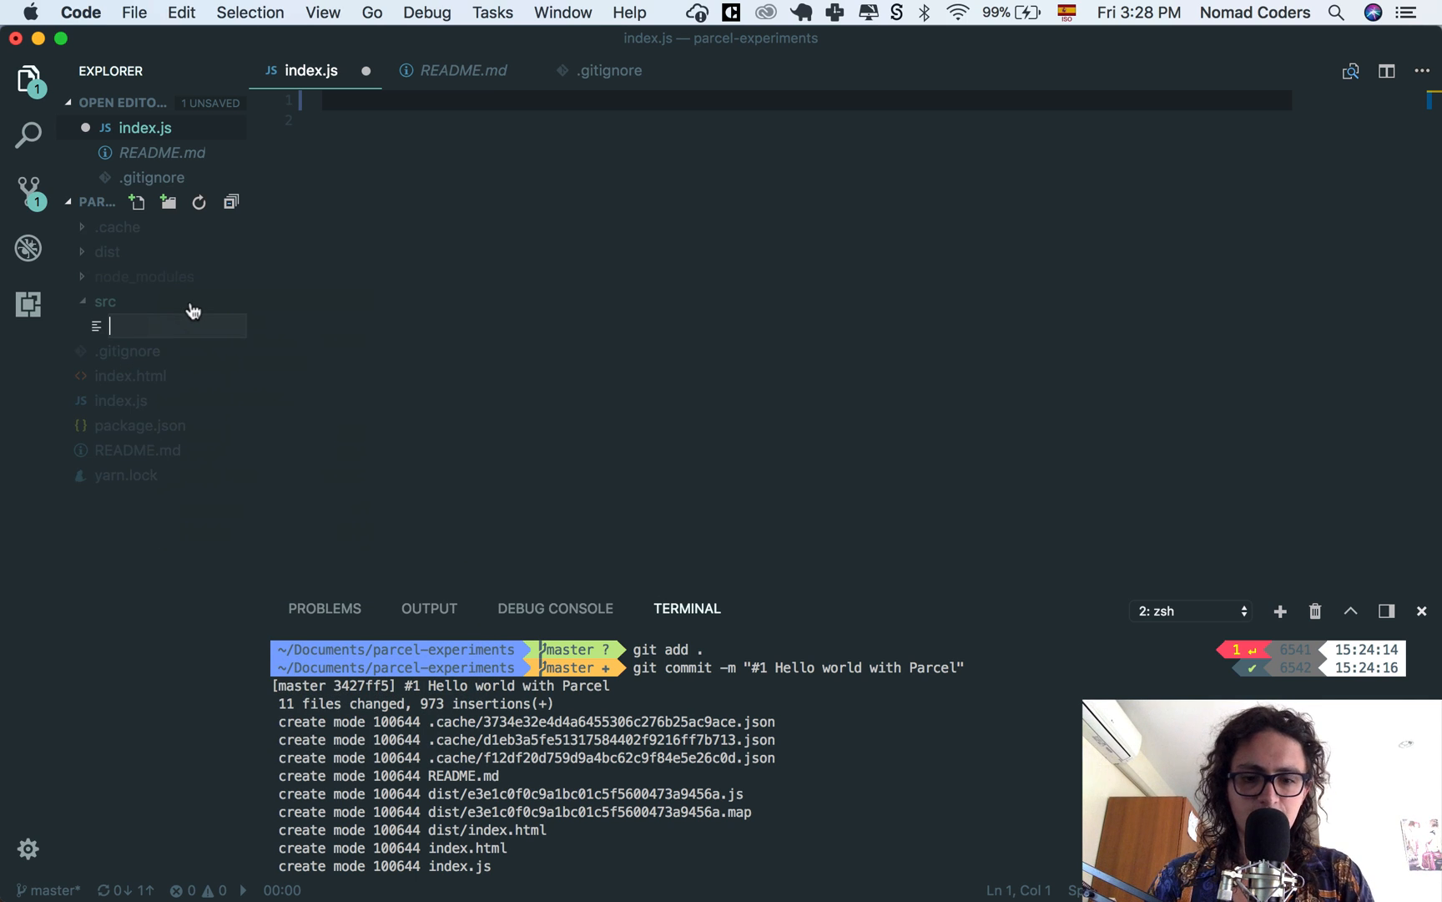
pyautogui.write('App.js')
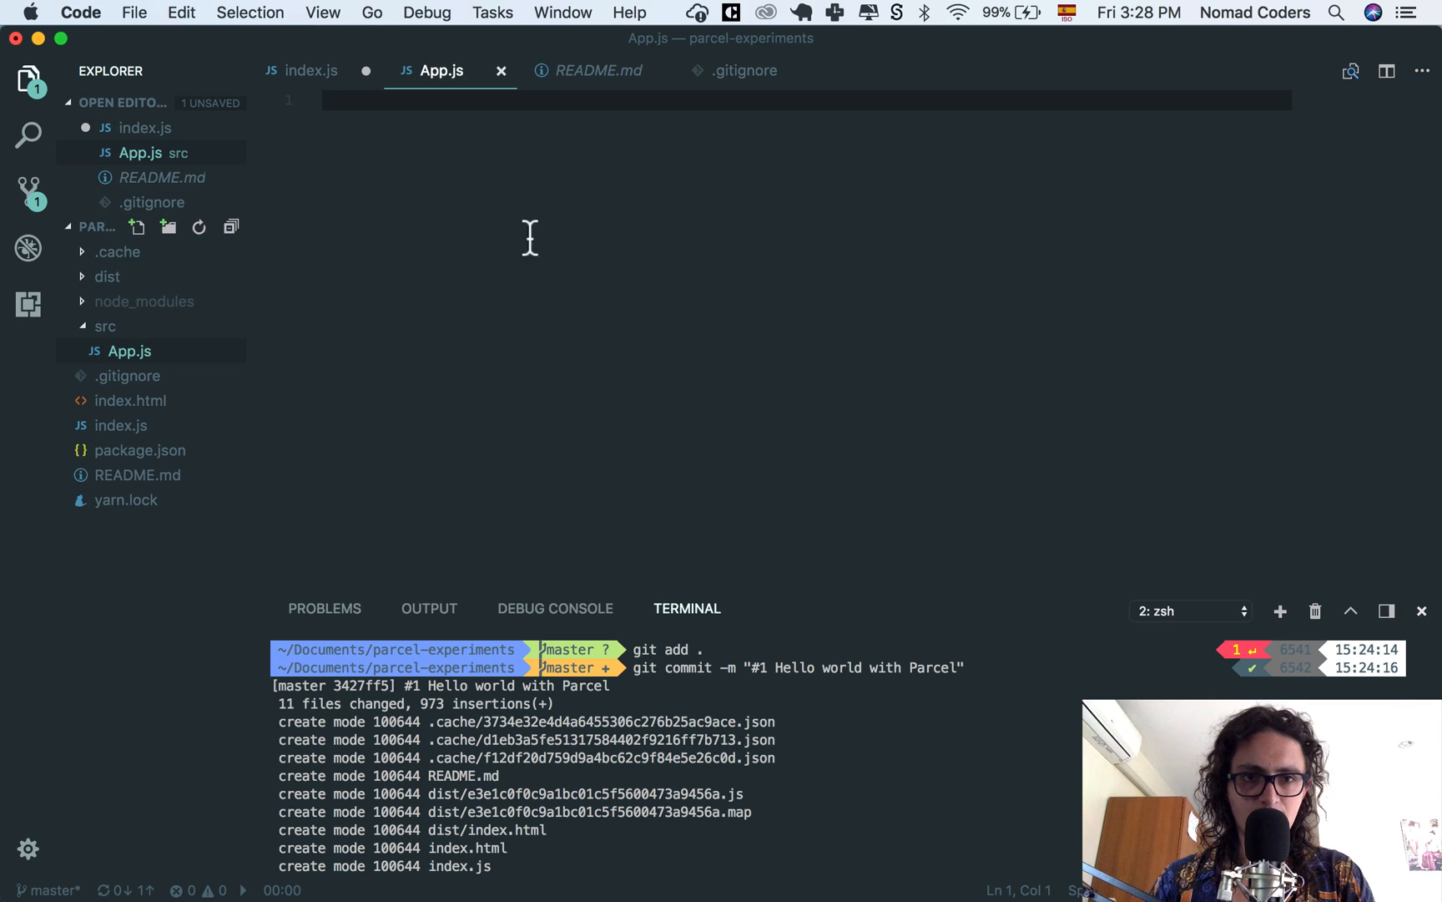
# Step: Write App.js importing React and exporting a default component rendering a div reading Lalalal
pyautogui.write('i')
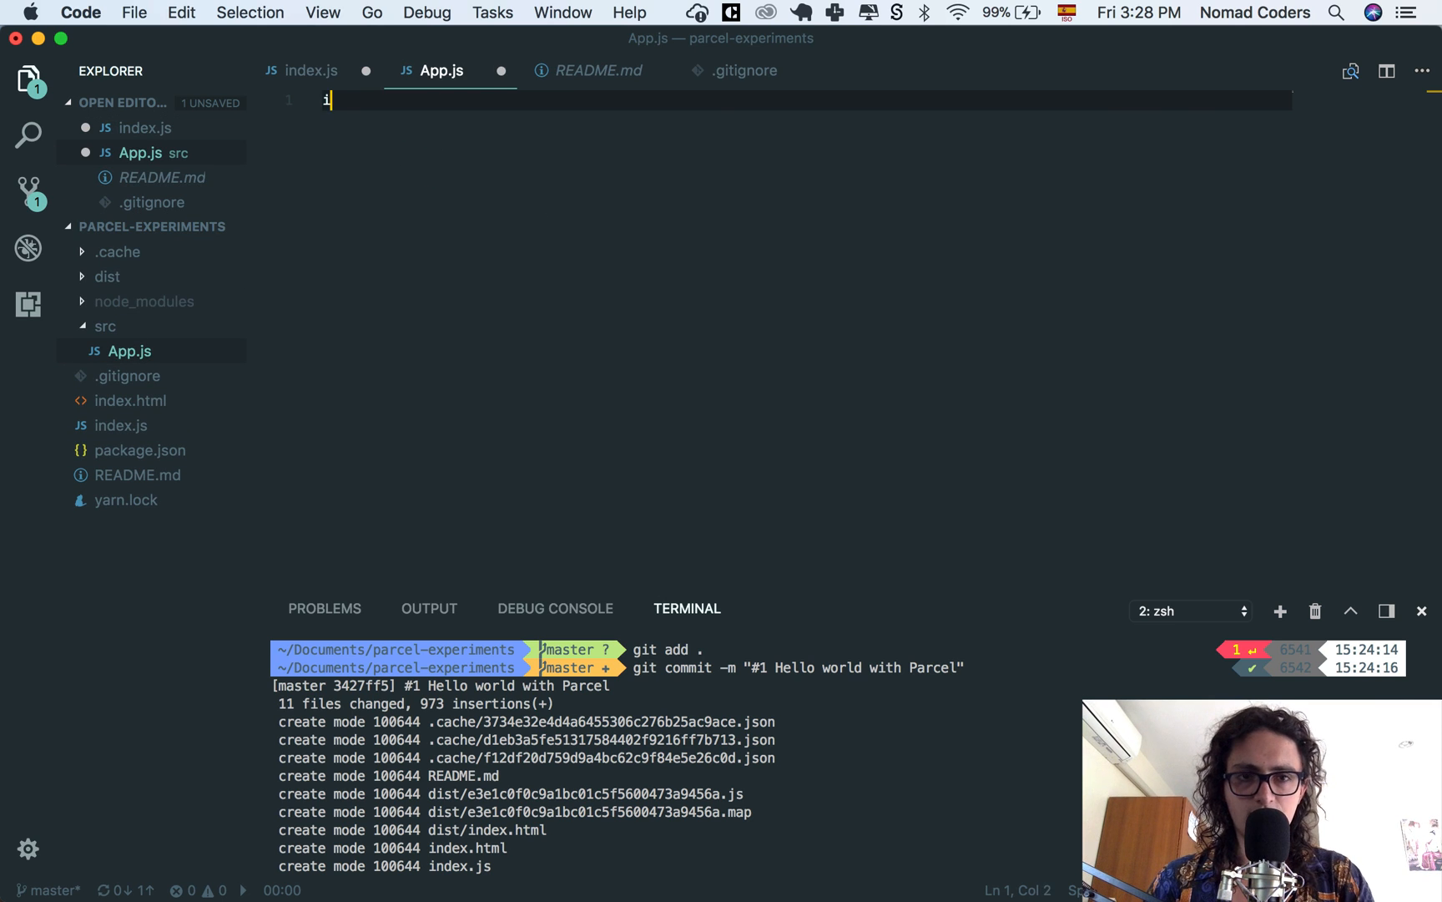
pyautogui.write('import React from "')
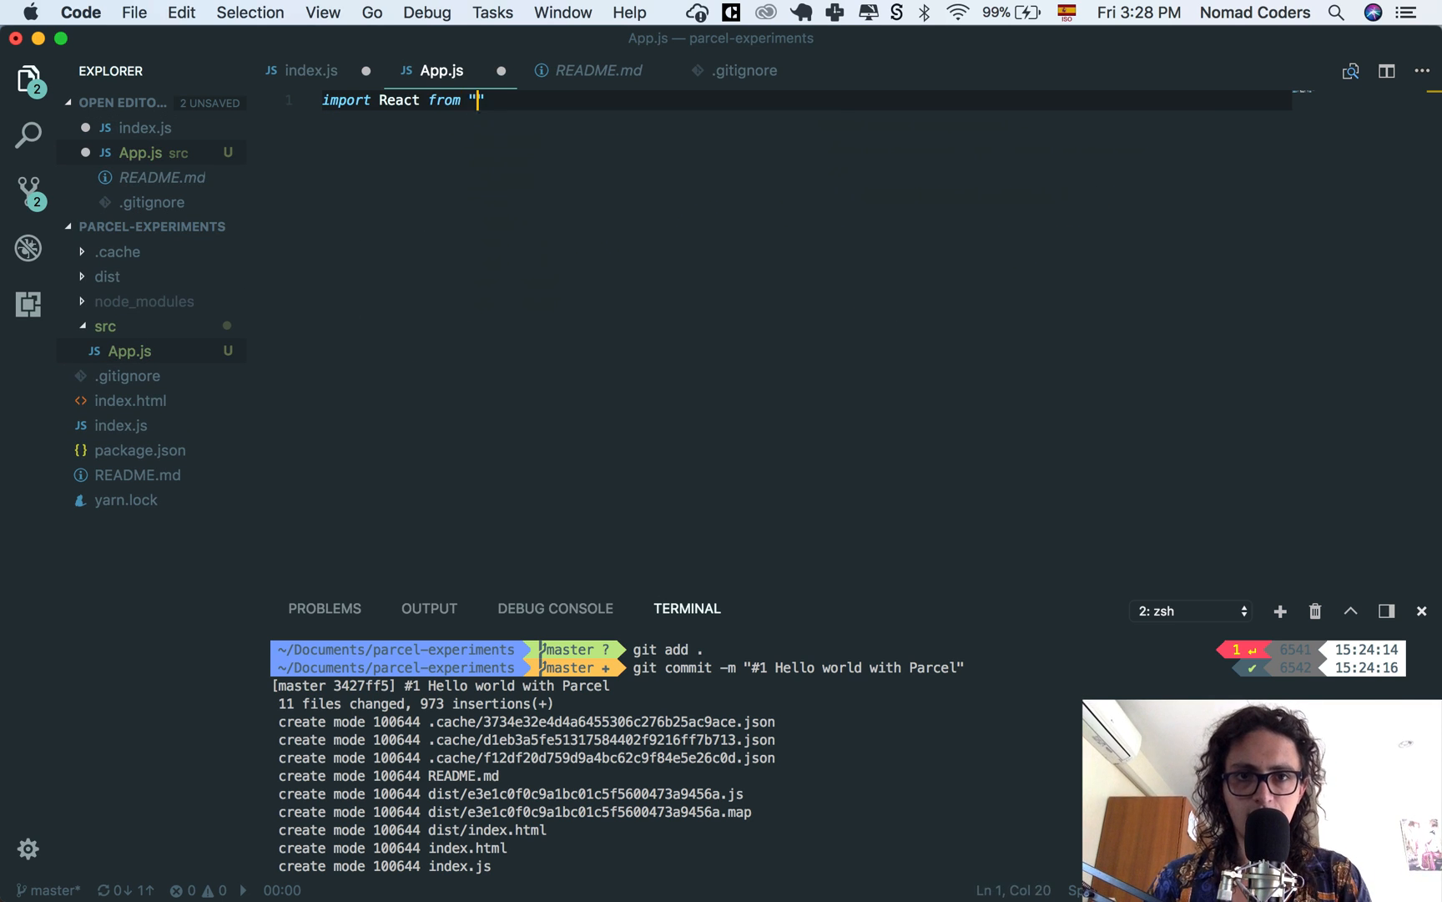
pyautogui.write('react";')
pyautogui.write('x')
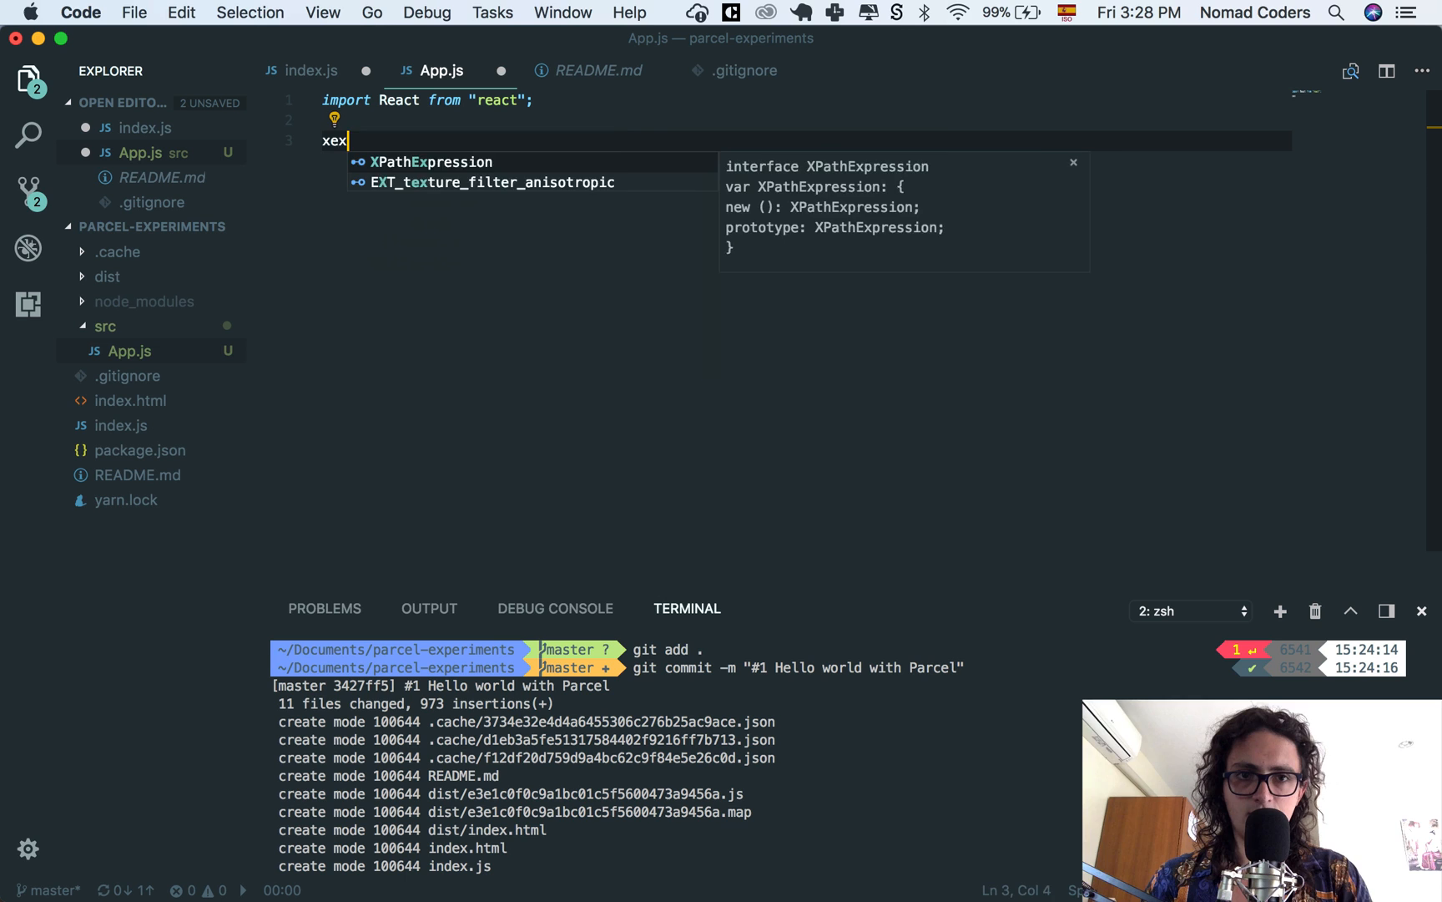
pyautogui.write('export defaul')
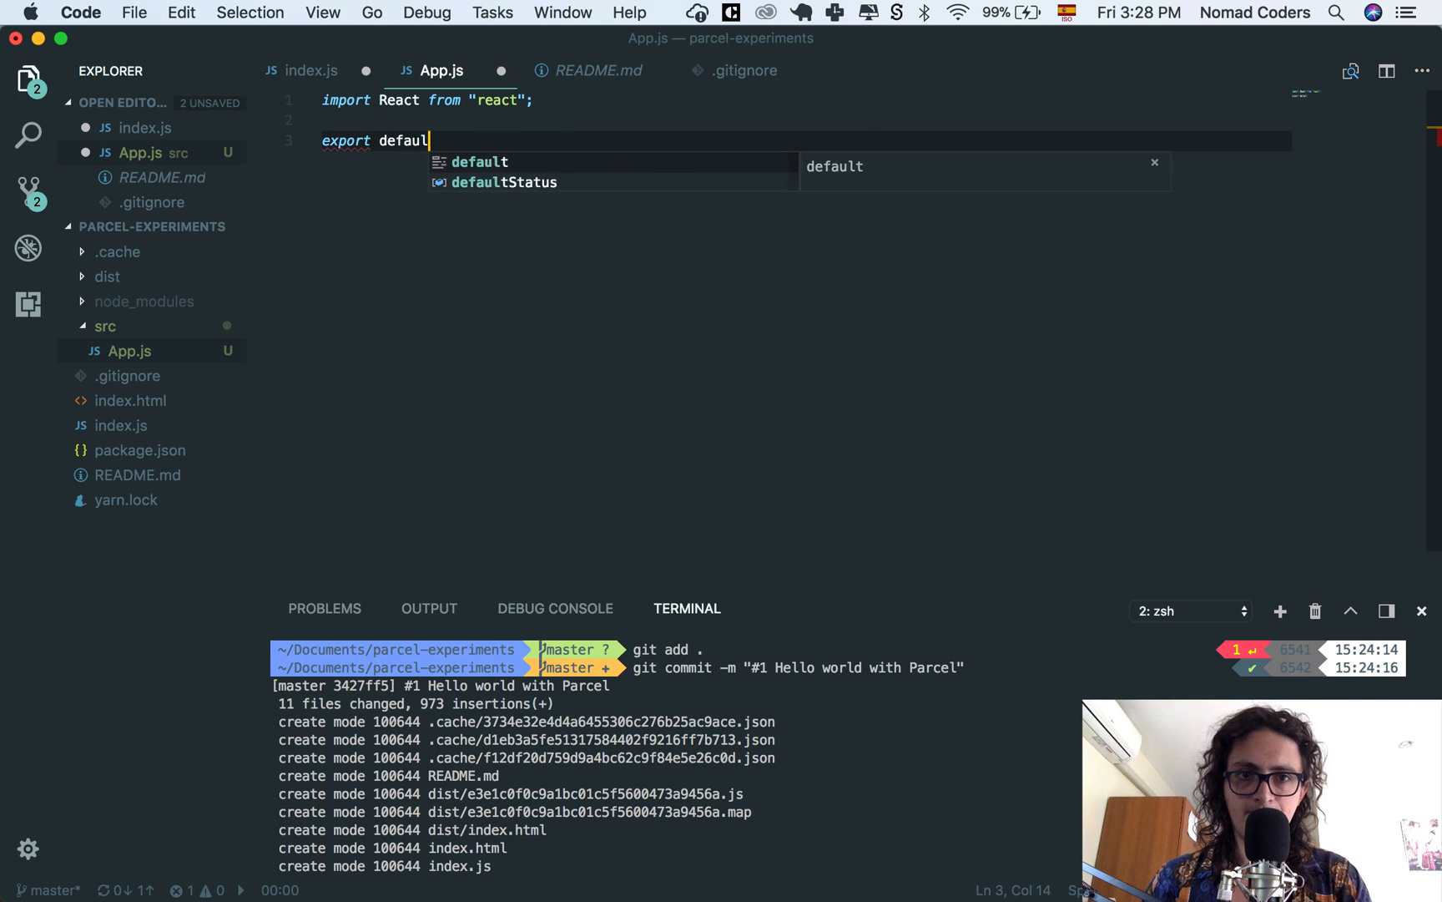
pyautogui.write('() => <div></div>')
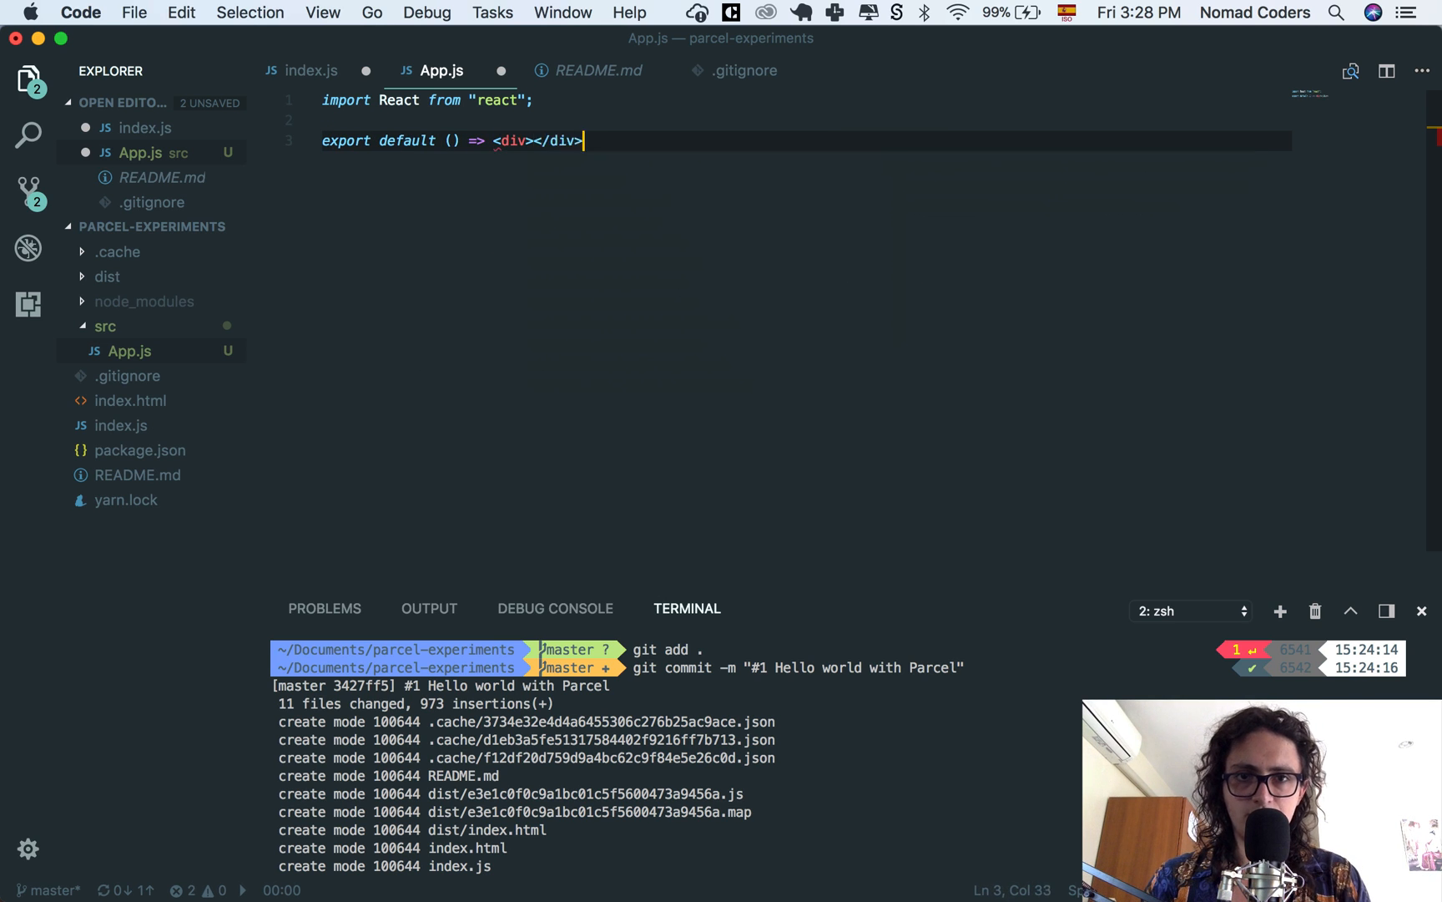
pyautogui.write('Lalalal')
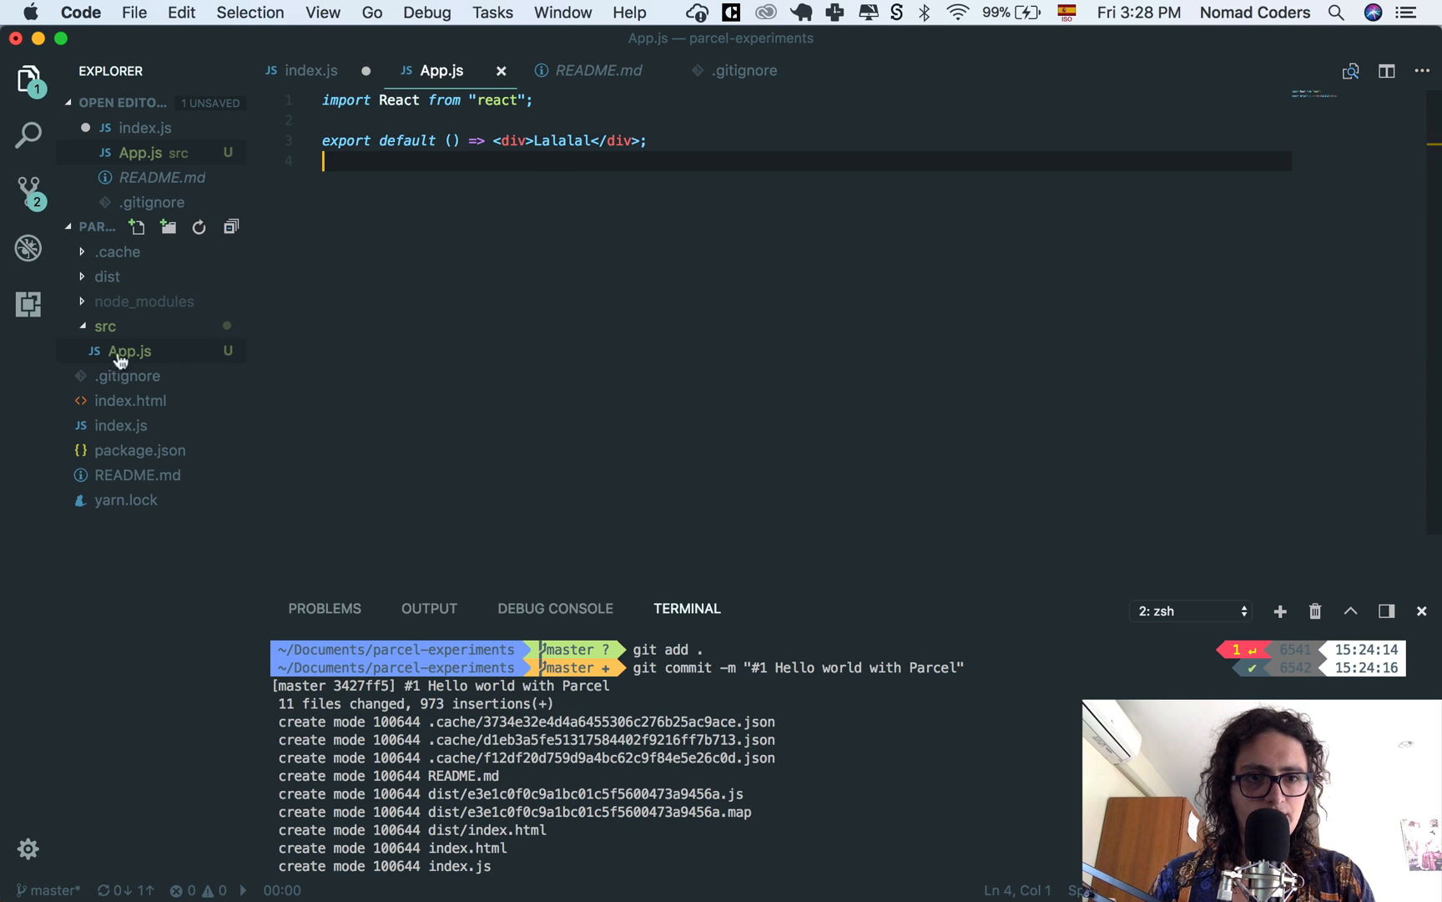
# Step: In index.js import ReactDOM from "react-dom" and App from "./src"
pyautogui.click(307, 70)
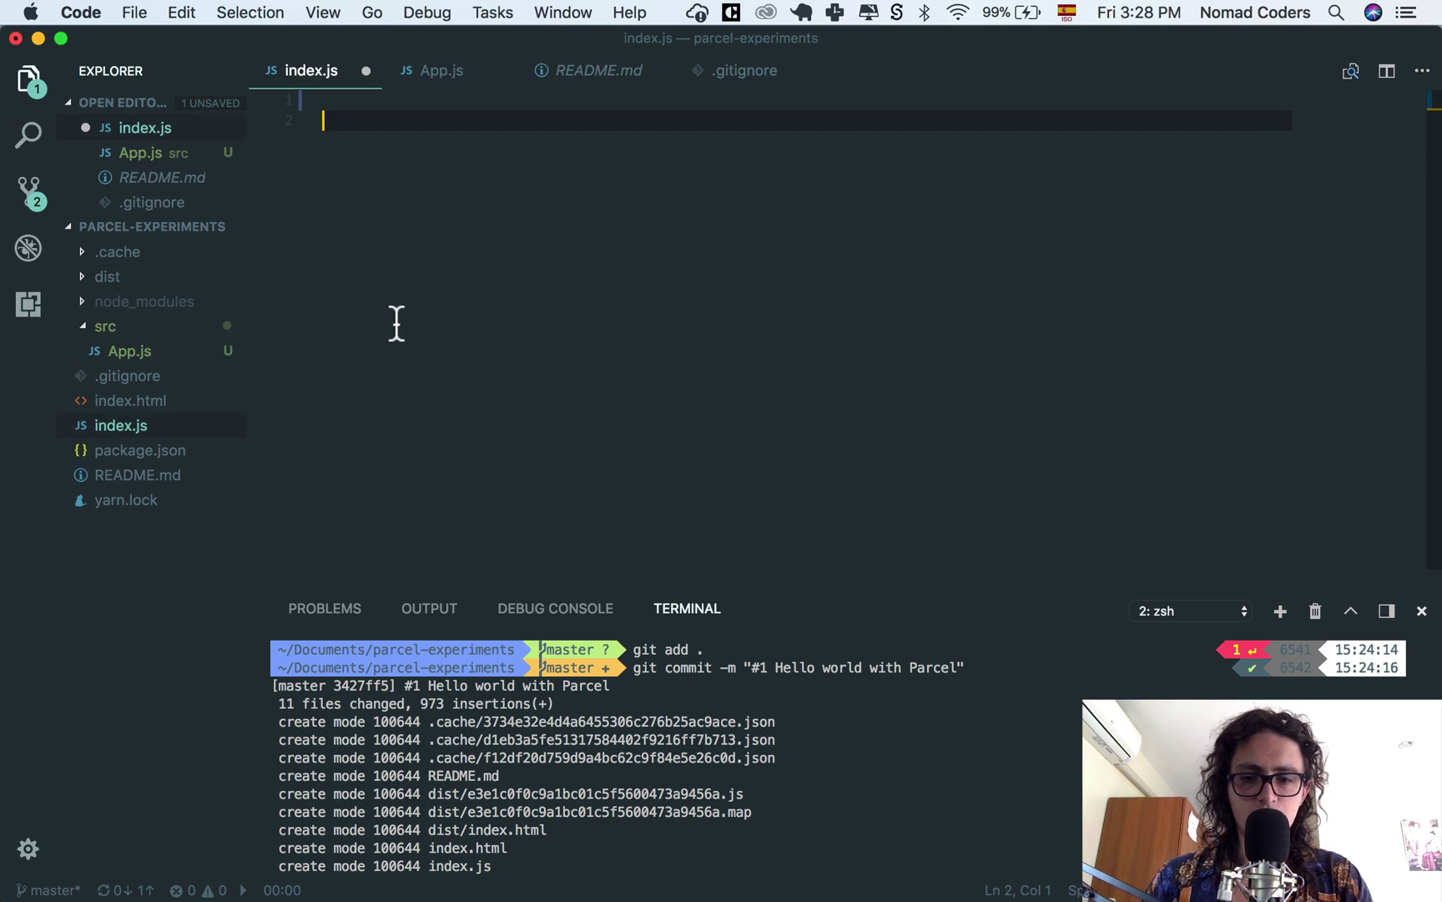
pyautogui.write('import React from "react";')
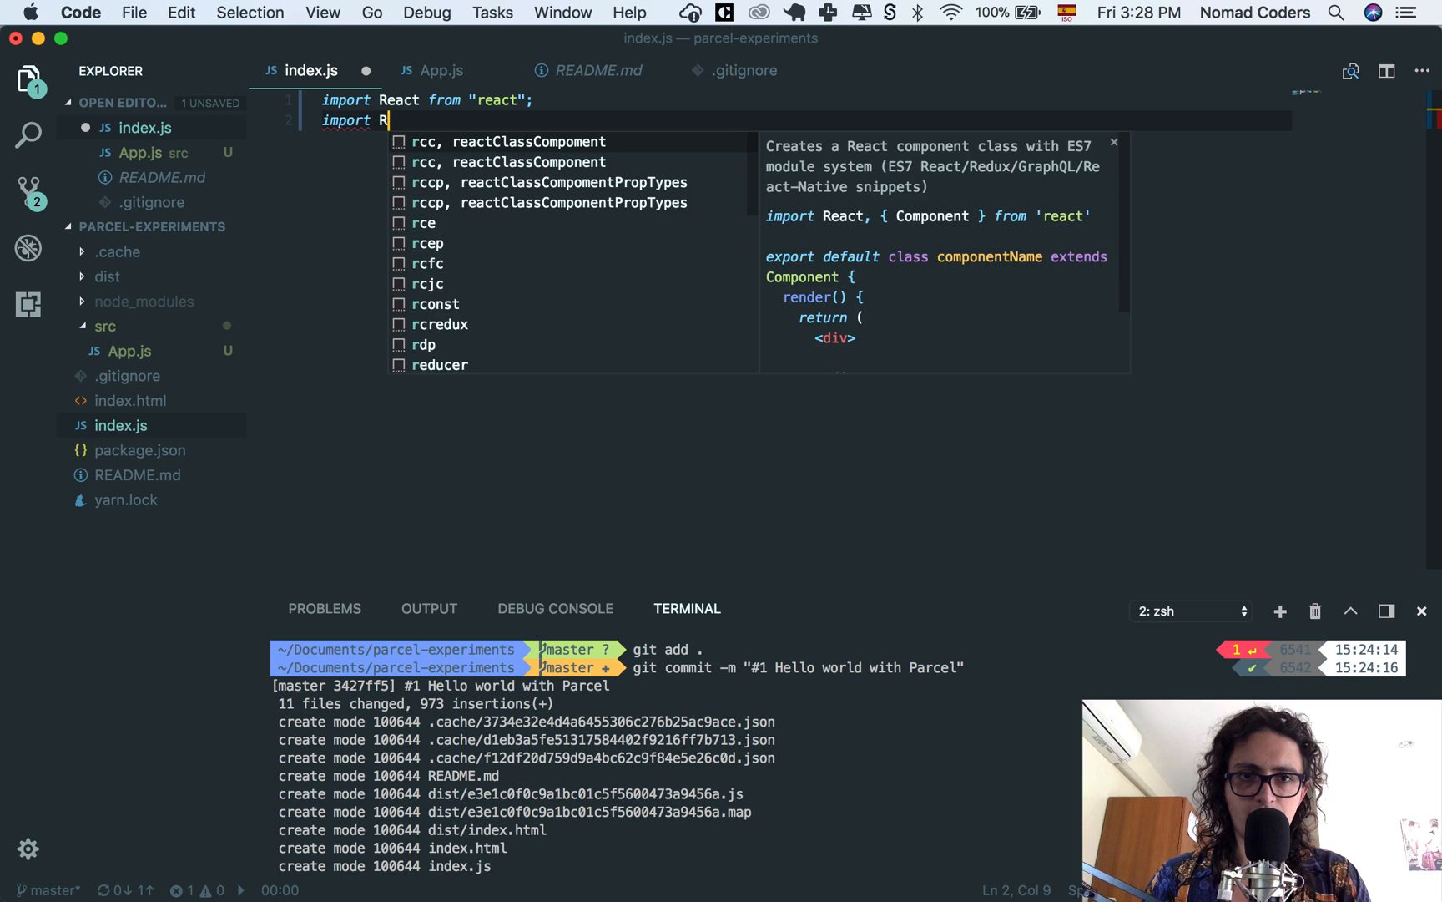
pyautogui.write('eactDOM fr')
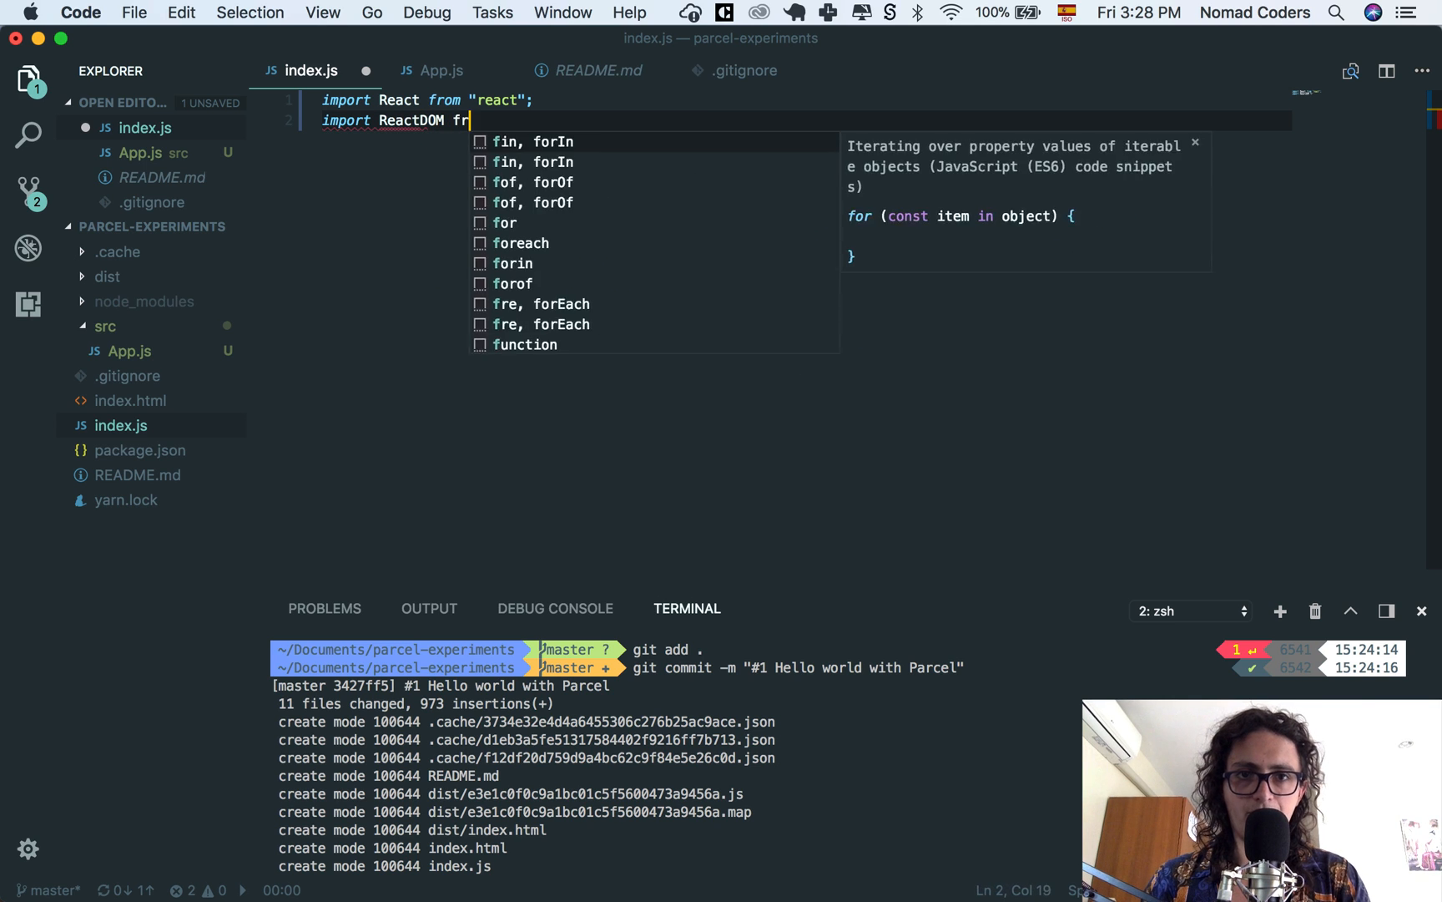
pyautogui.write('om "react-dom"')
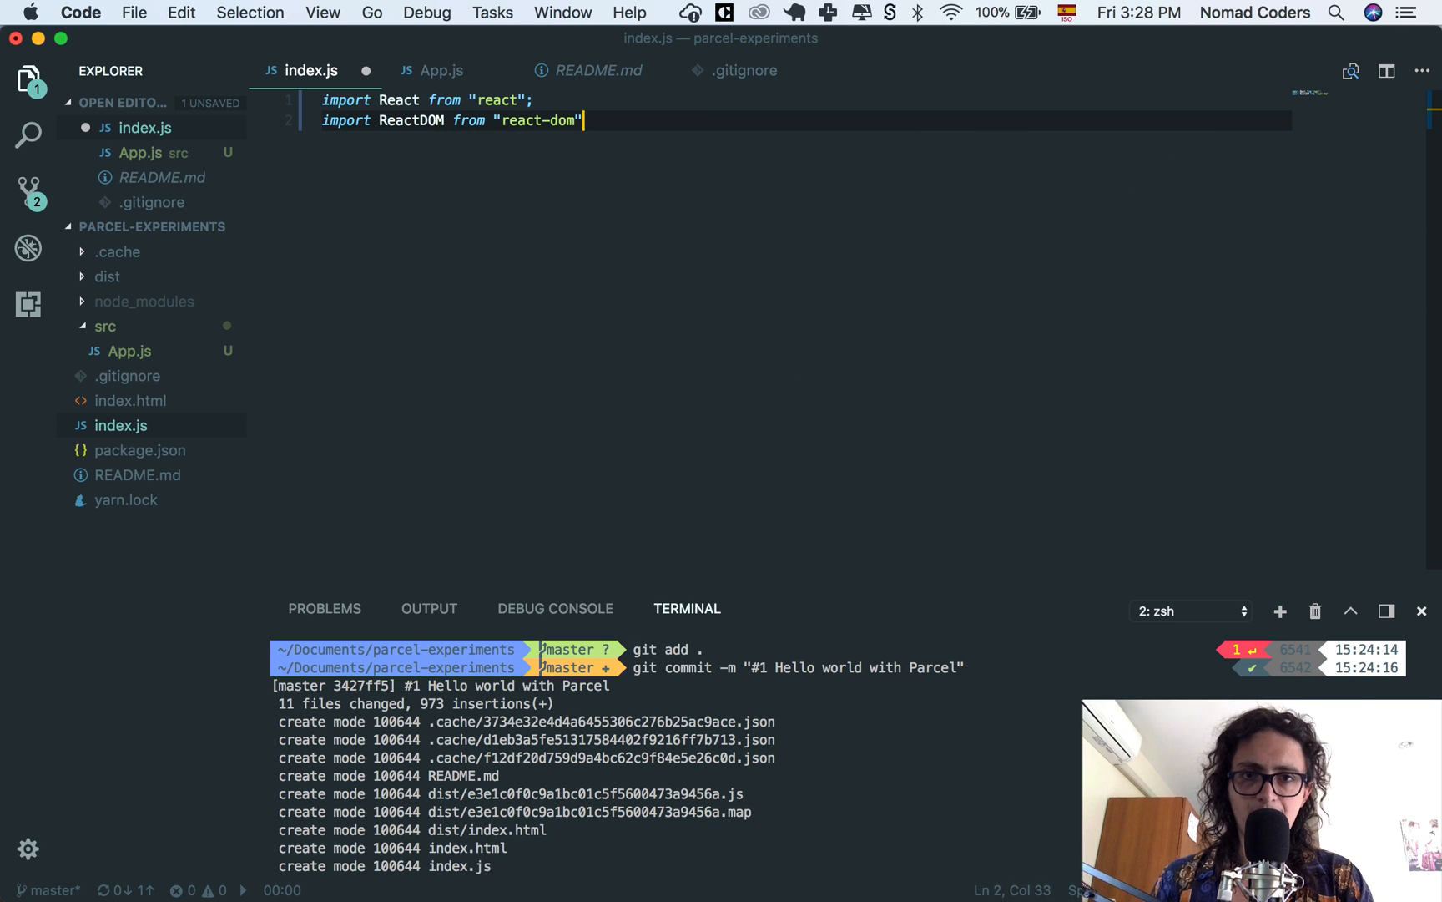
pyautogui.write('import App from "./src";')
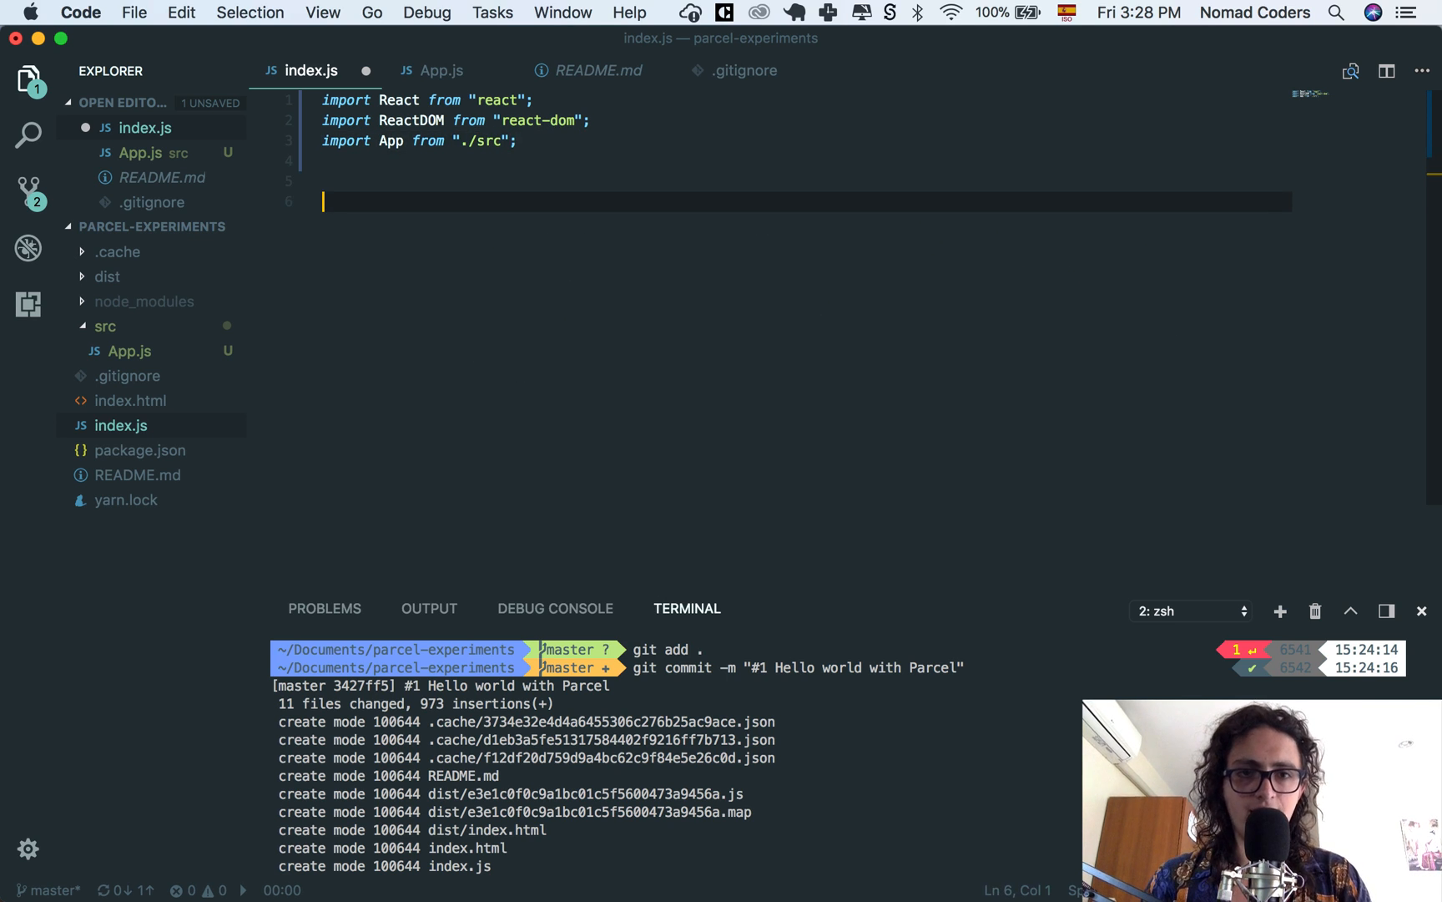
pyautogui.write('ReactDOM.')
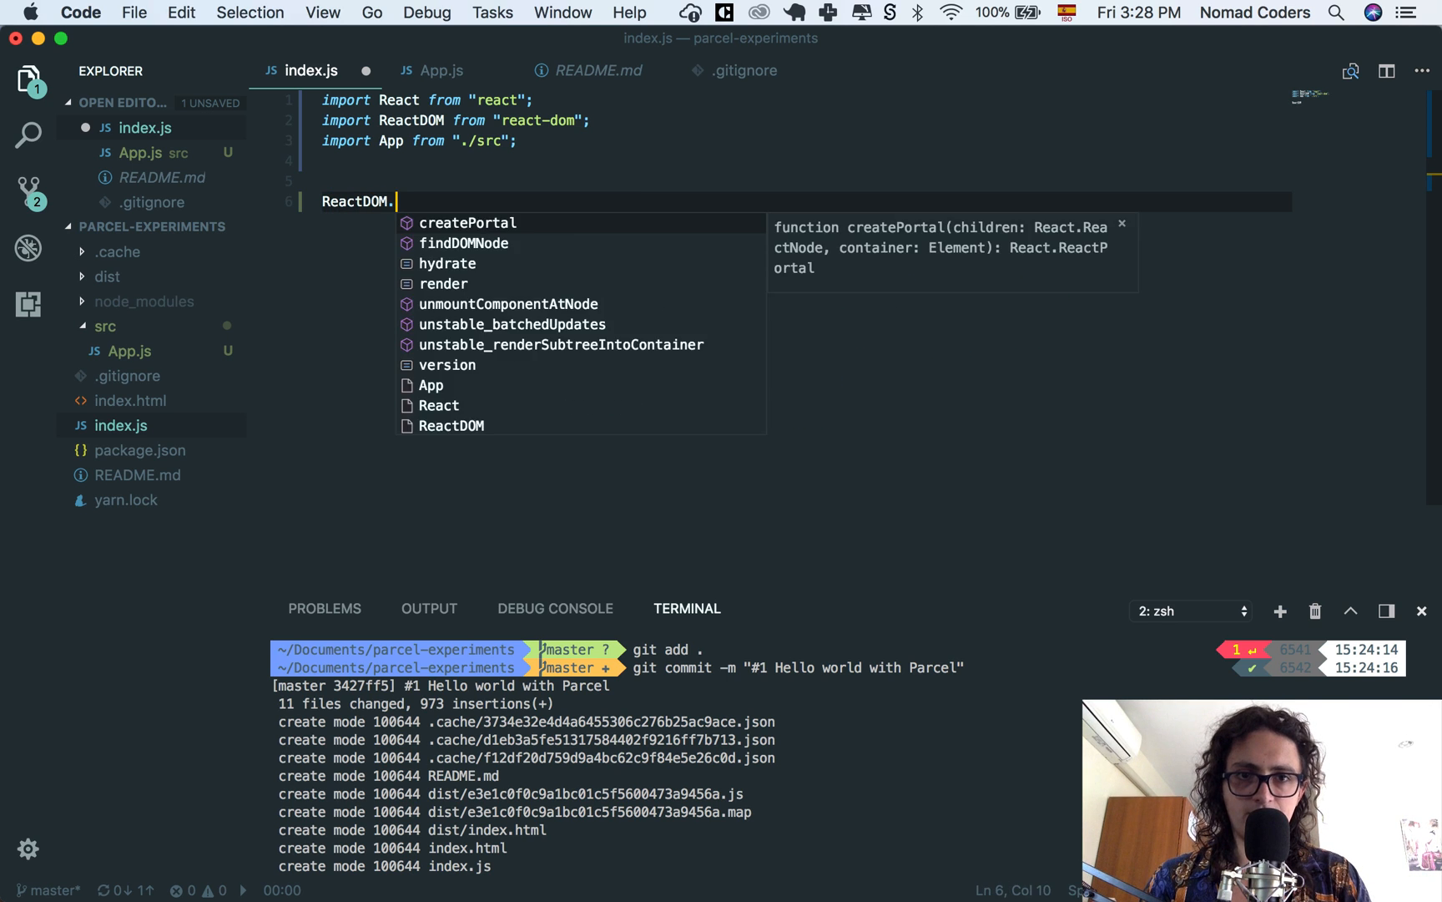
# Step: Begin the ReactDOM.render(<App />, docu... call that renders App into the document
pyautogui.write('render(<A')
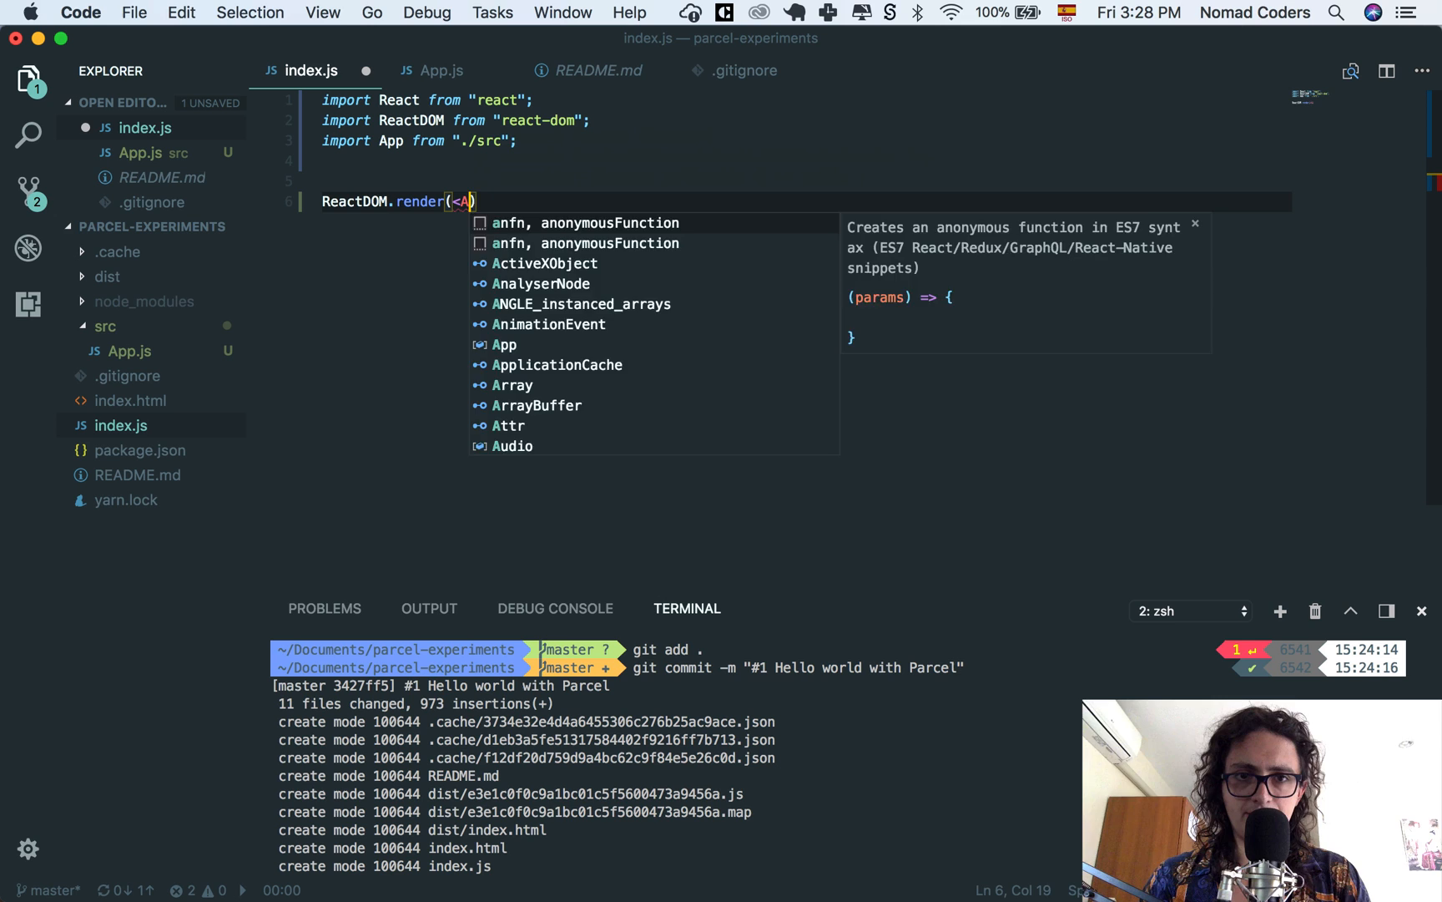
pyautogui.write('App />, docu')
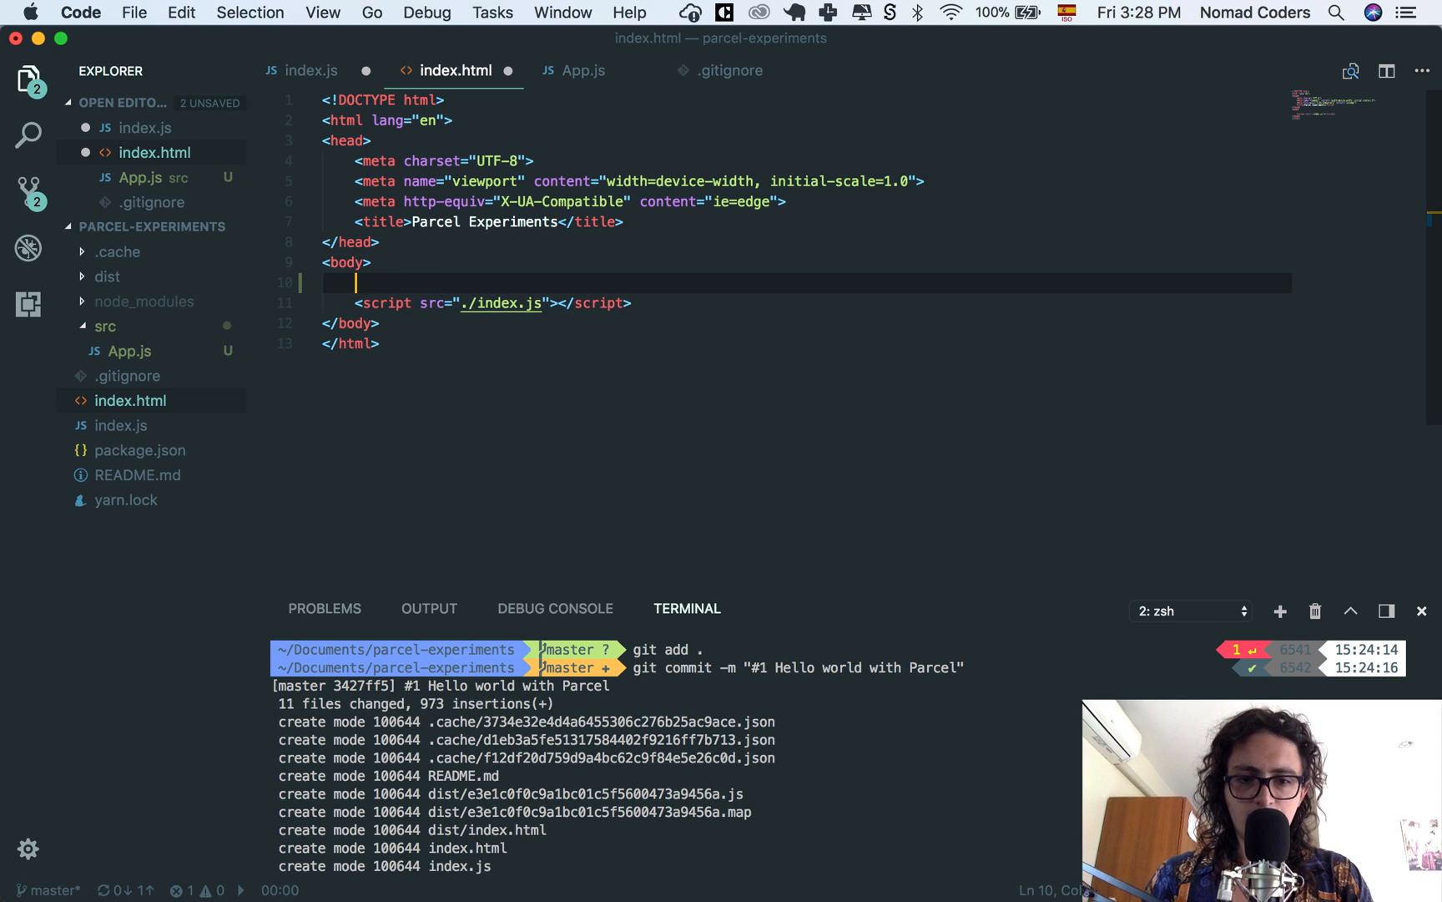
# Step: Expand the #app Emmet abbreviation in index.html into a div with id app
pyautogui.write('#')
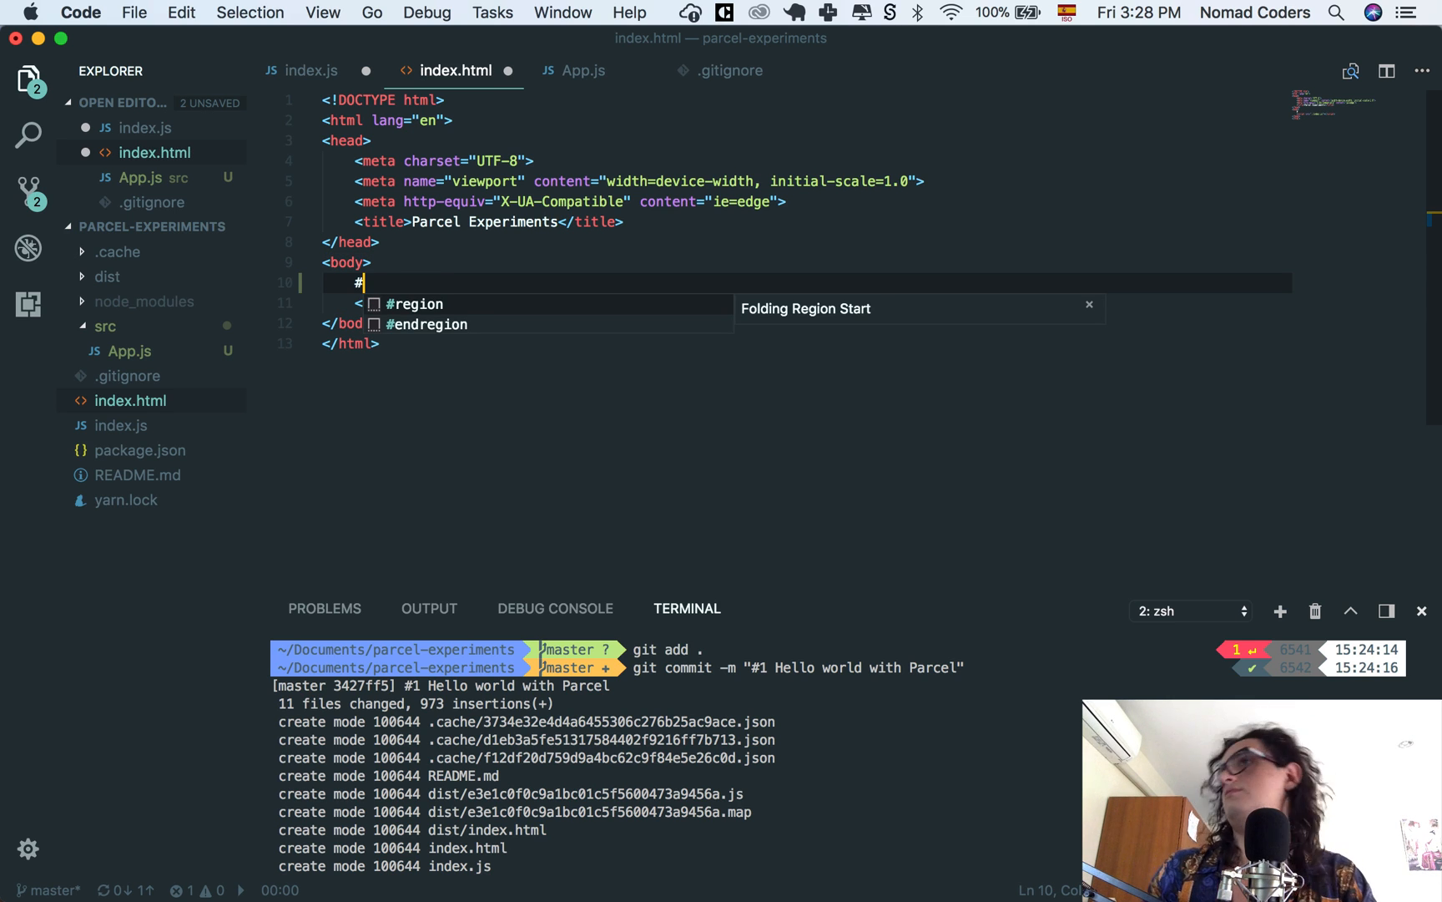
pyautogui.write('reac')
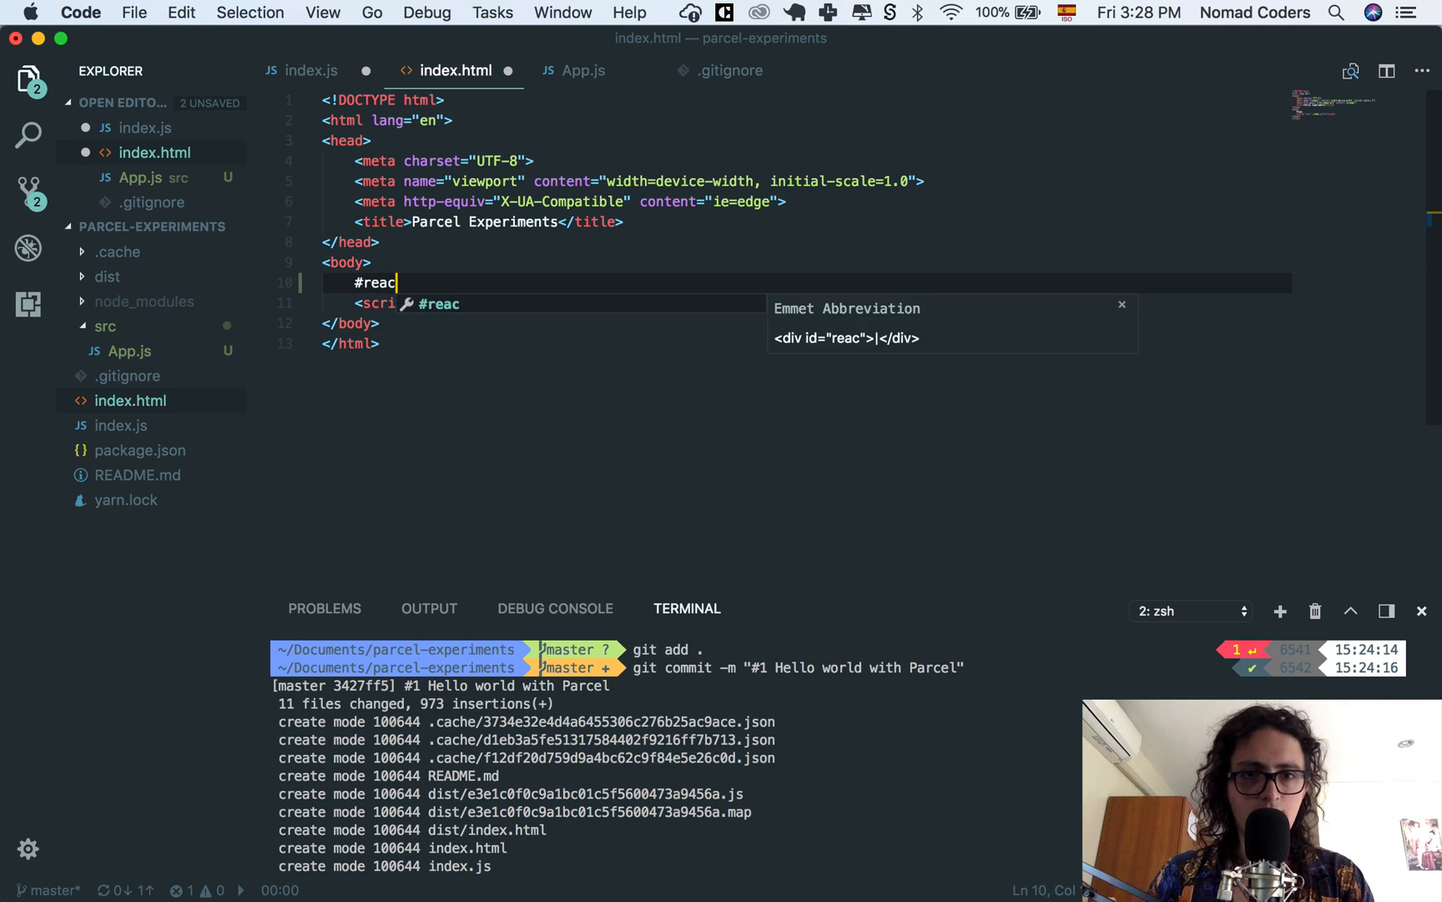
pyautogui.press('Tab')
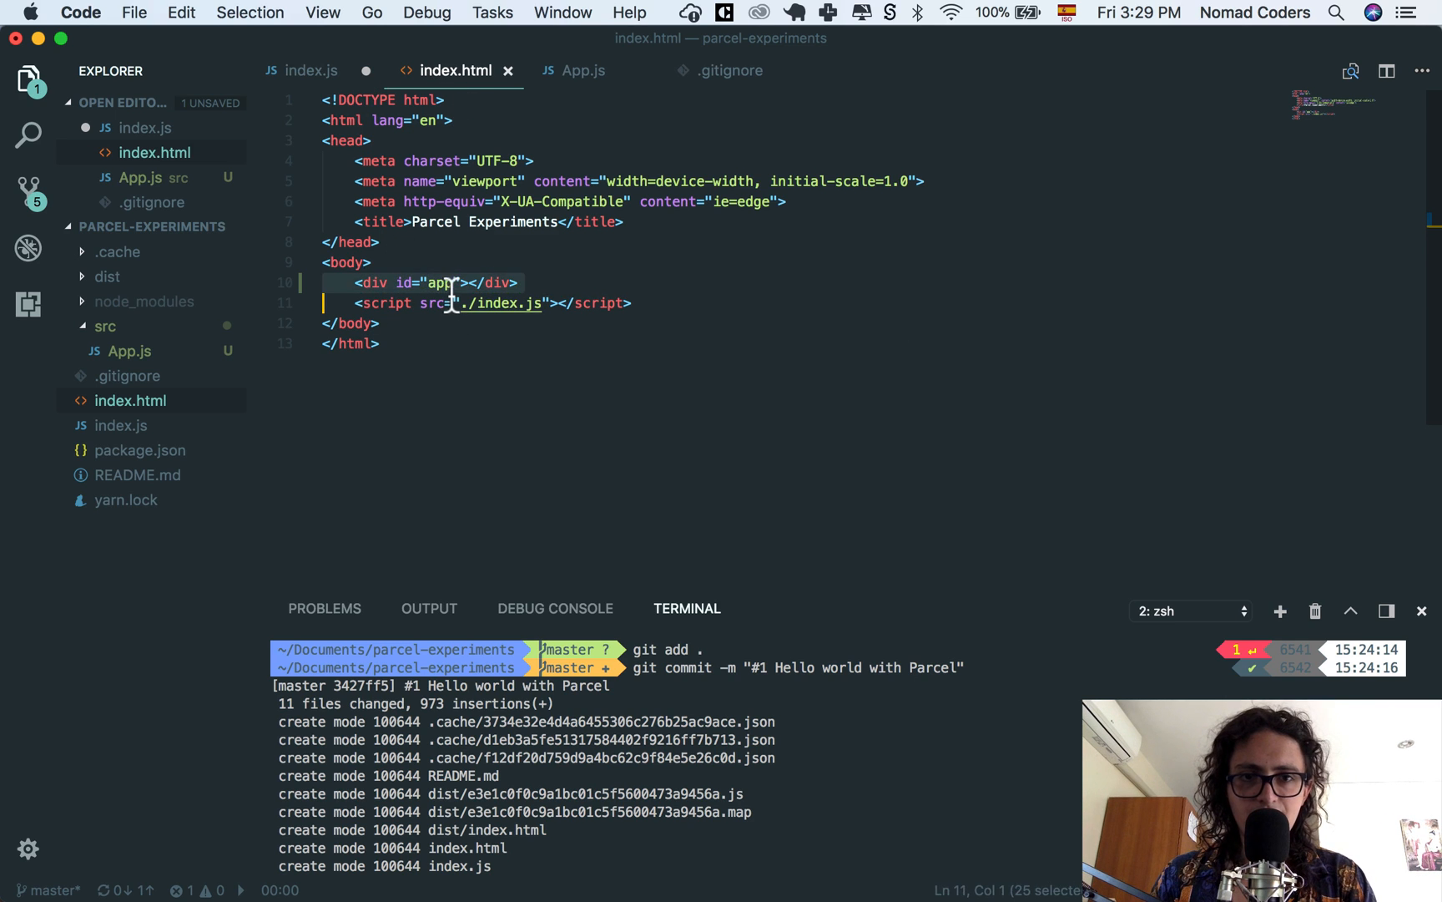
# Step: Finish index.js rendering App into document.getElementById("app") and check the dev server terminal
pyautogui.click(309, 70)
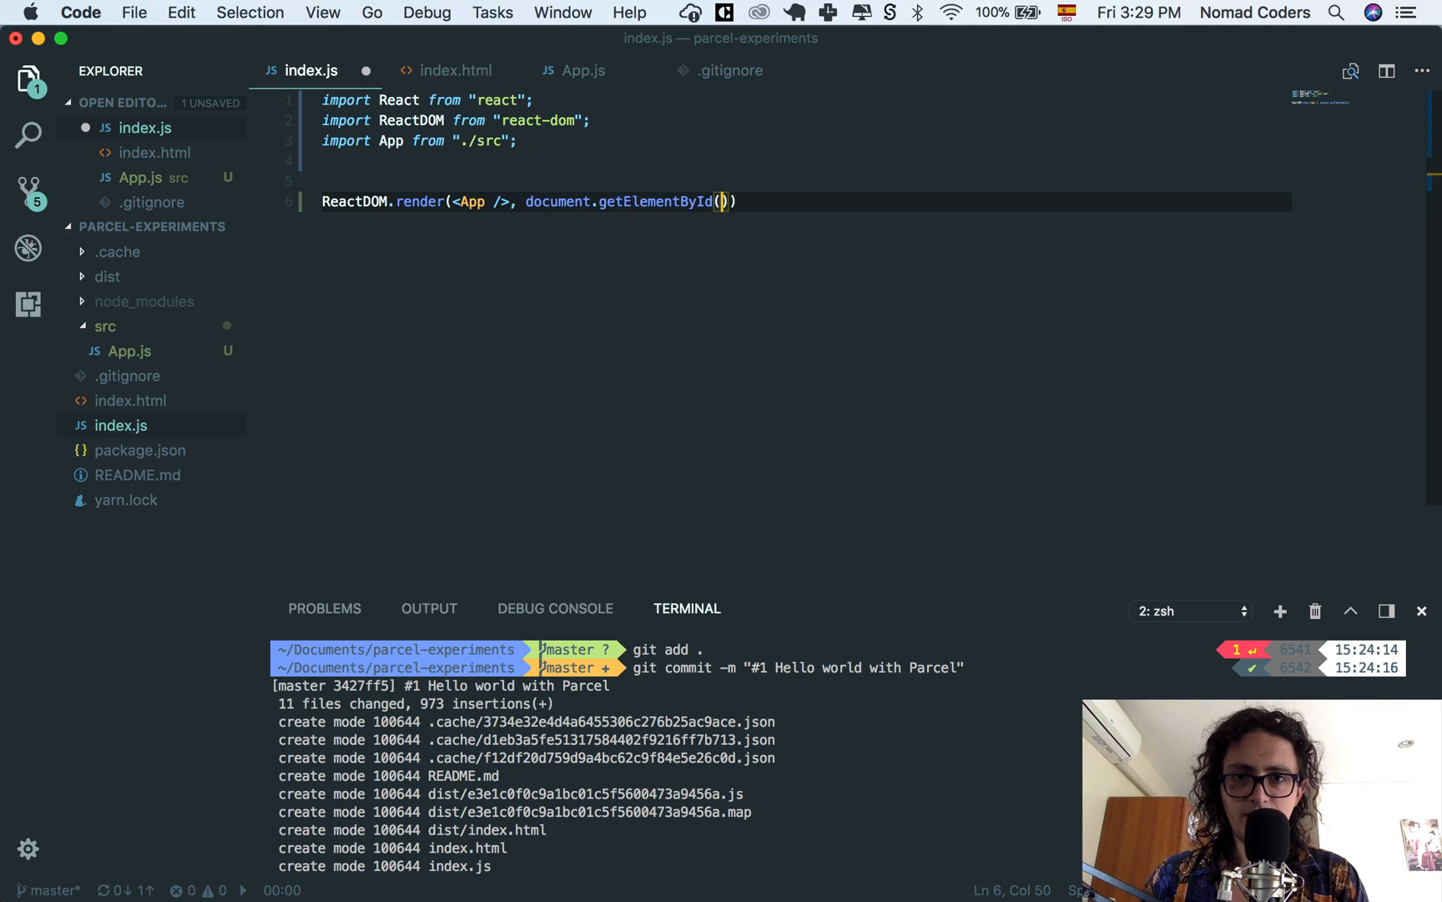
pyautogui.write('"app"')
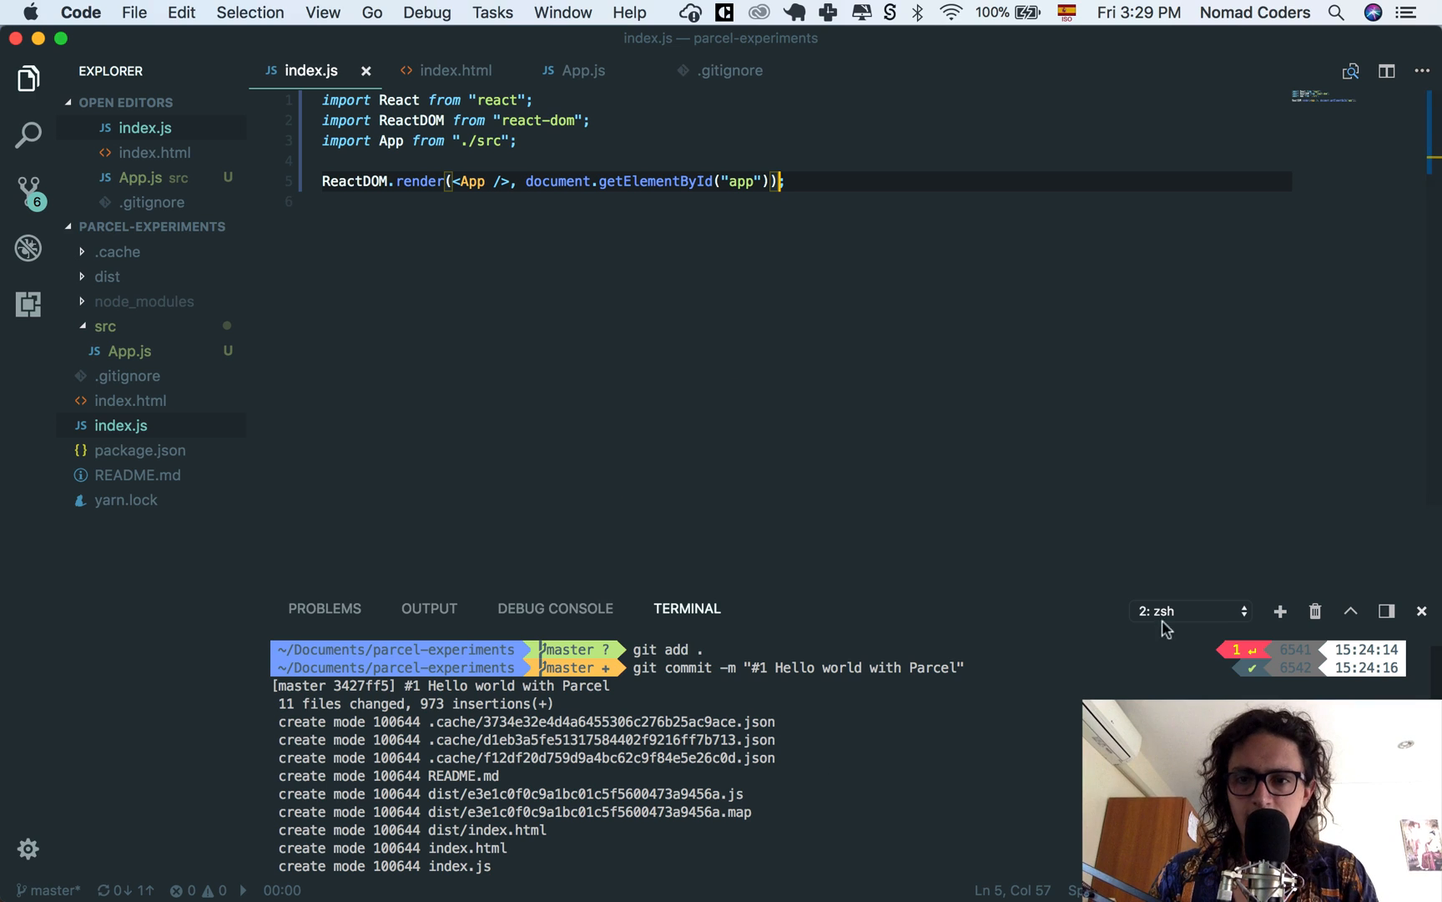
pyautogui.click(1190, 611)
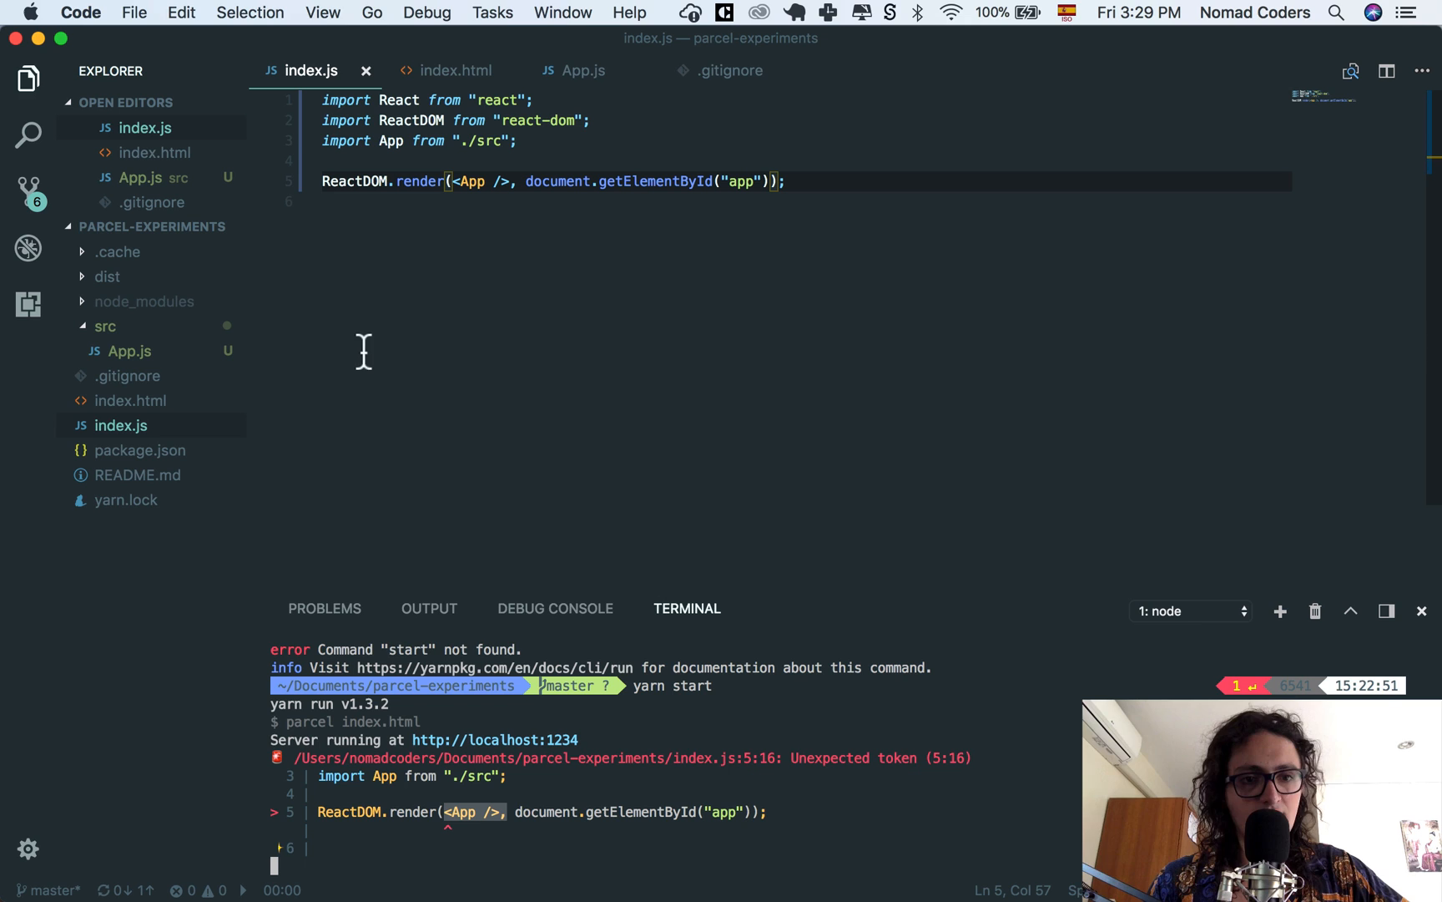
pyautogui.moveTo(502, 397)
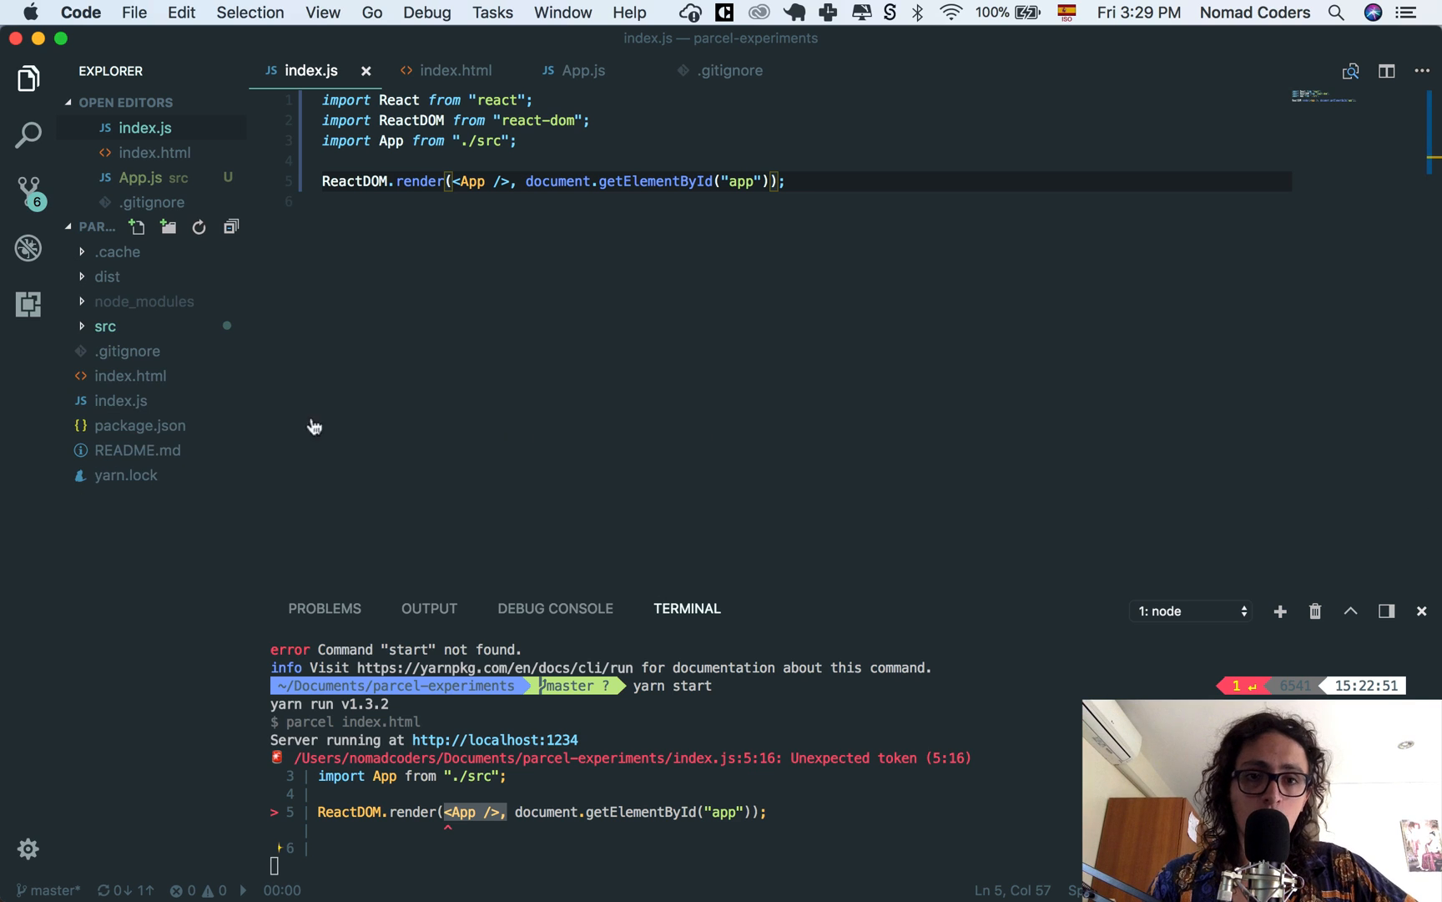
# Step: Collapse the src folder while the dev server shows the unexpected-token error at the App JSX
pyautogui.click(1191, 611)
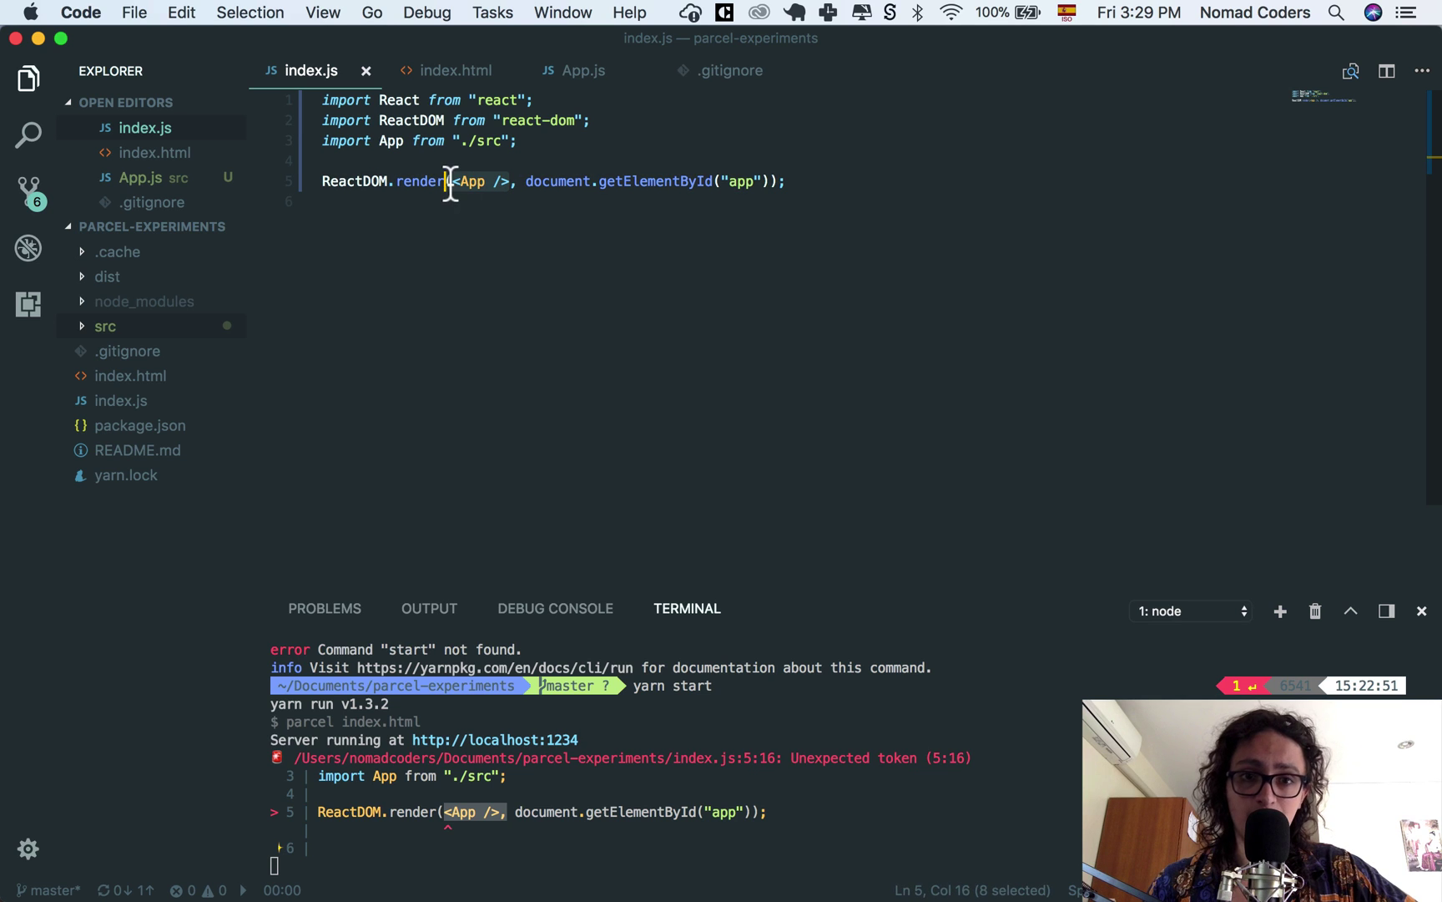
pyautogui.moveTo(108, 409)
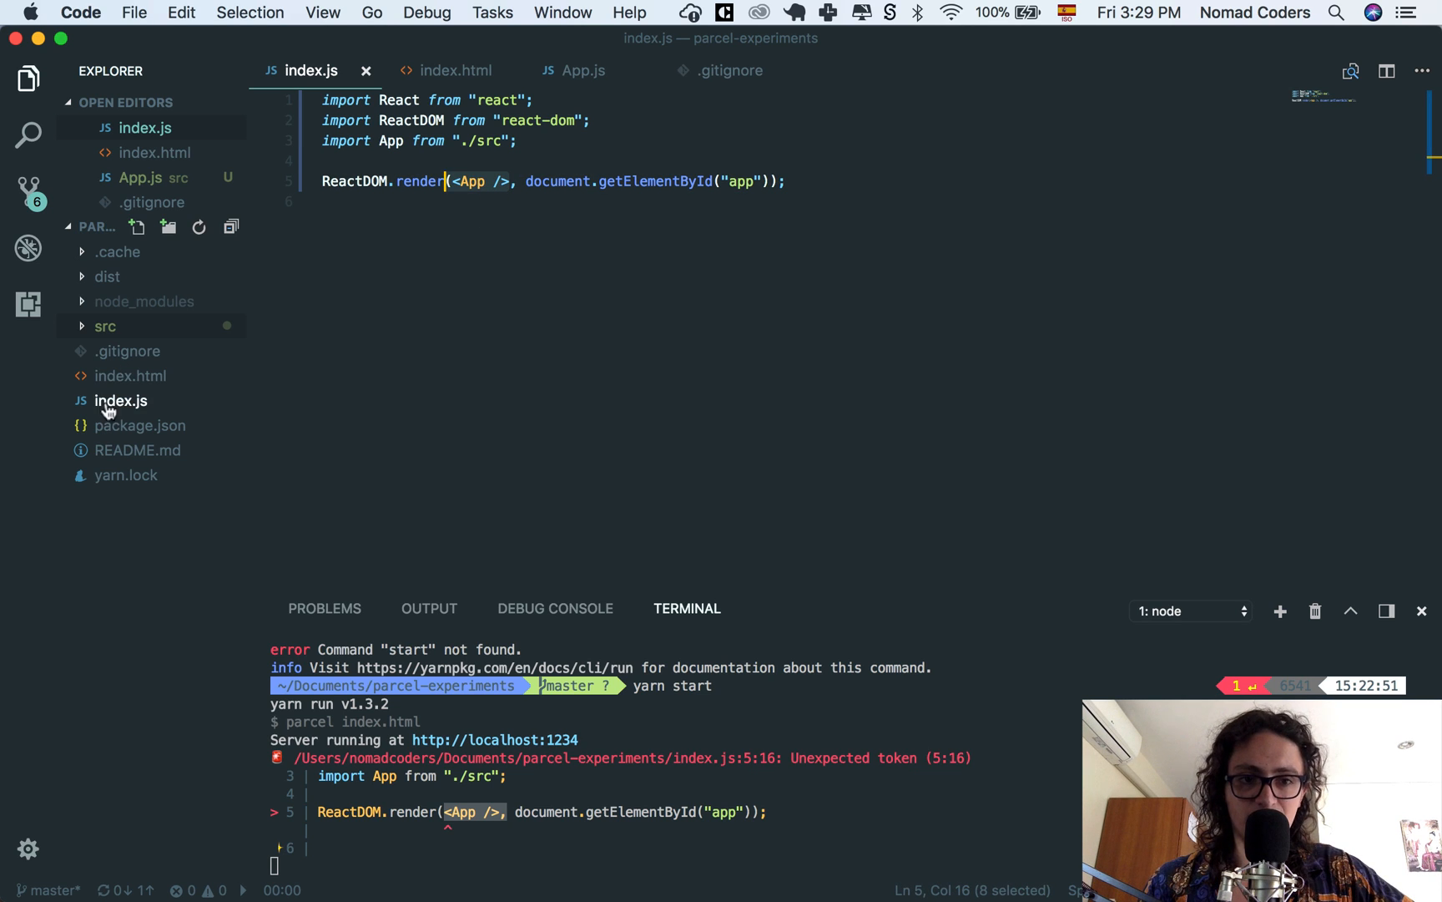
pyautogui.moveTo(132, 623)
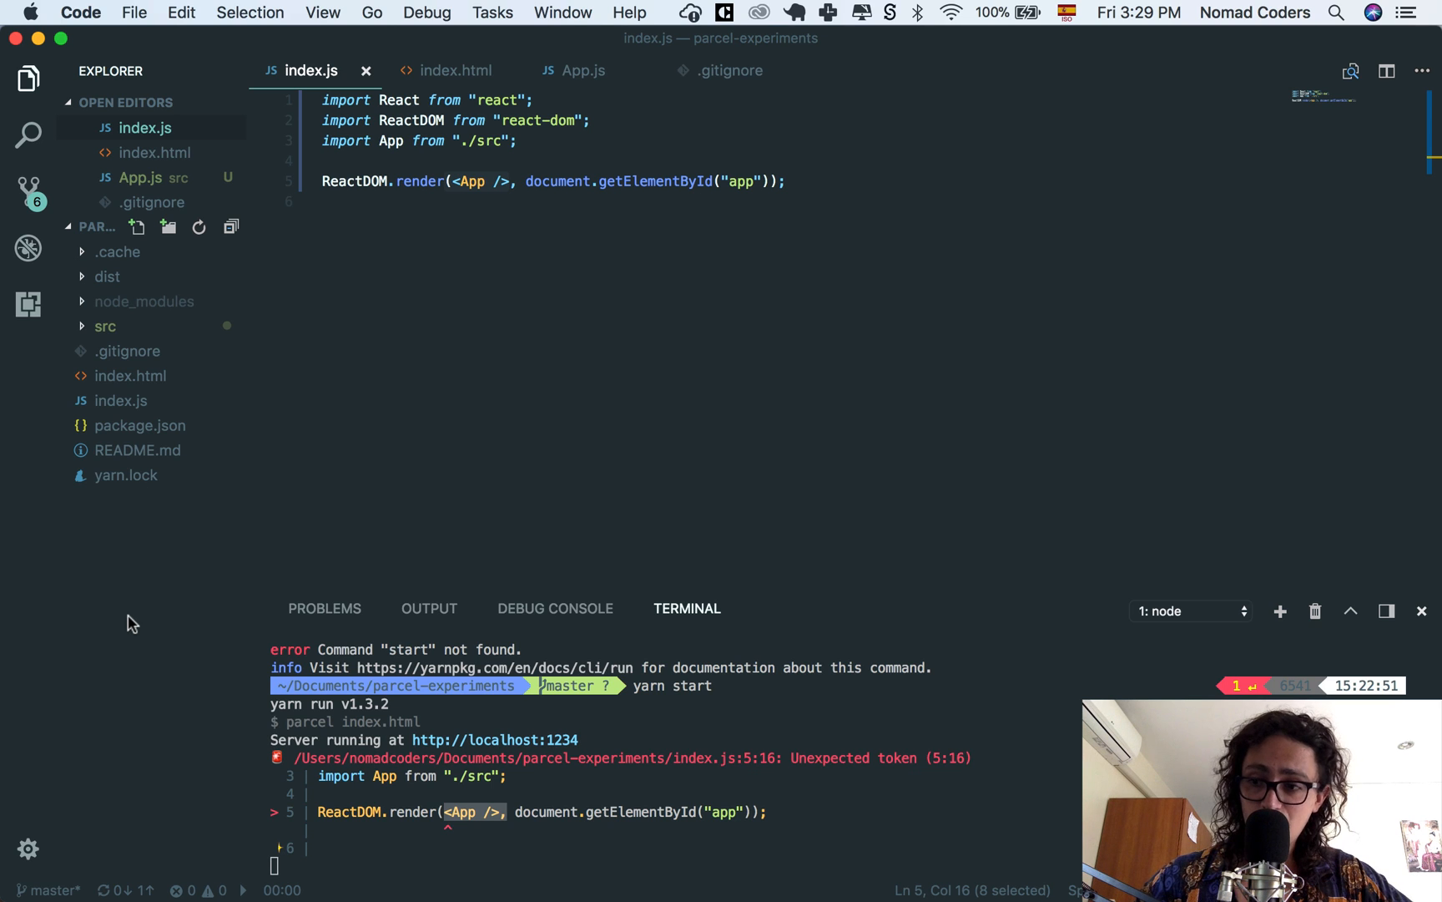
# Step: Create a new .babelrc file in the project root
pyautogui.rightClick(130, 623)
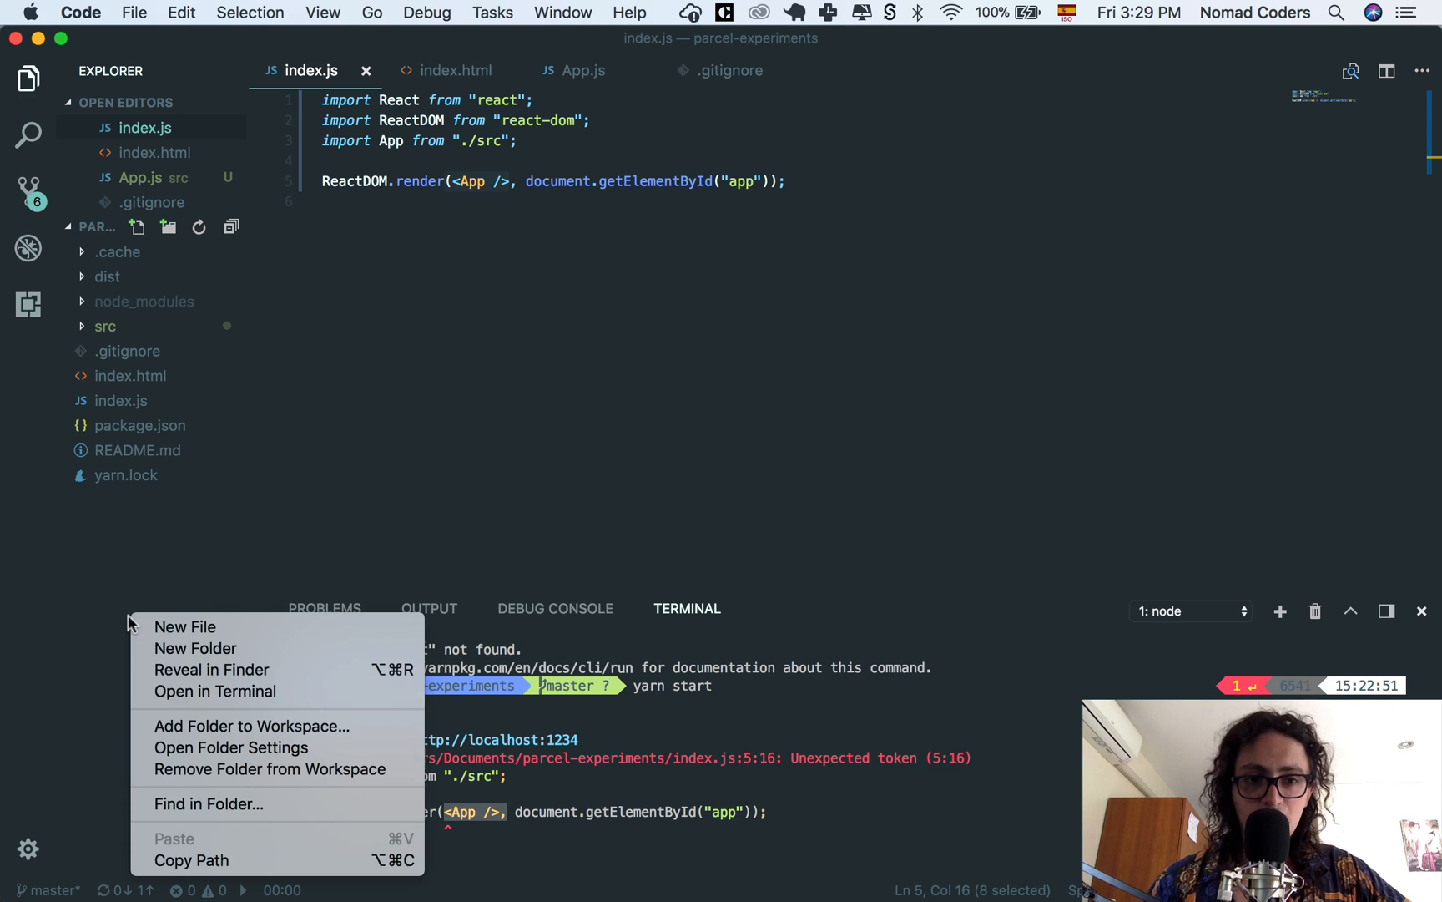
pyautogui.click(185, 627)
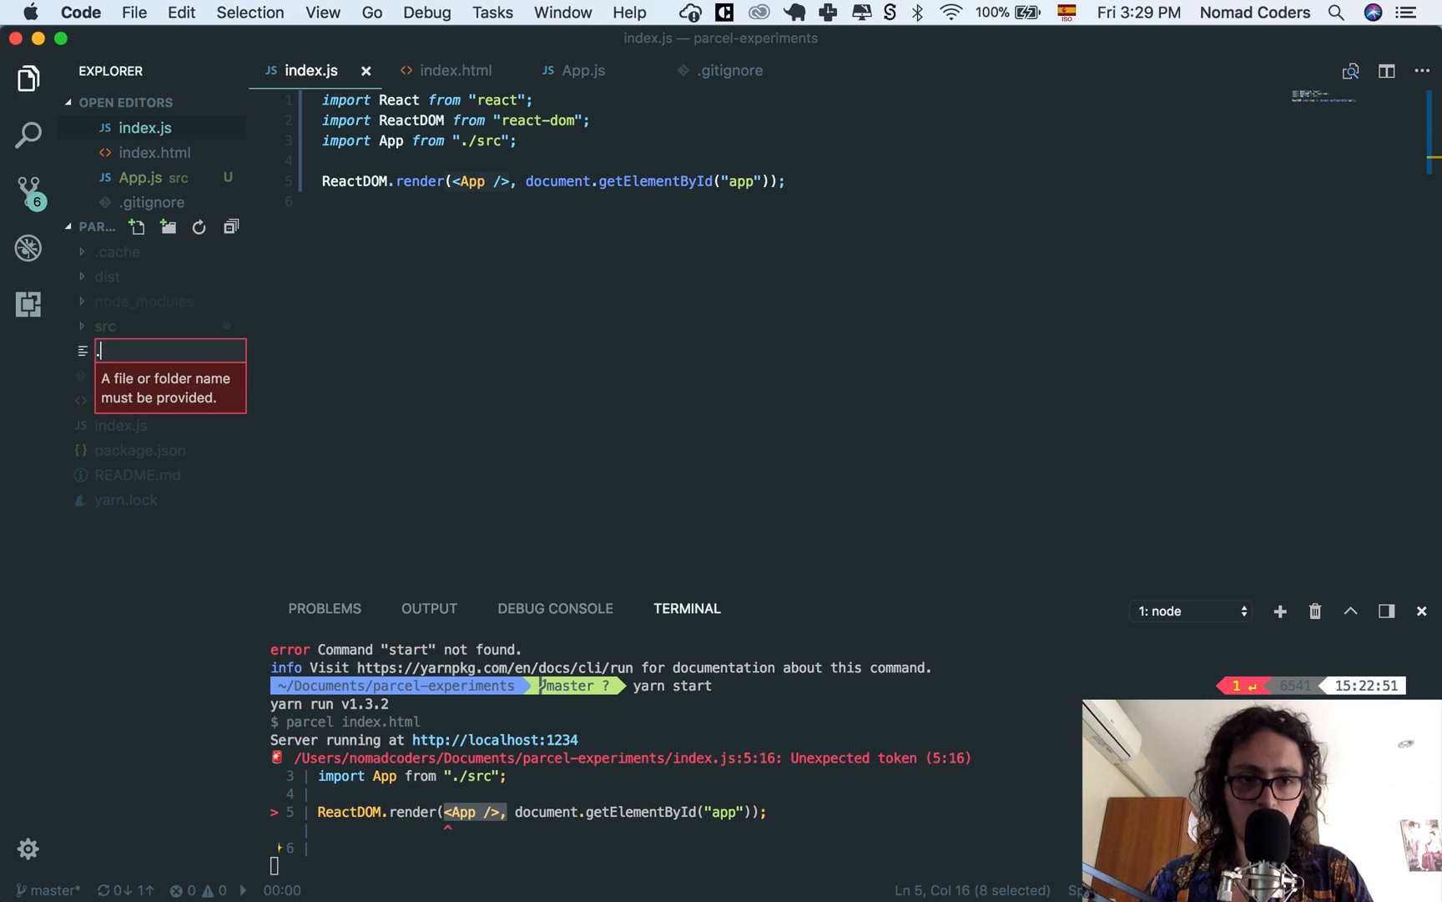
pyautogui.write('.babelrc')
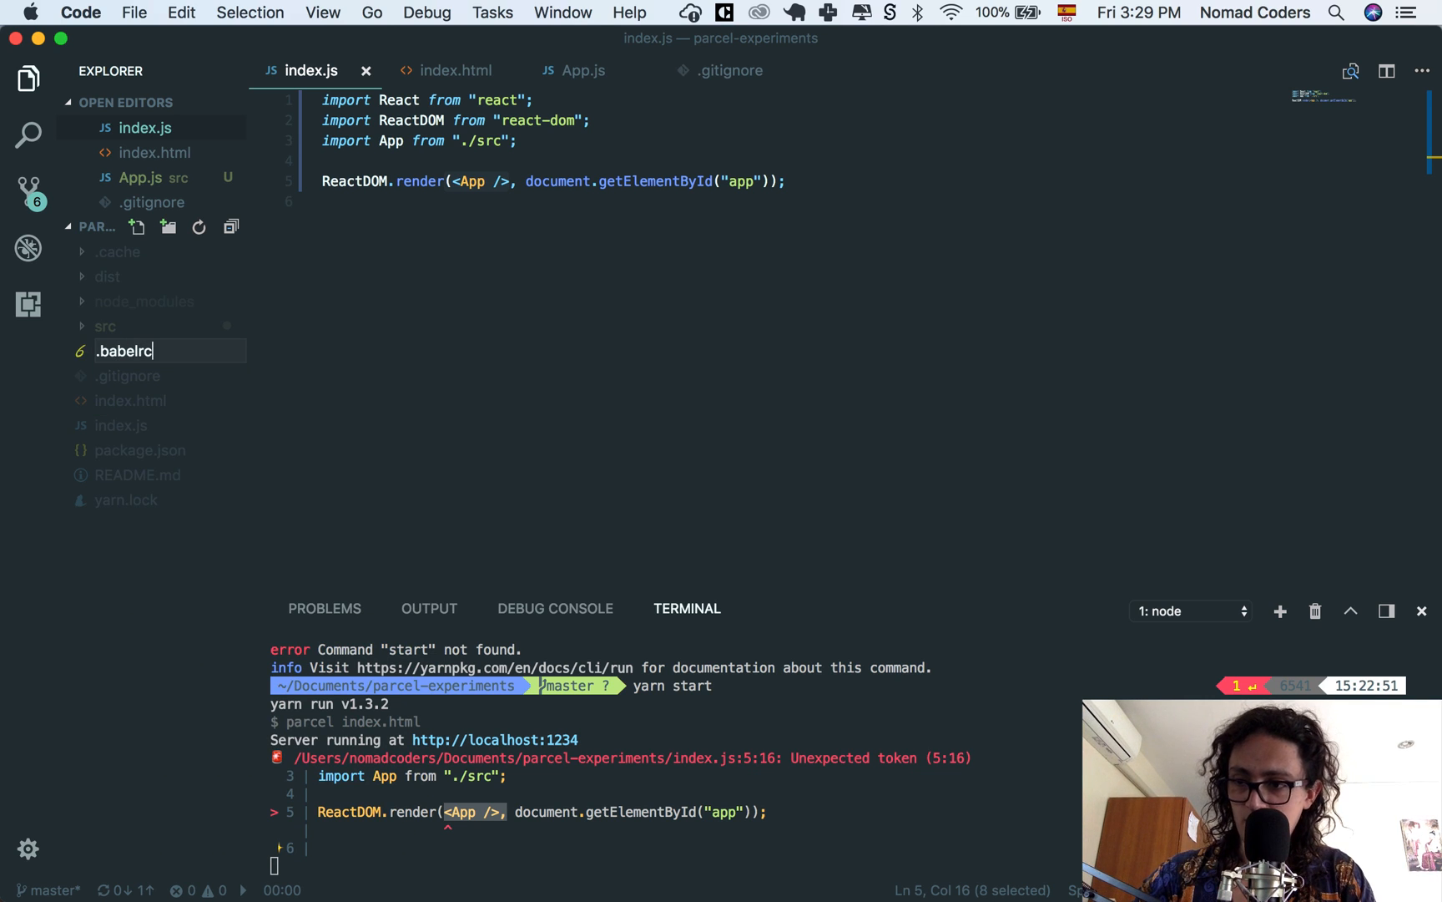
pyautogui.press('Enter')
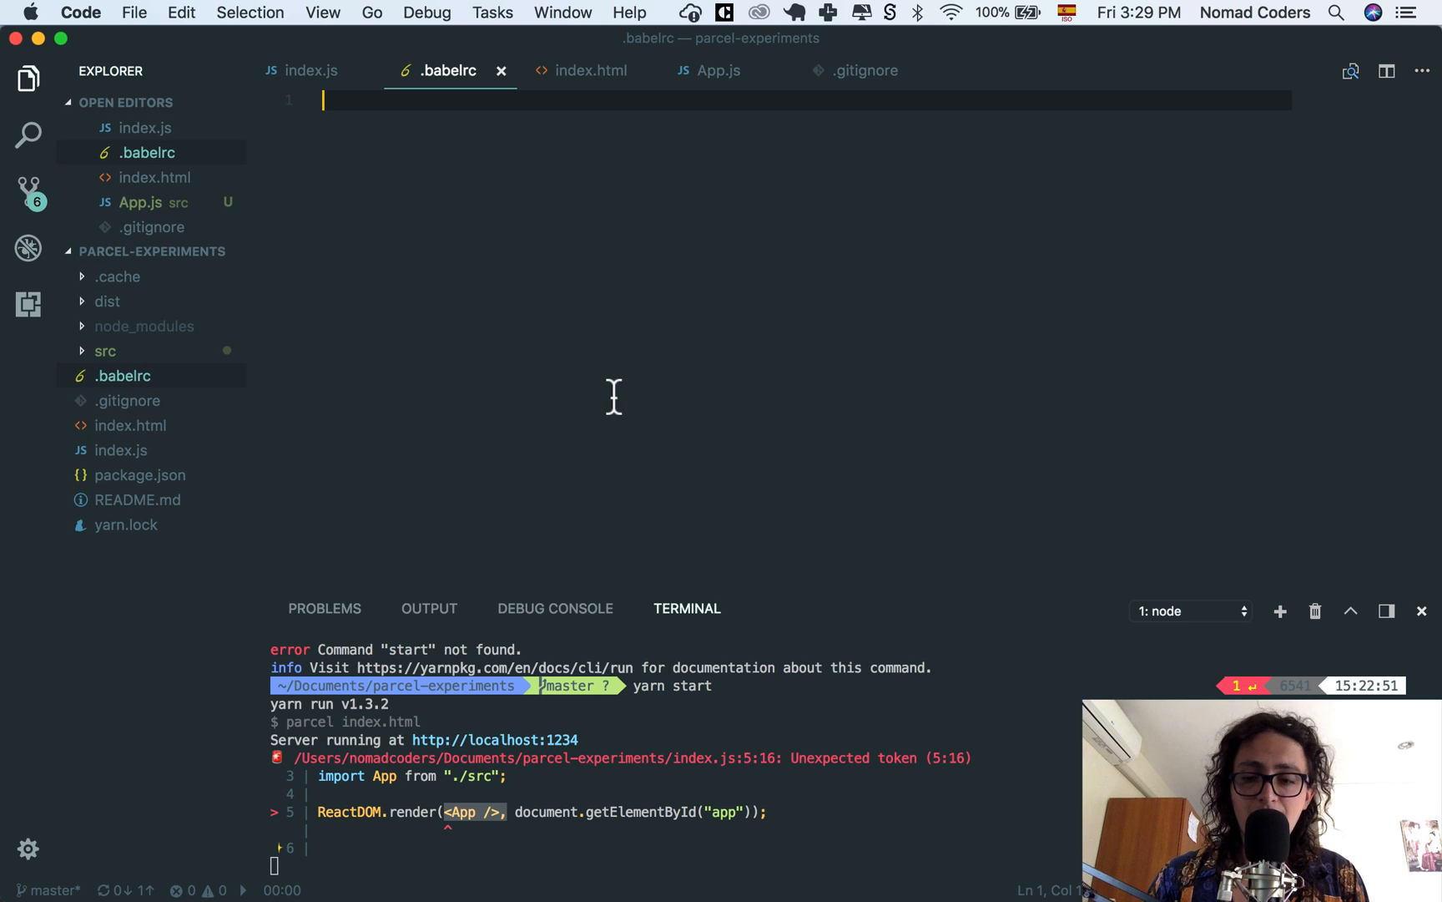
# Step: Fill .babelrc with {"presets": ["env", "react"]}
pyautogui.write('{}')
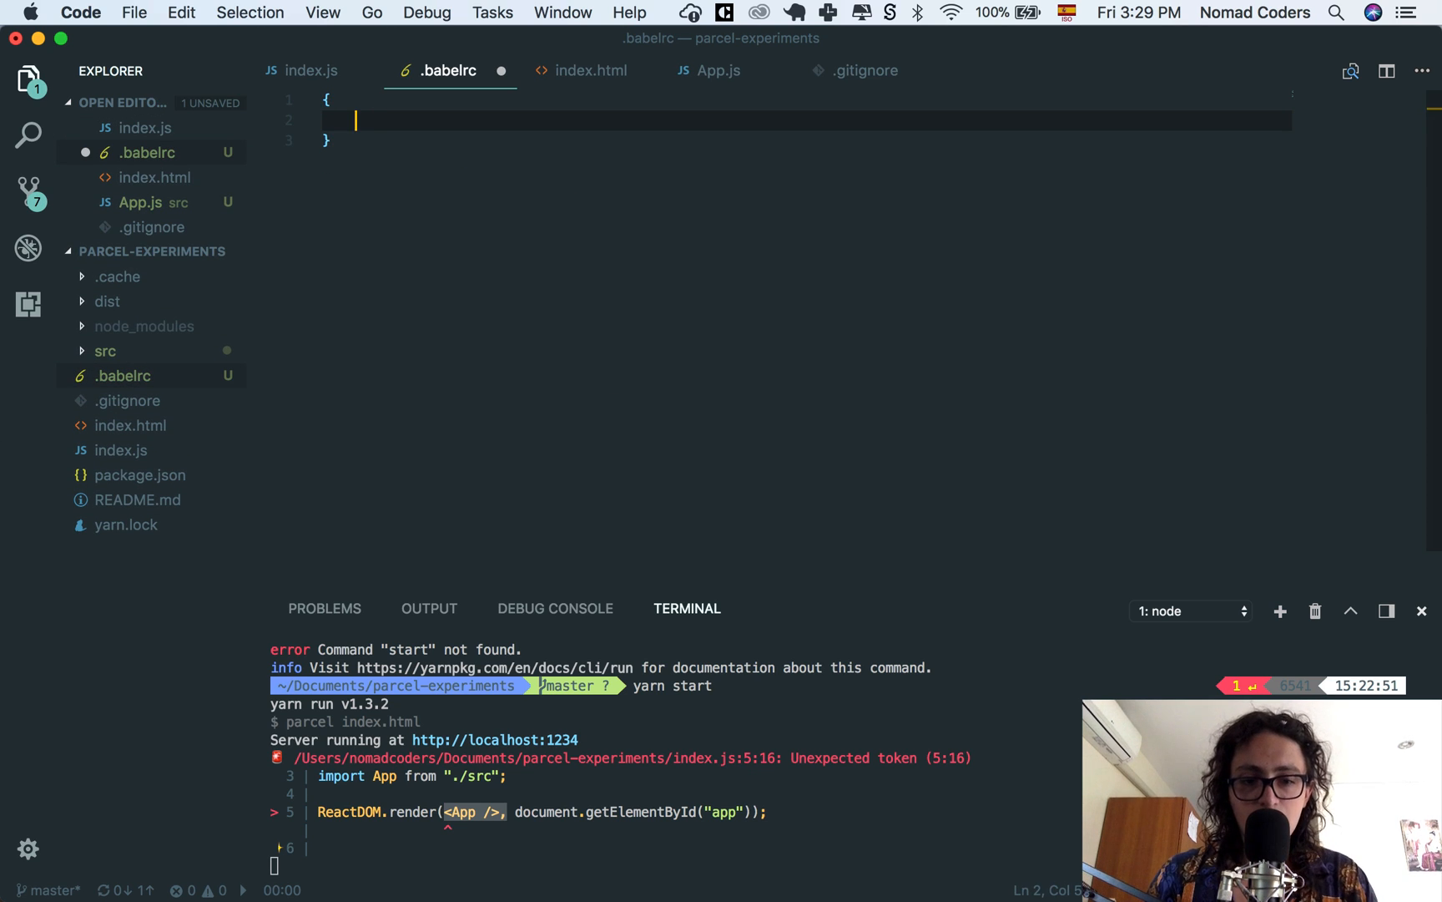
pyautogui.write('""')
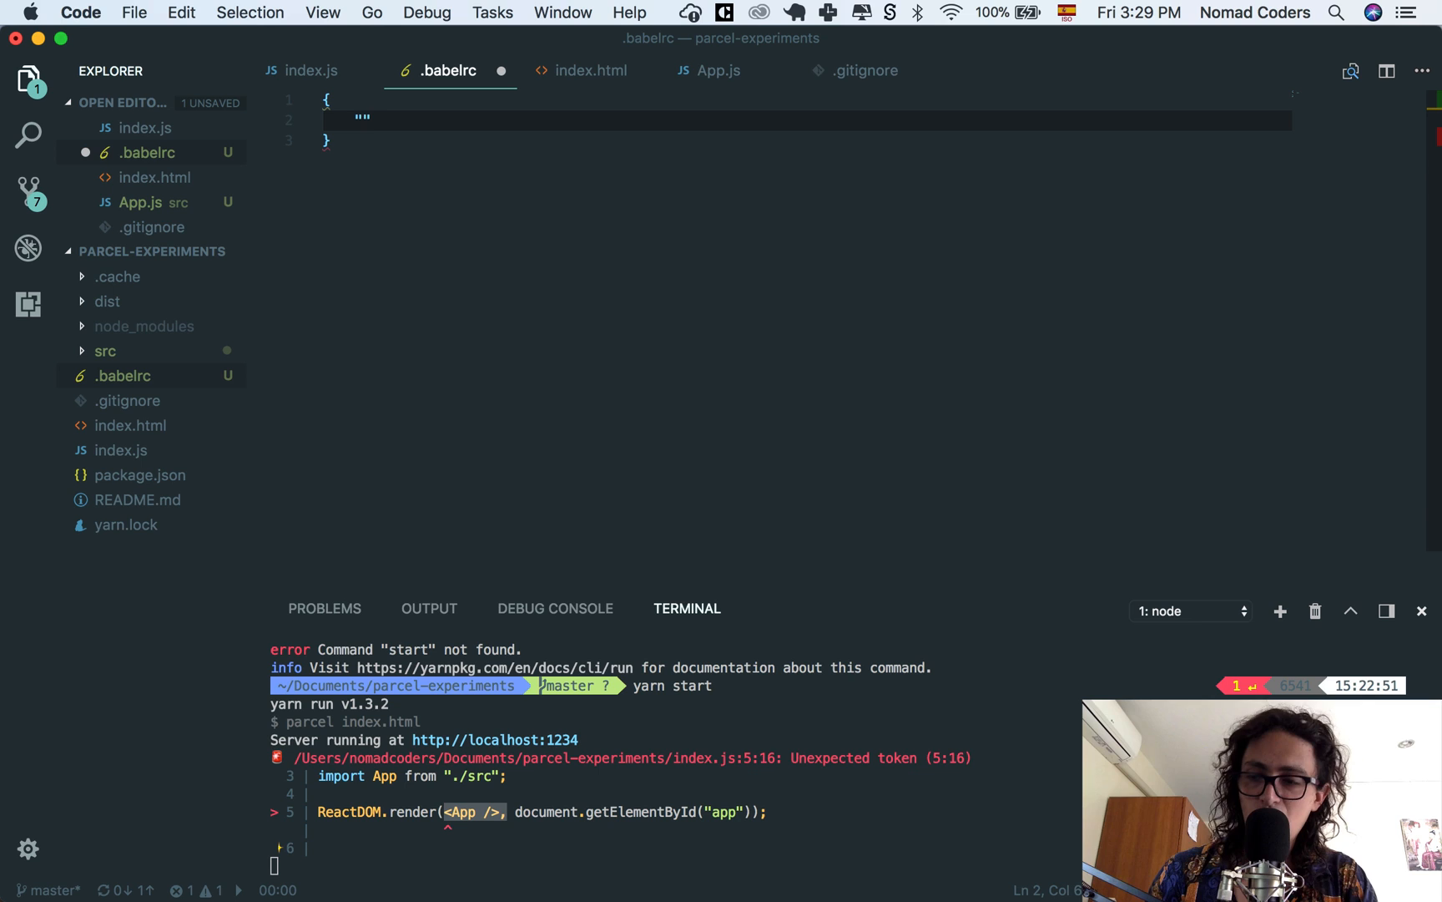
pyautogui.write('presets')
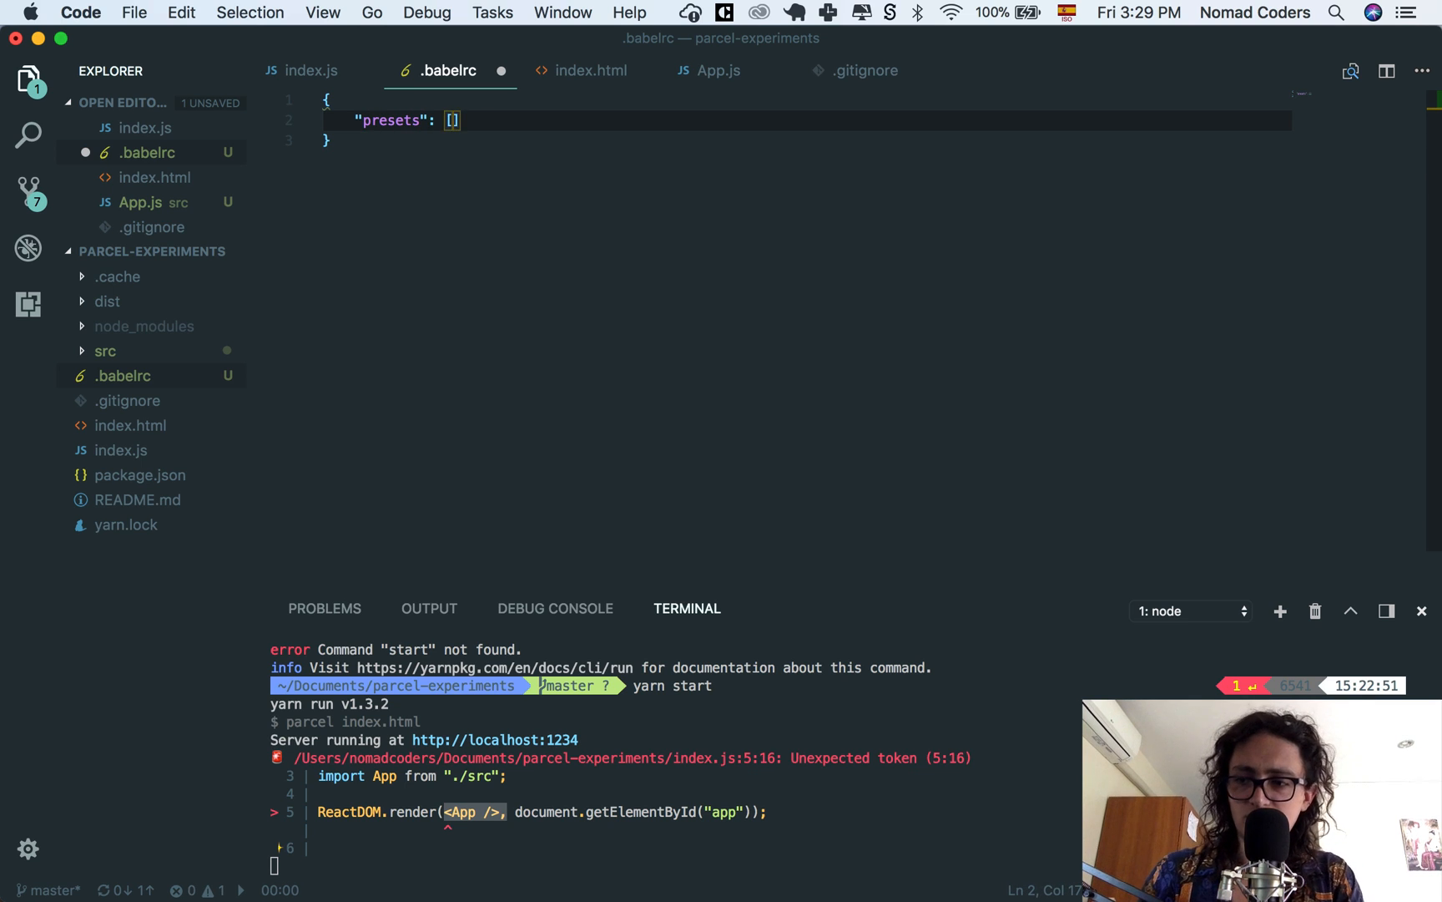
pyautogui.write('""')
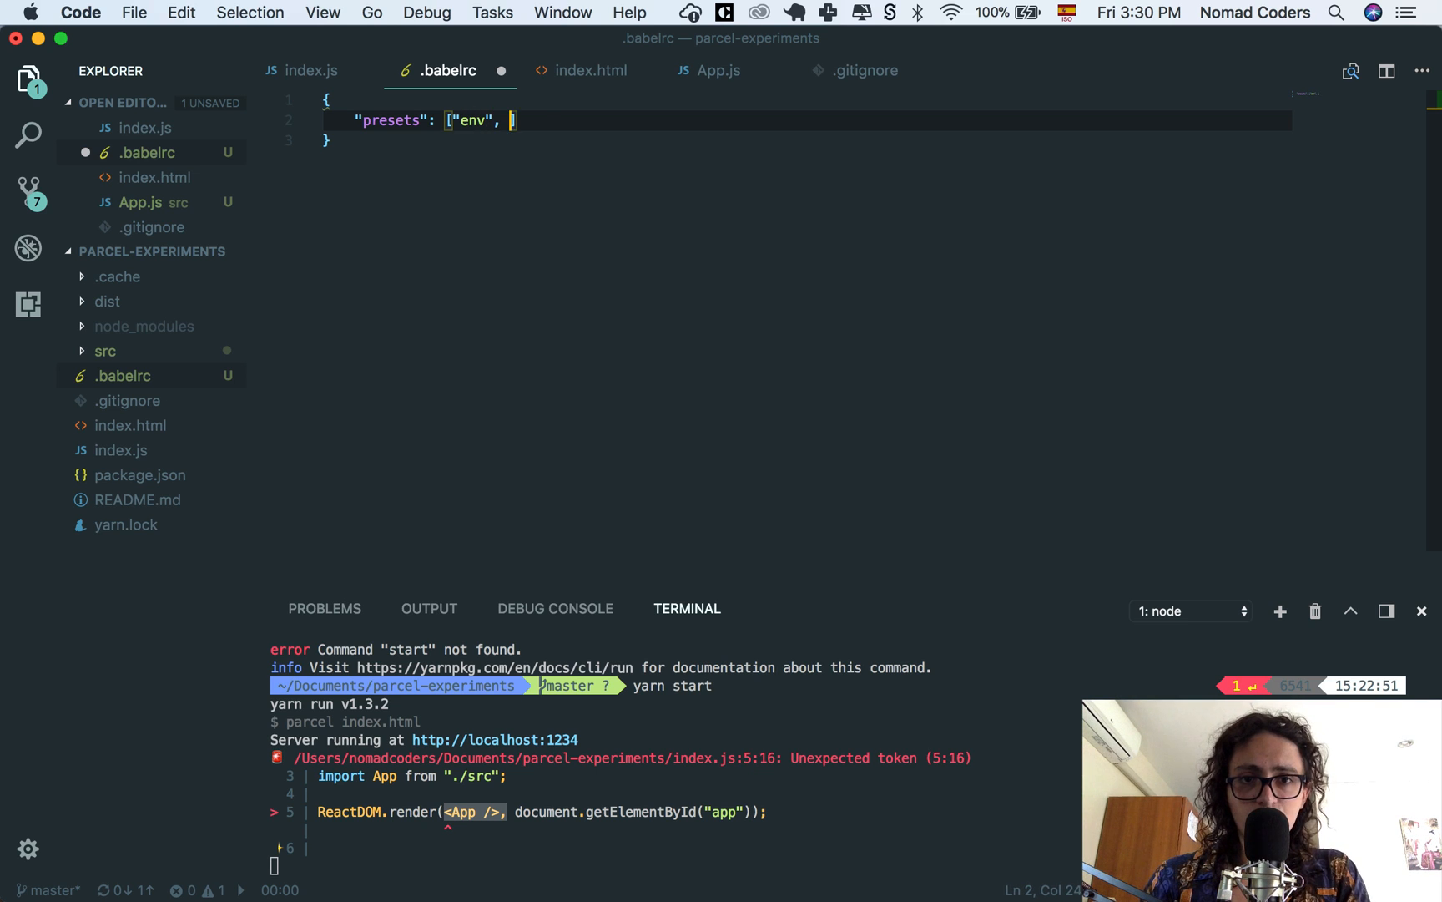
pyautogui.write('"react"')
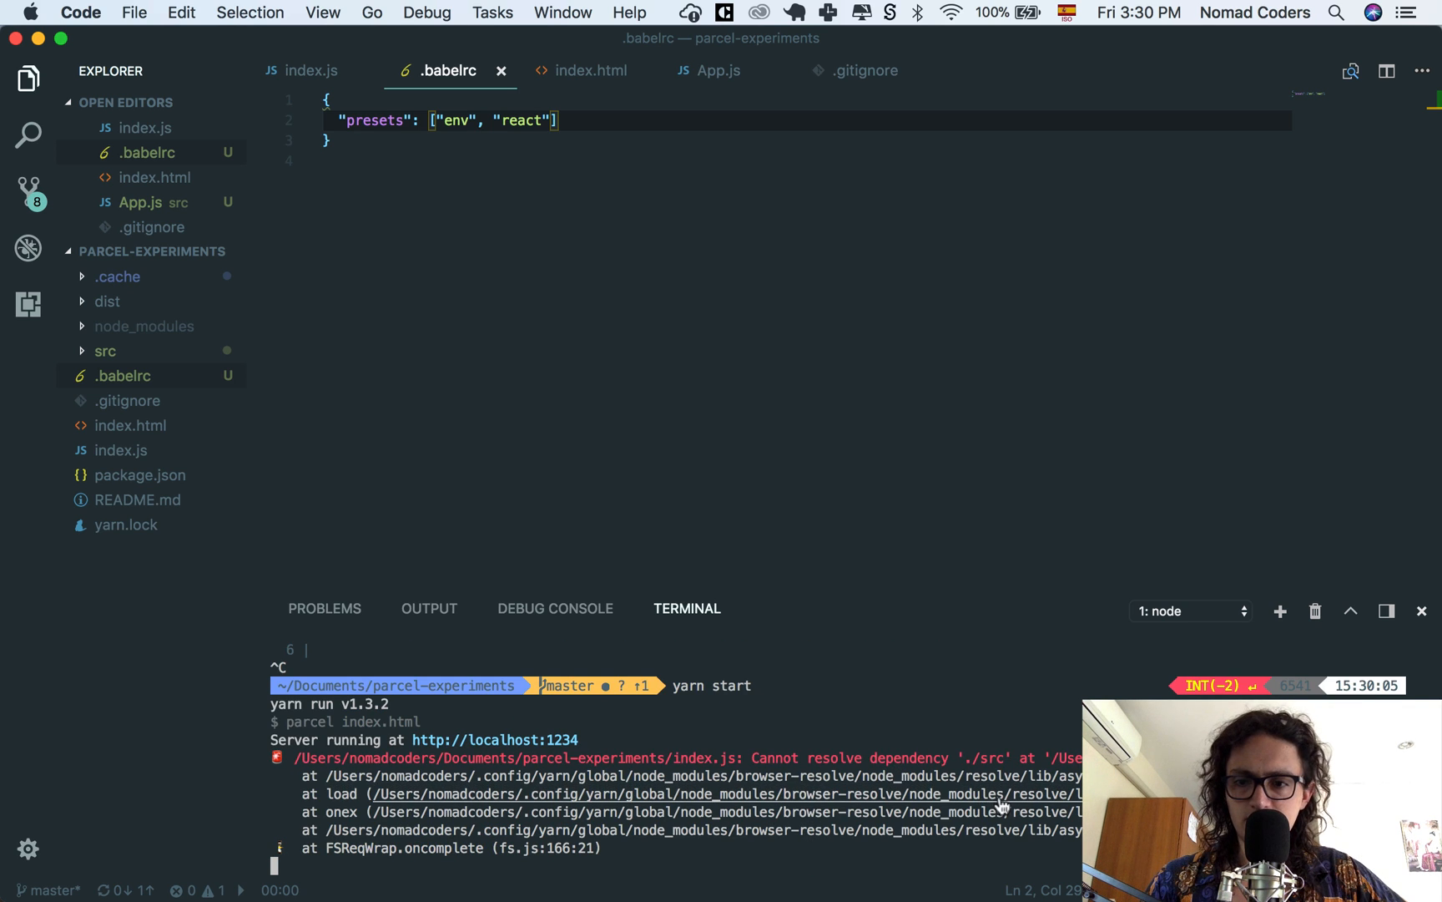
pyautogui.moveTo(891, 676)
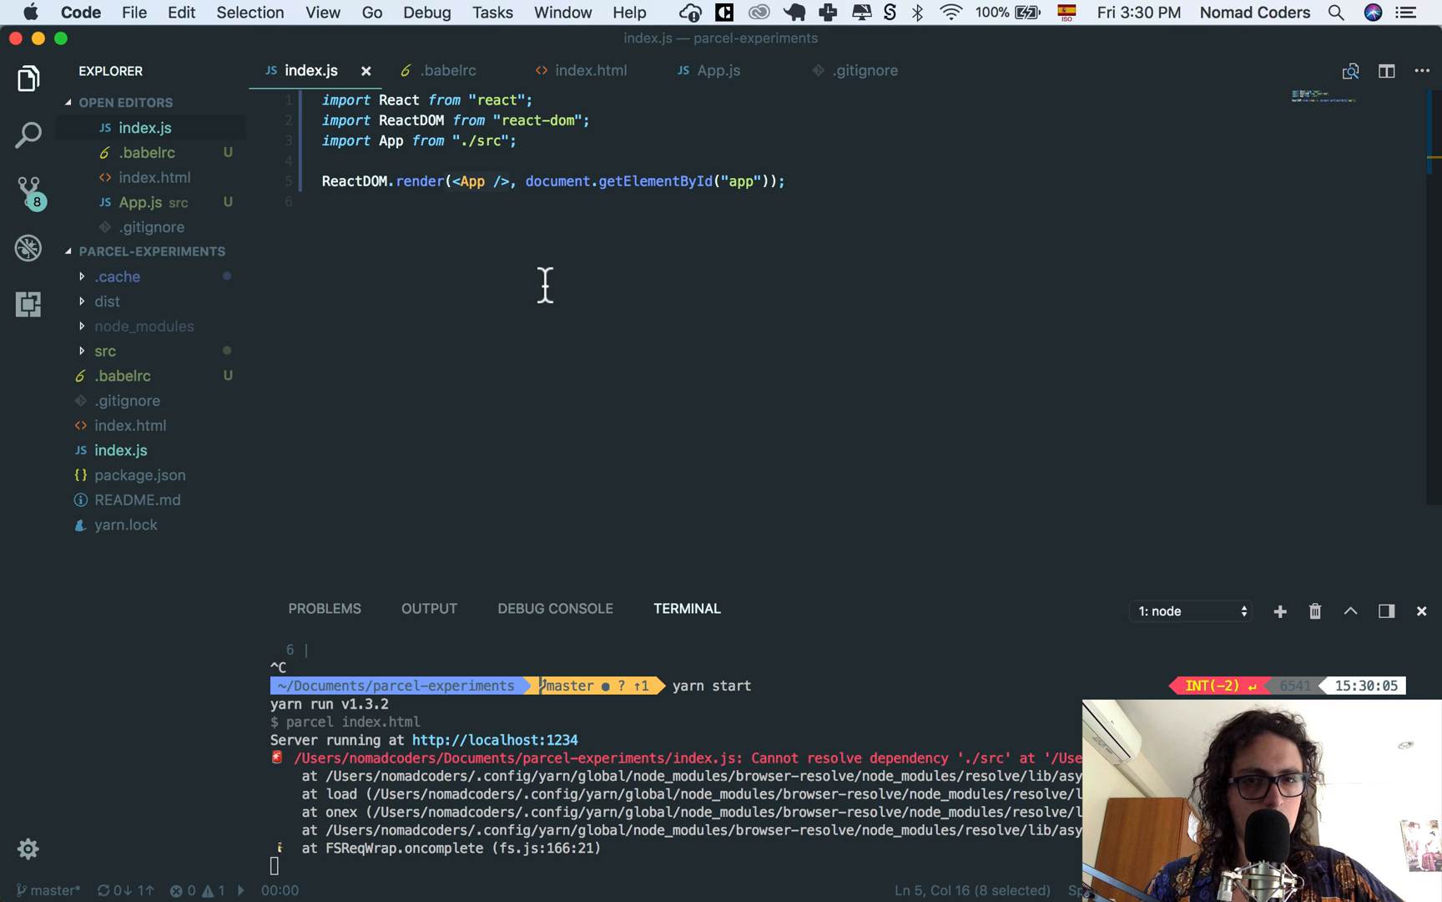
# Step: Change the App import path in index.js from "./src" to "./src/App"
pyautogui.click(471, 140)
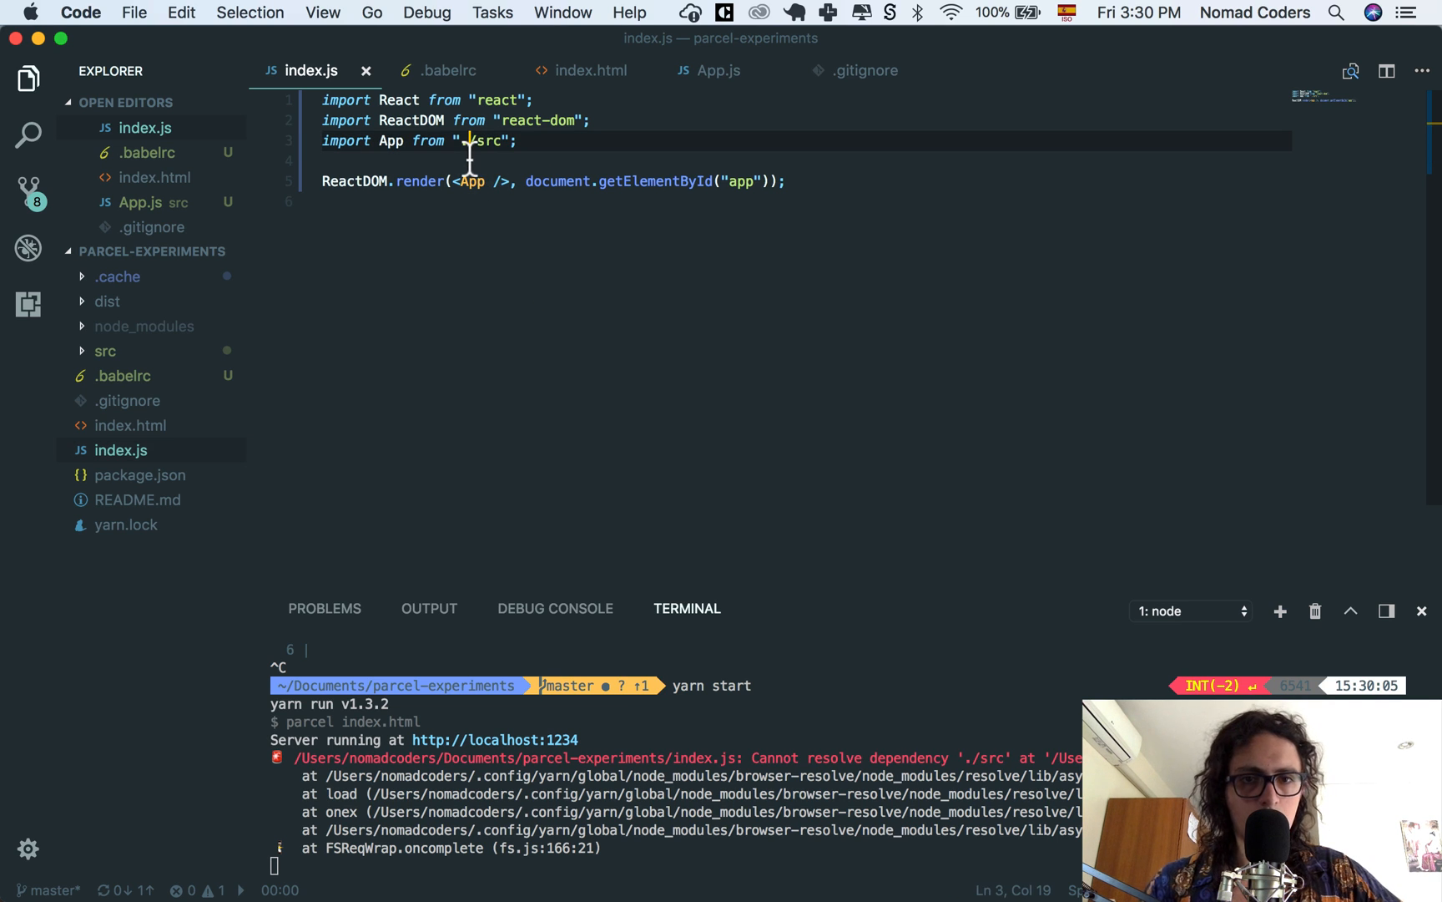
pyautogui.press('Backspace')
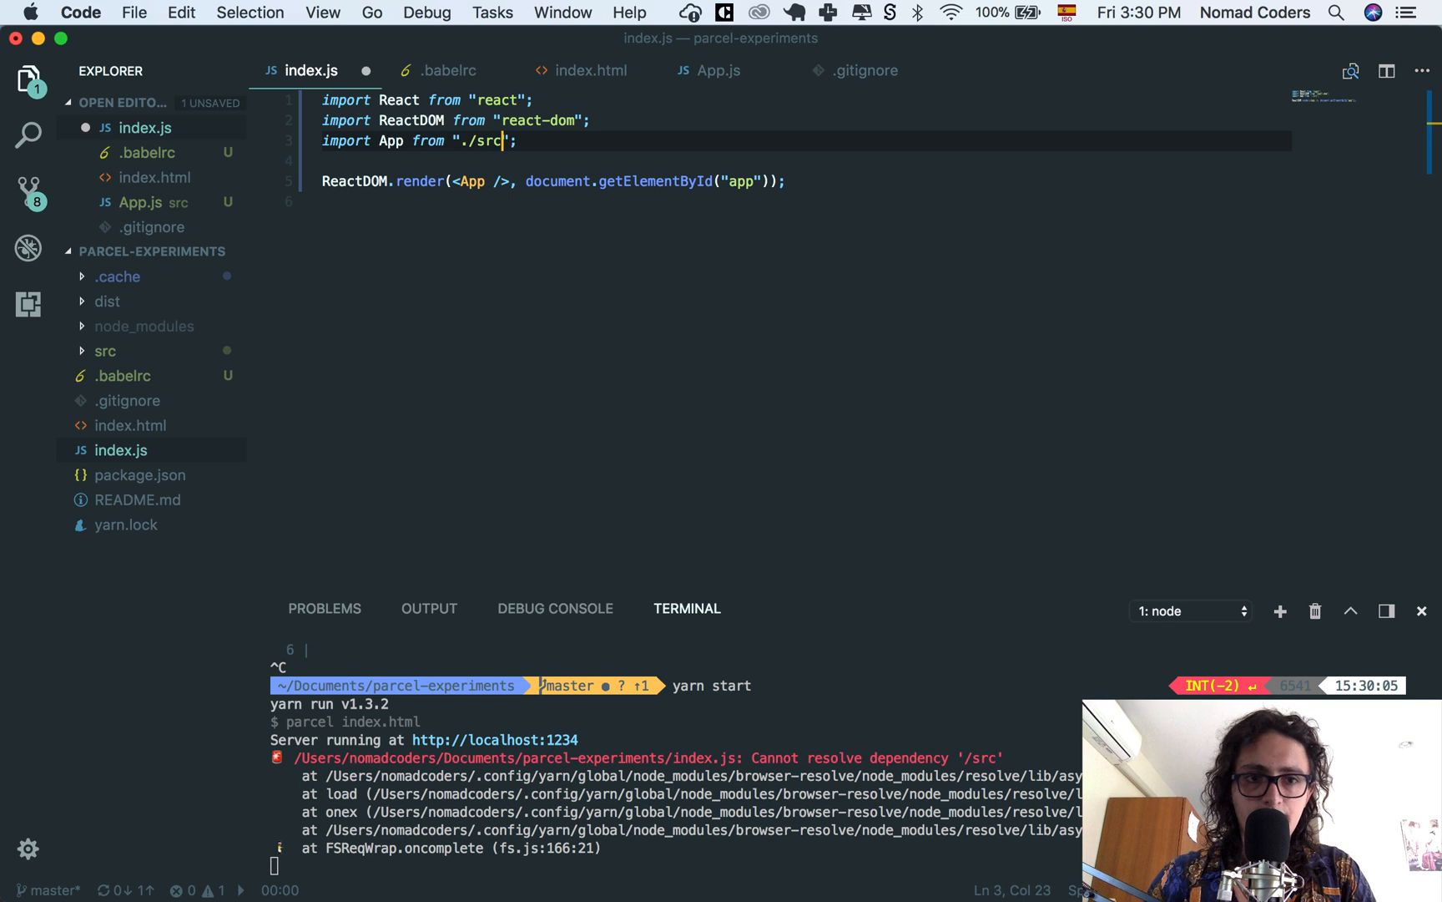
pyautogui.write('/App')
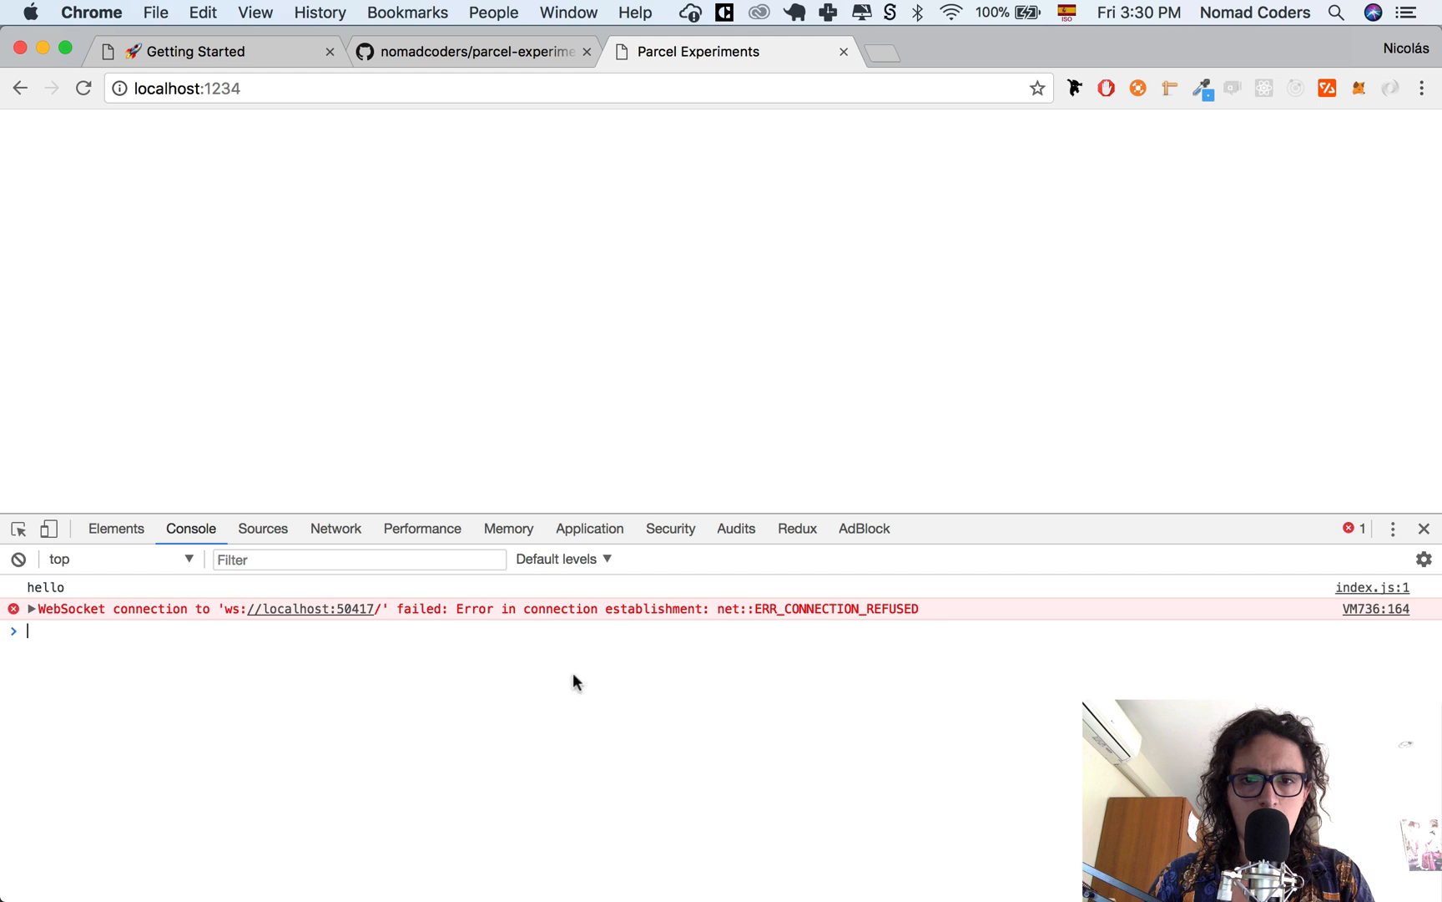
pyautogui.moveTo(967, 611)
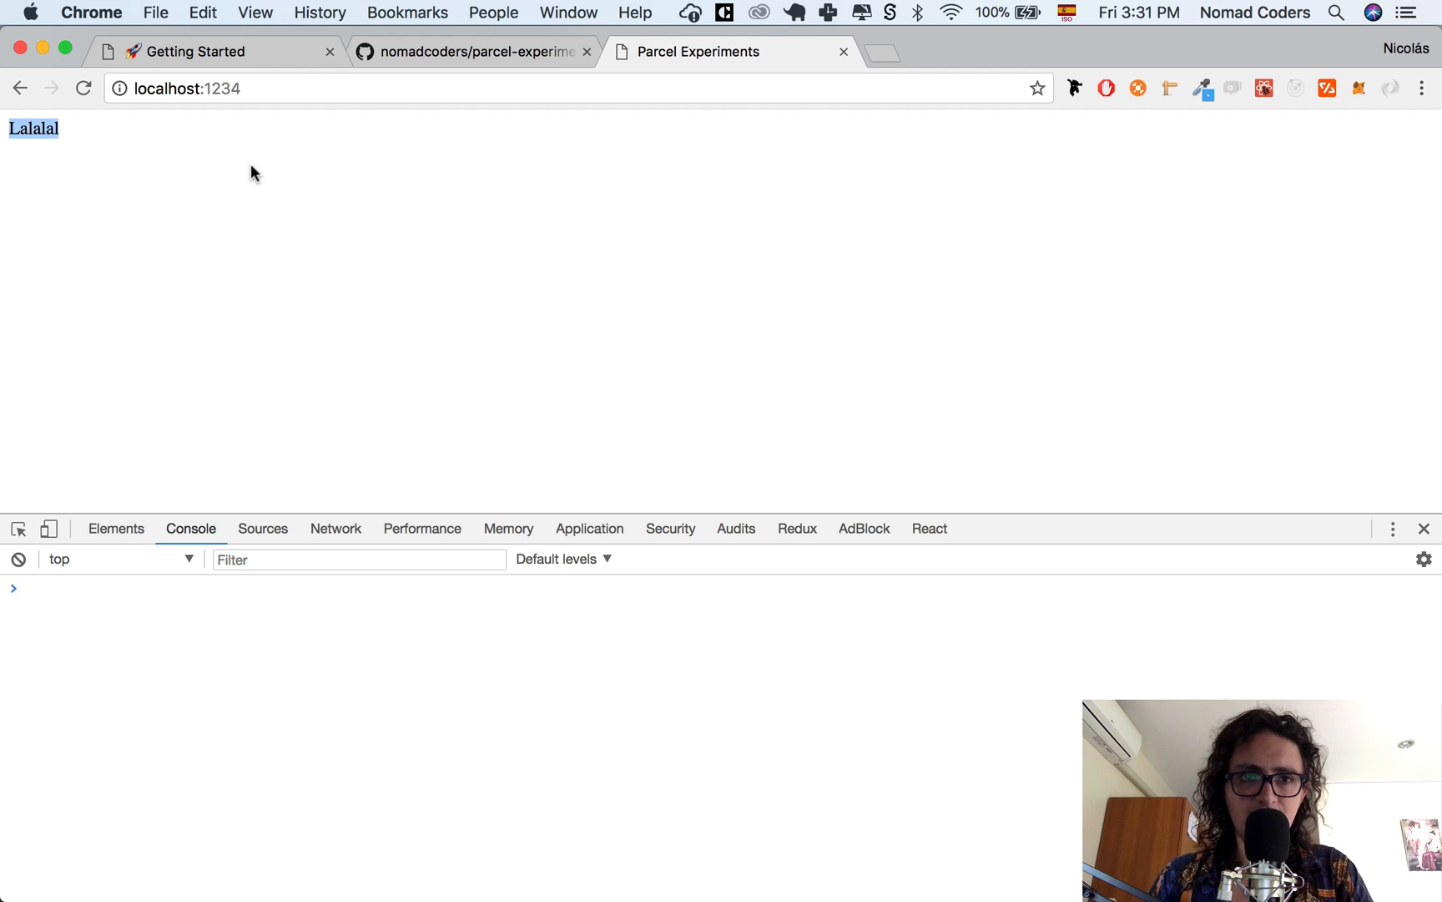
# Step: In DevTools' Elements tree expand body and div#app to reveal the rendered Lalalal div
pyautogui.click(115, 528)
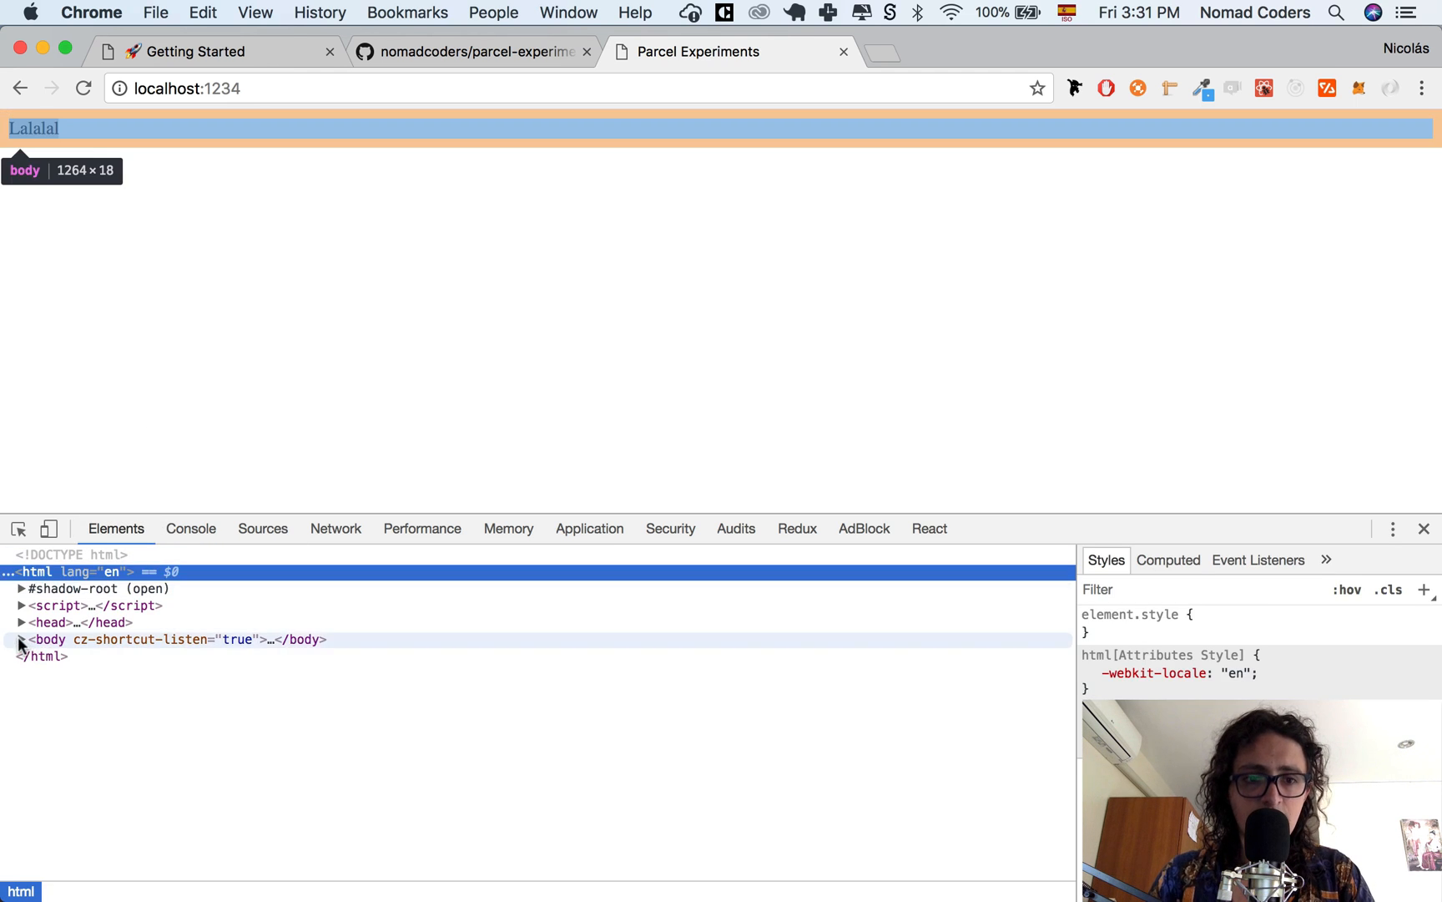
pyautogui.click(22, 639)
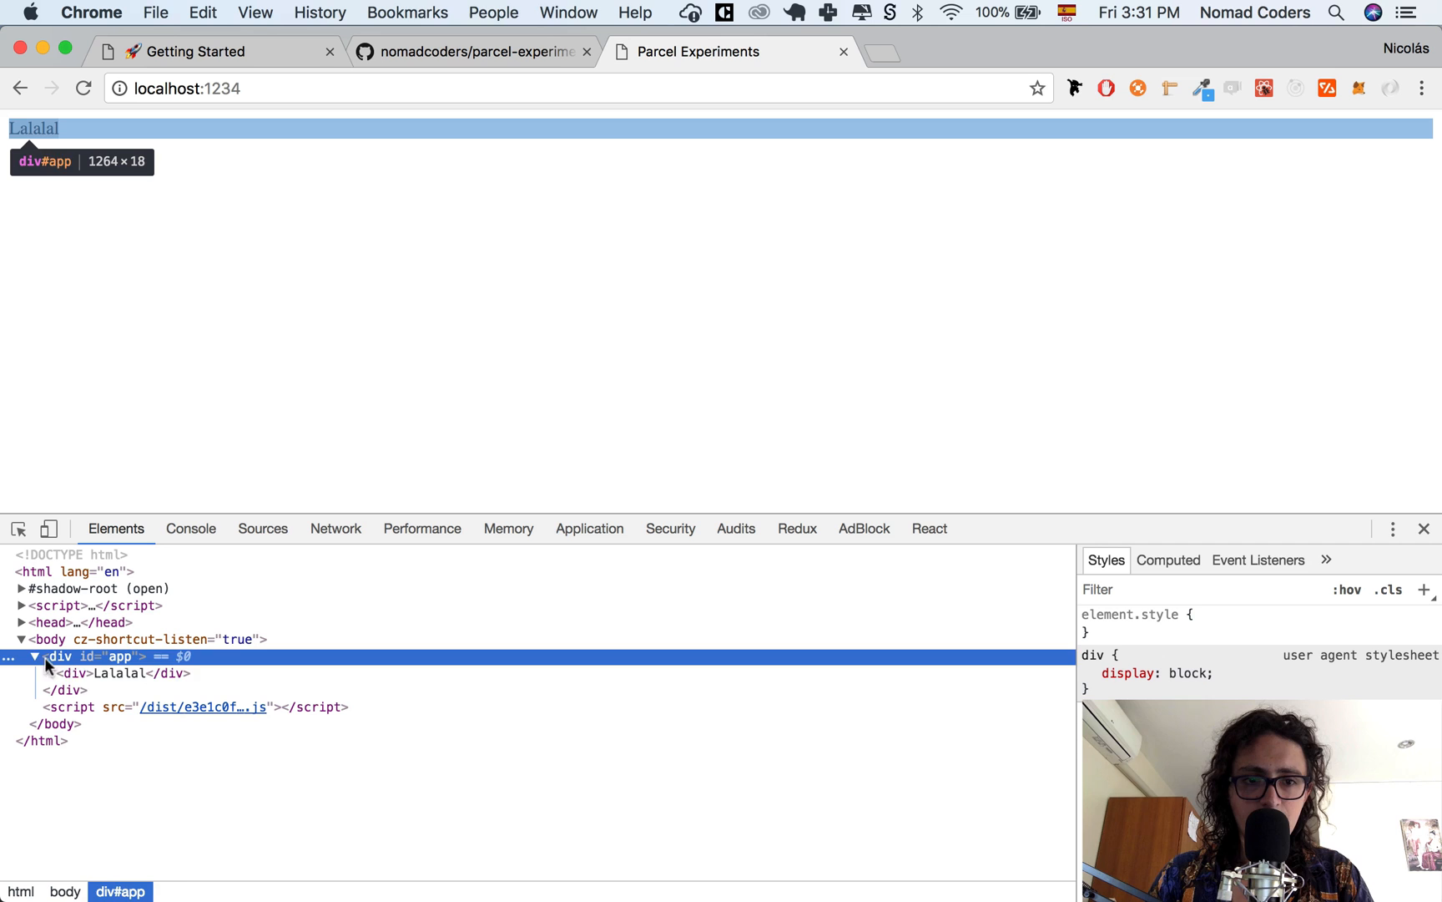
pyautogui.click(70, 673)
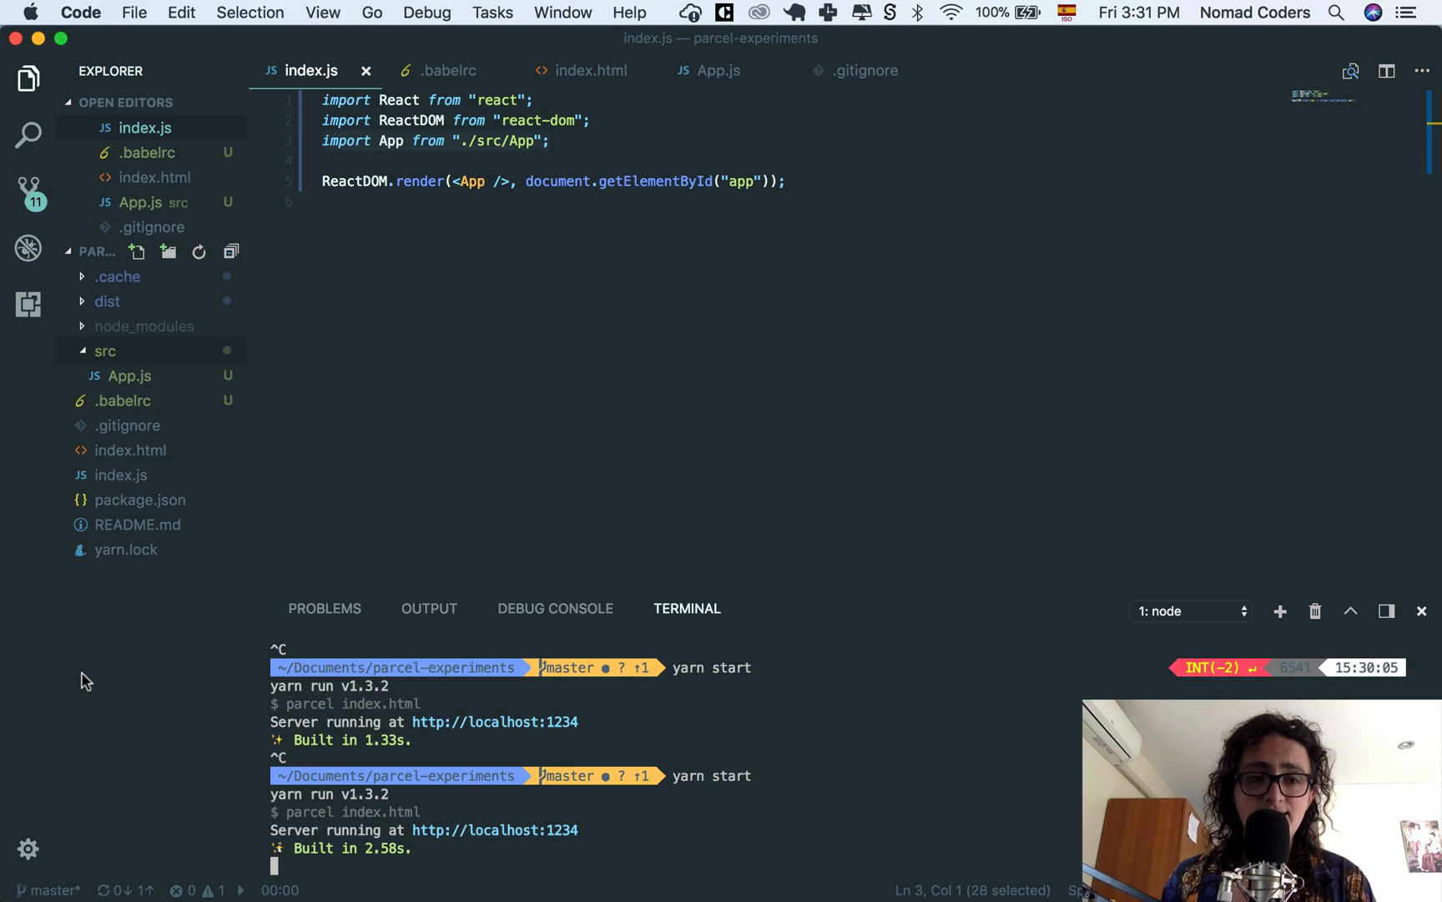
pyautogui.moveTo(82, 354)
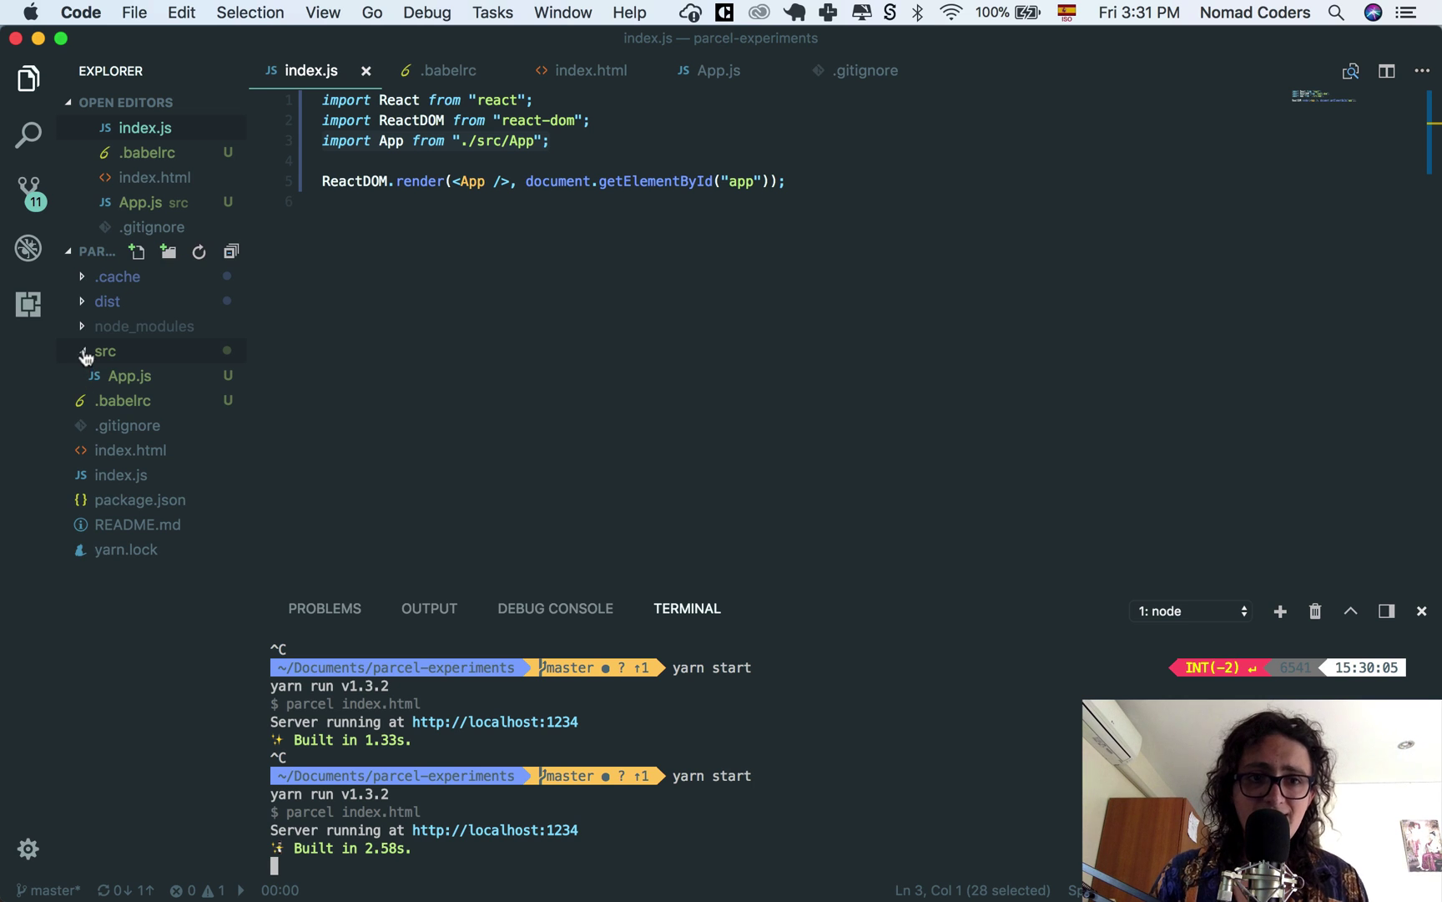
# Step: Review the env and react presets in .babelrc against index.js, then bring up README.md's feature list
pyautogui.click(105, 351)
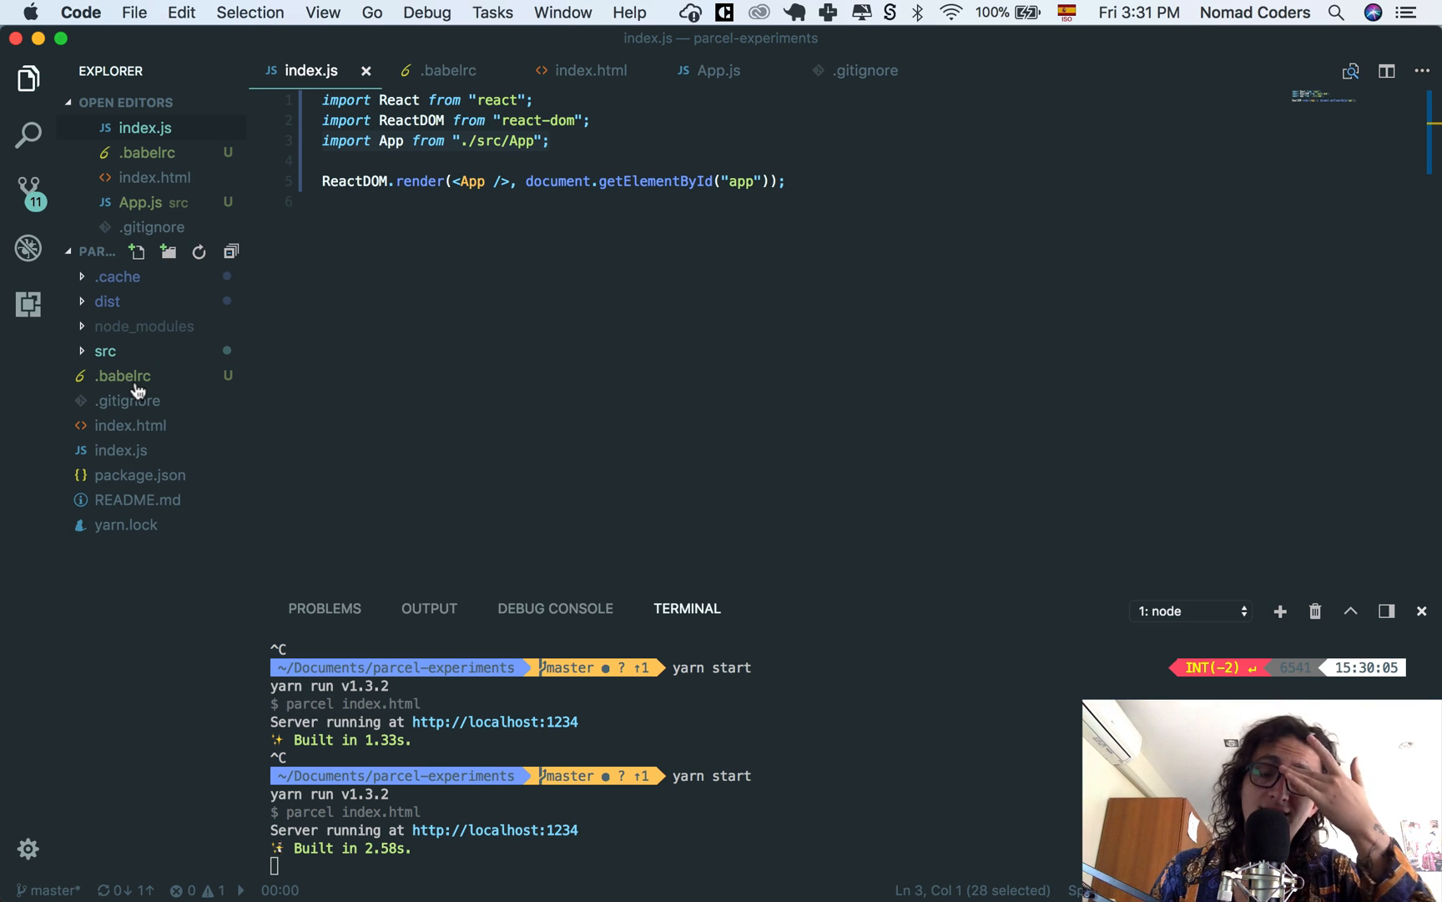
pyautogui.click(123, 376)
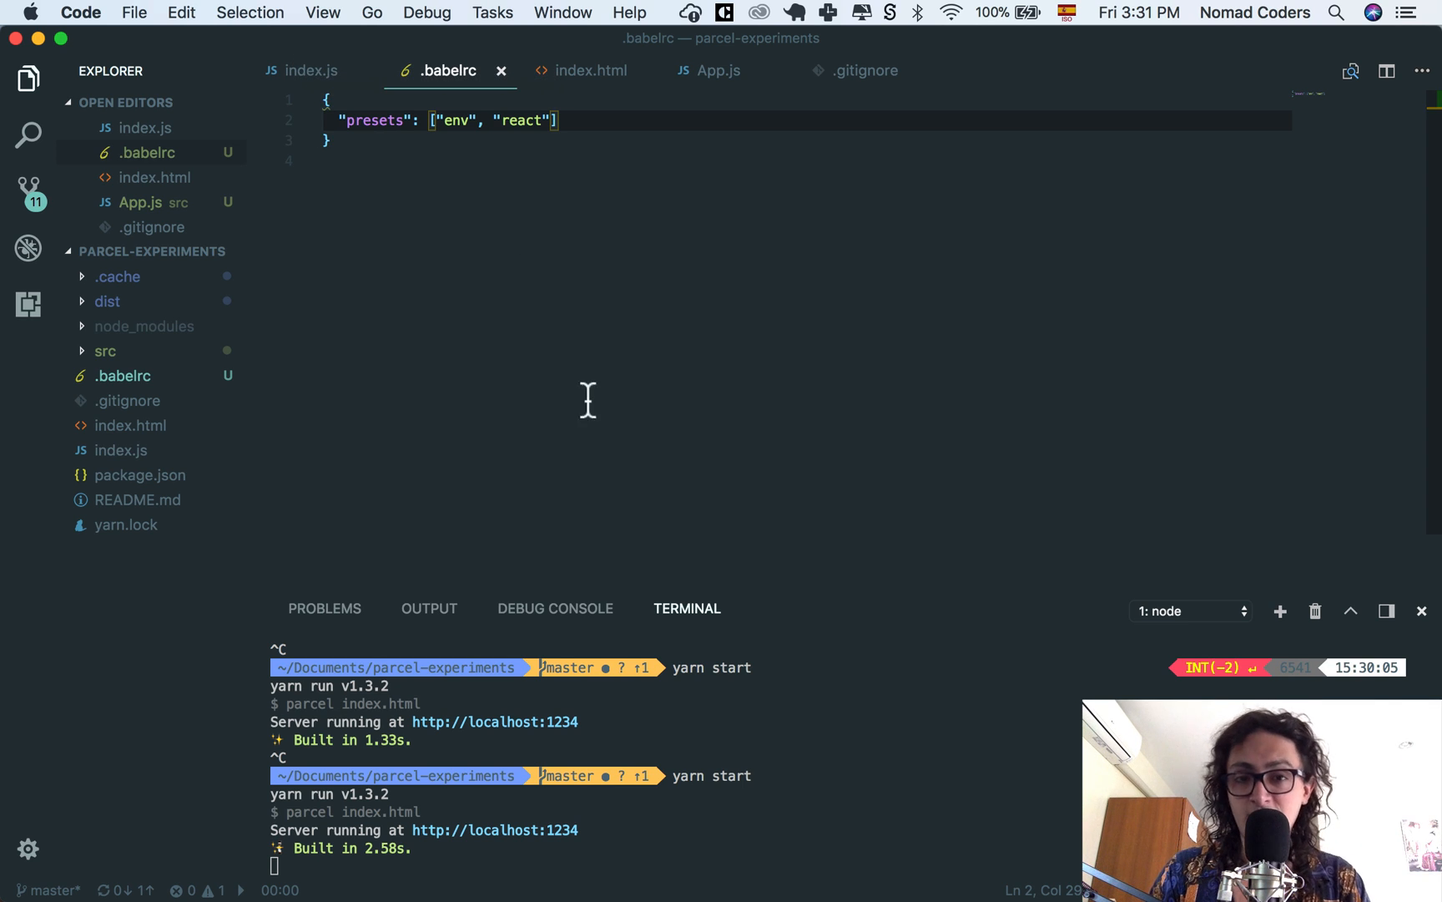
pyautogui.moveTo(763, 327)
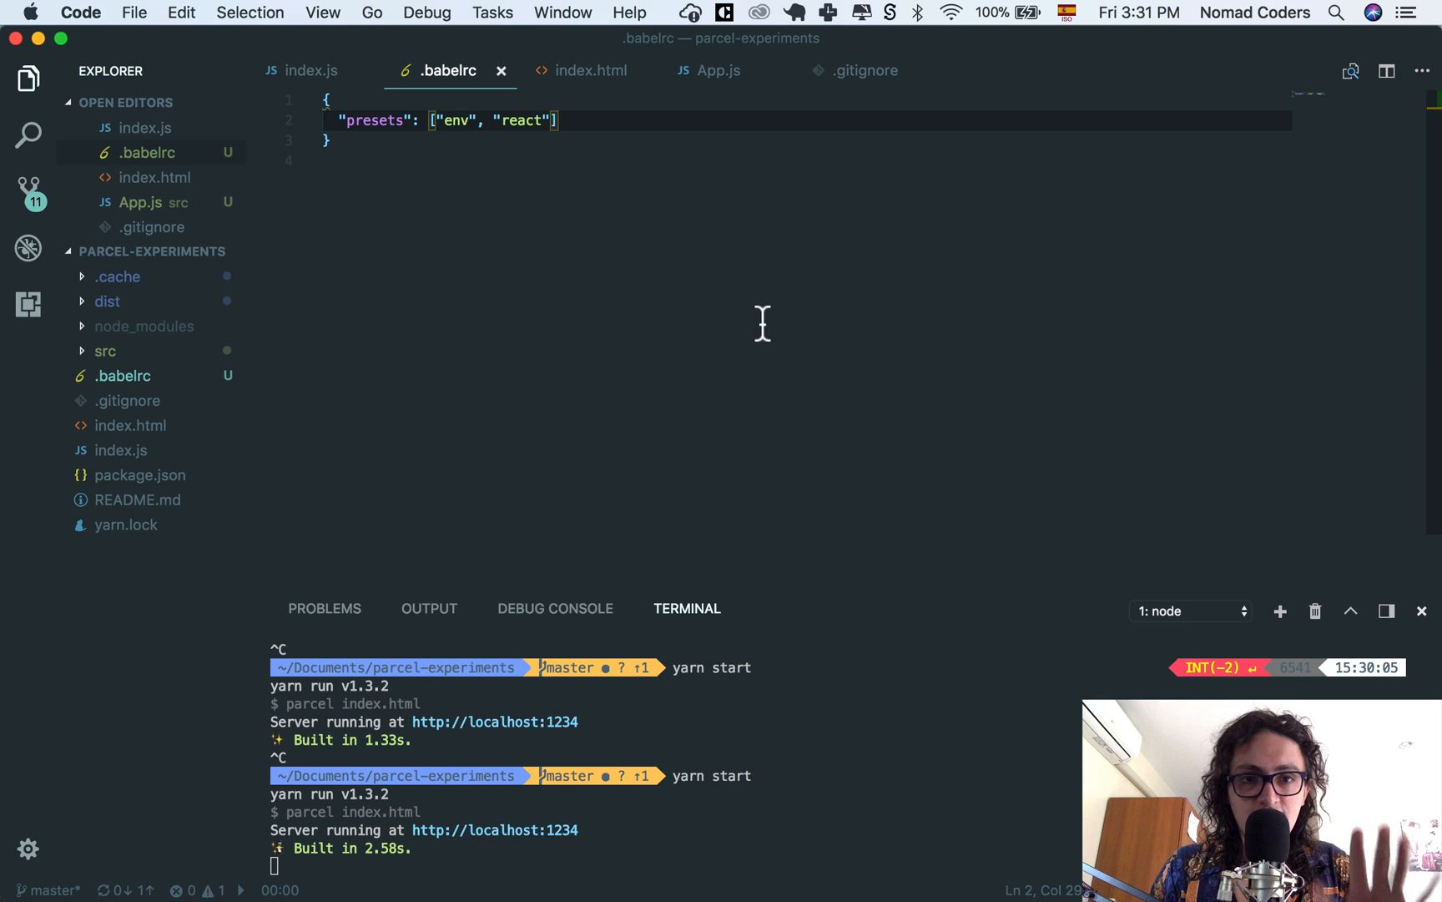
pyautogui.moveTo(470, 379)
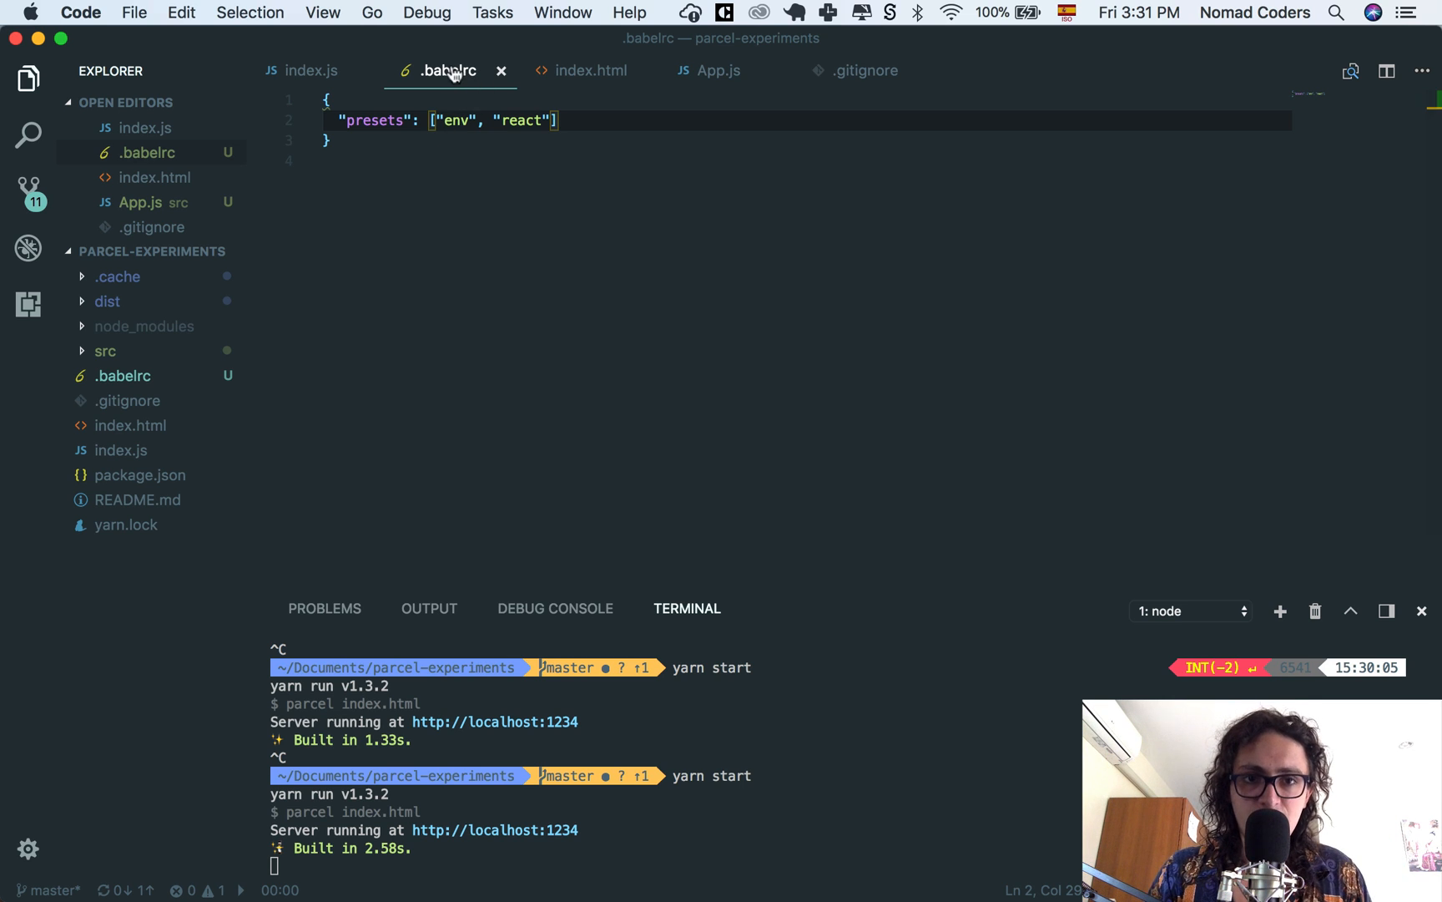
pyautogui.click(304, 71)
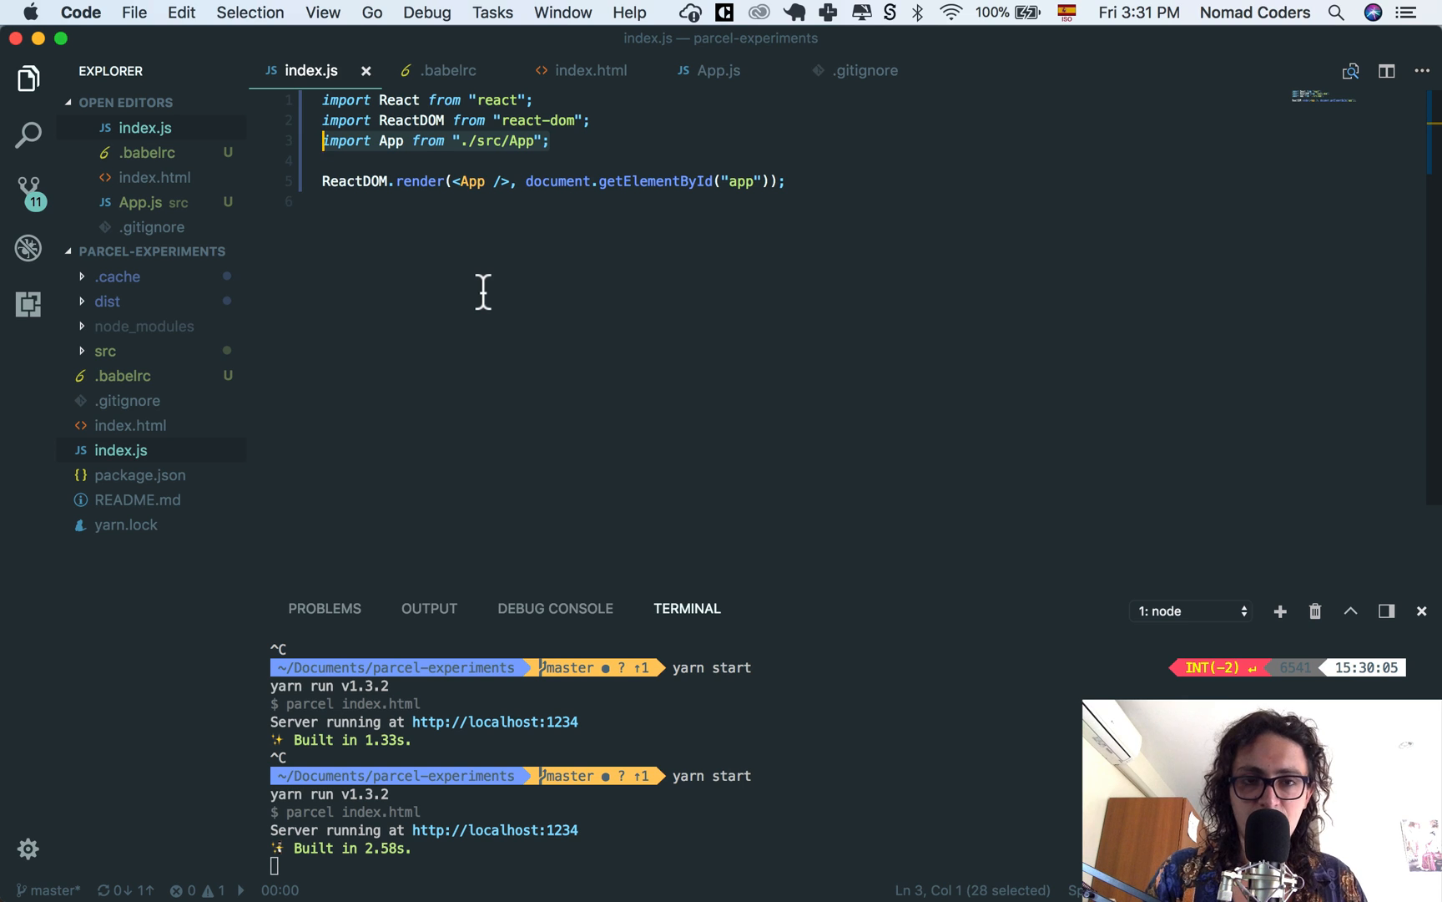
pyautogui.moveTo(441, 75)
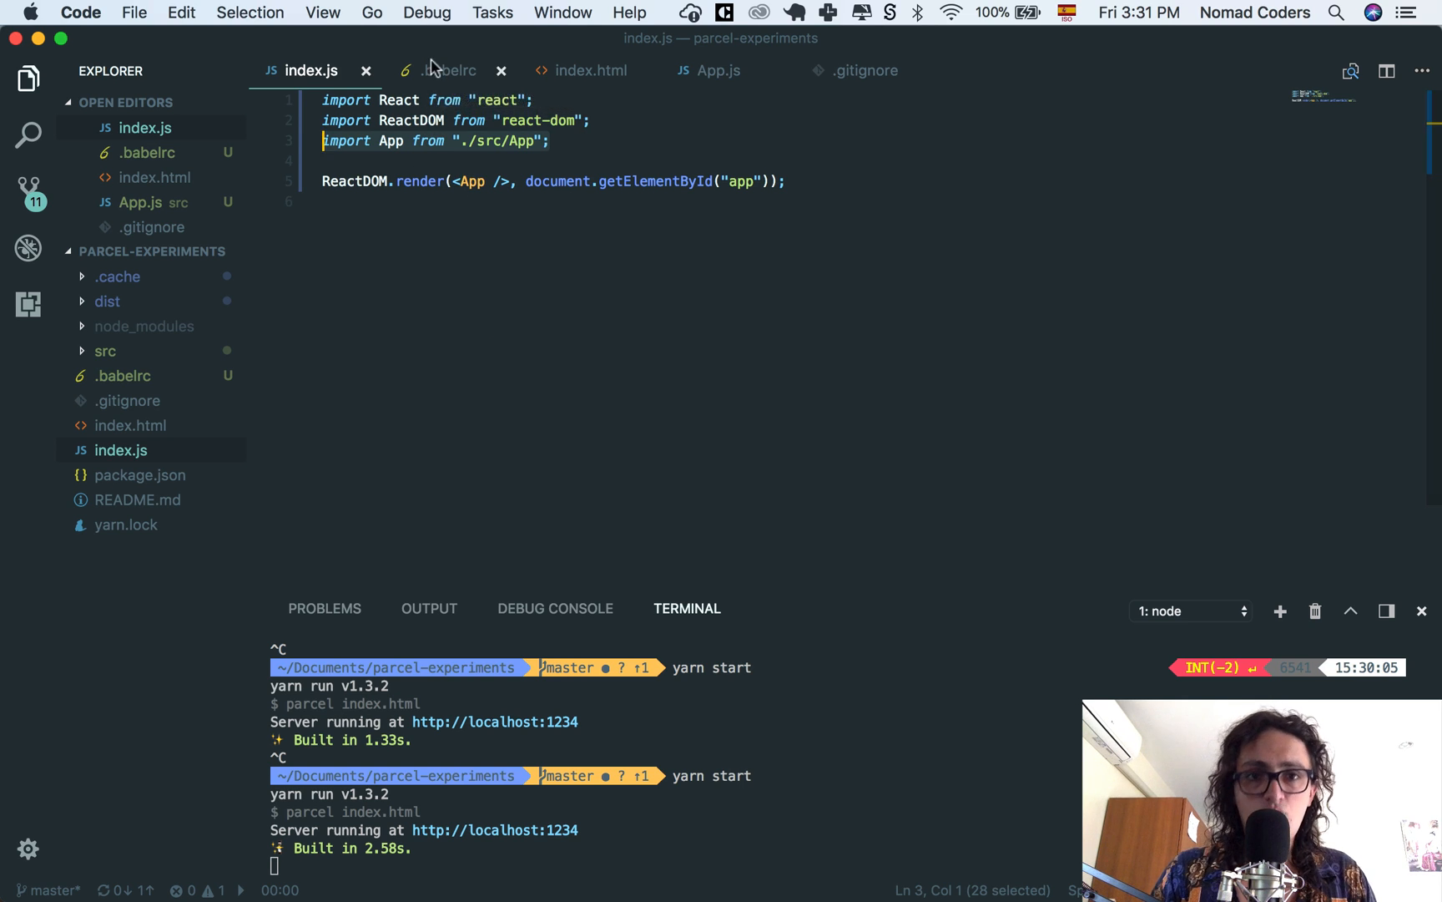
pyautogui.click(444, 70)
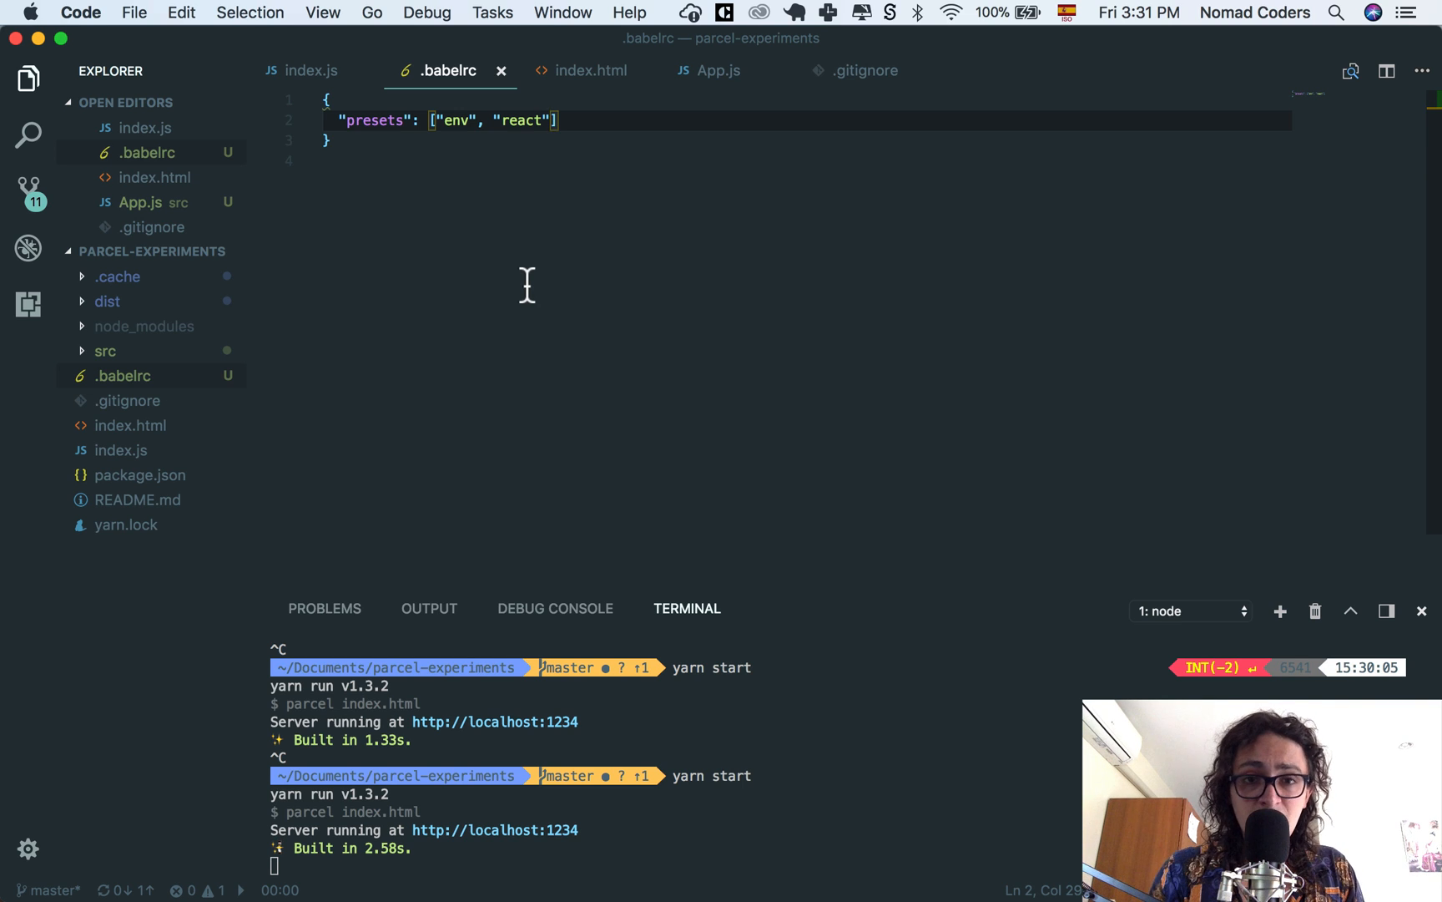
pyautogui.moveTo(915, 66)
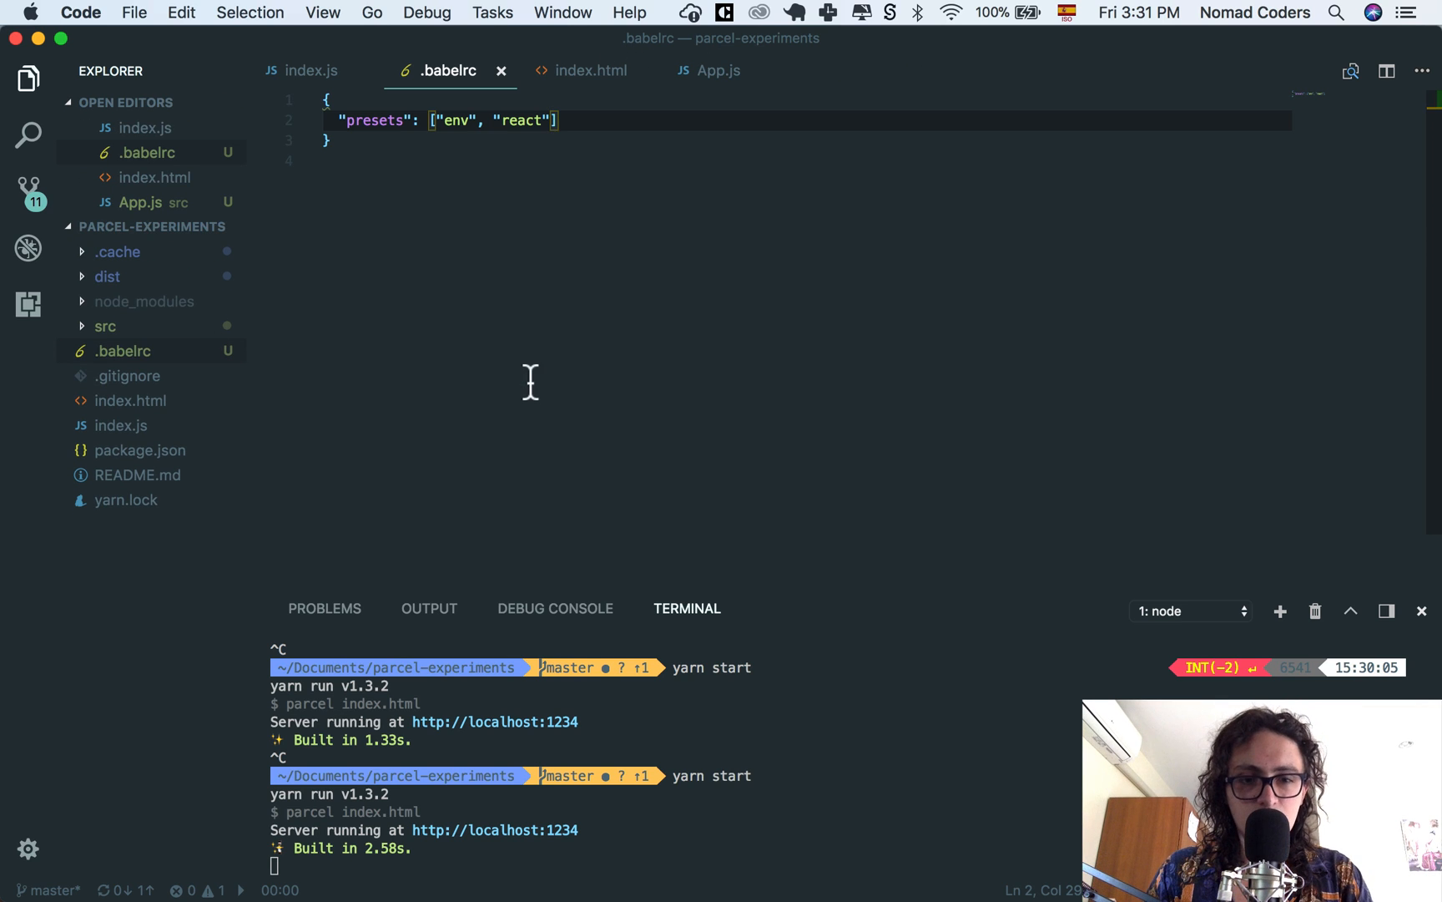
pyautogui.click(137, 474)
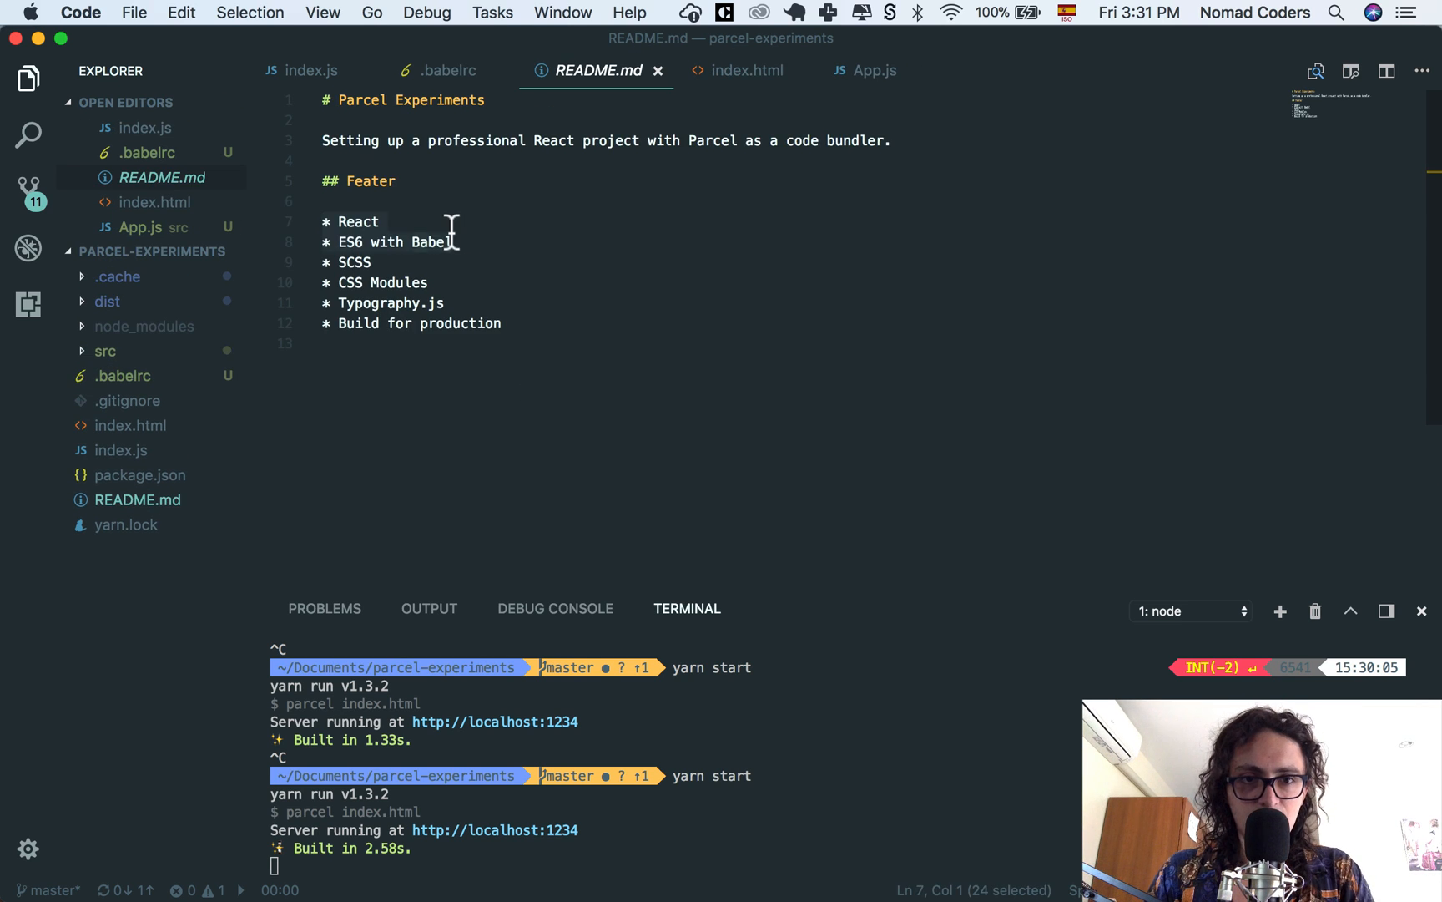
# Step: Add ✅ checkmarks after React and ES6 with Babel in README.md and save
pyautogui.press('Cmd+Ctrl+Space')
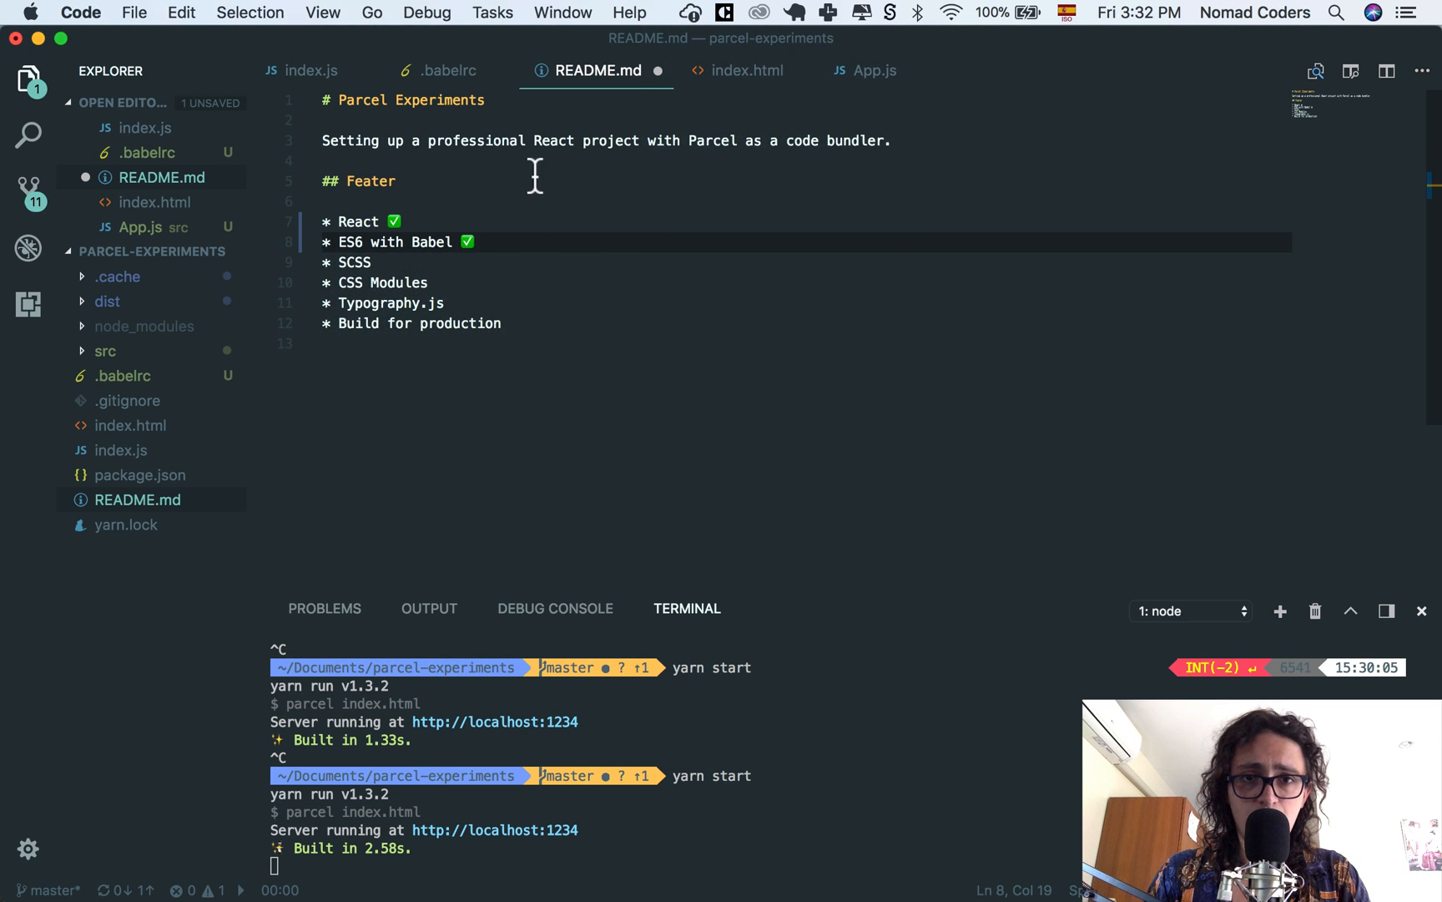
pyautogui.press('cmd+s')
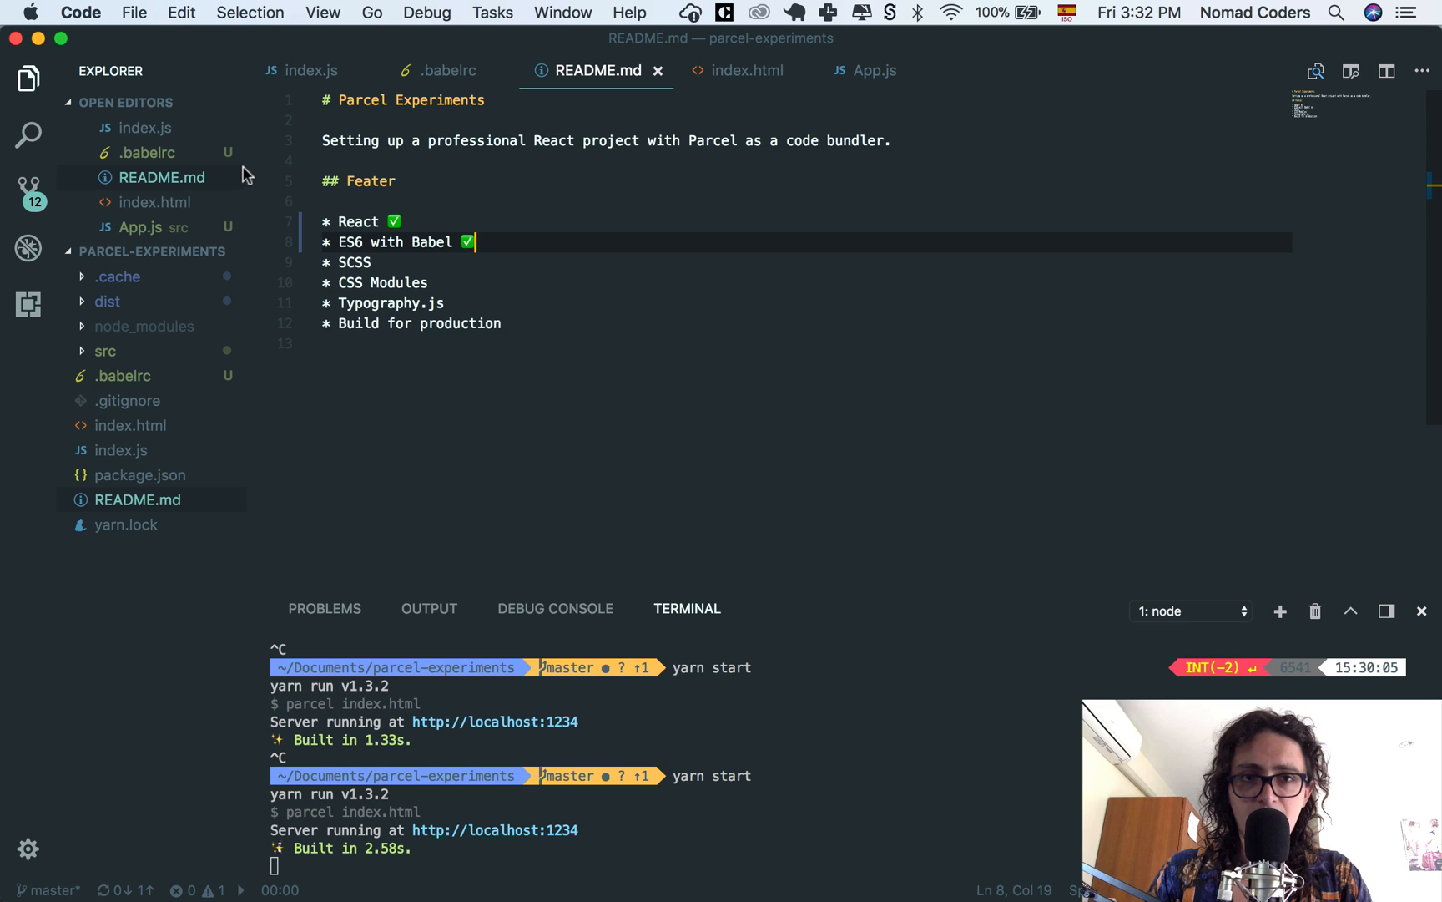
pyautogui.moveTo(90, 526)
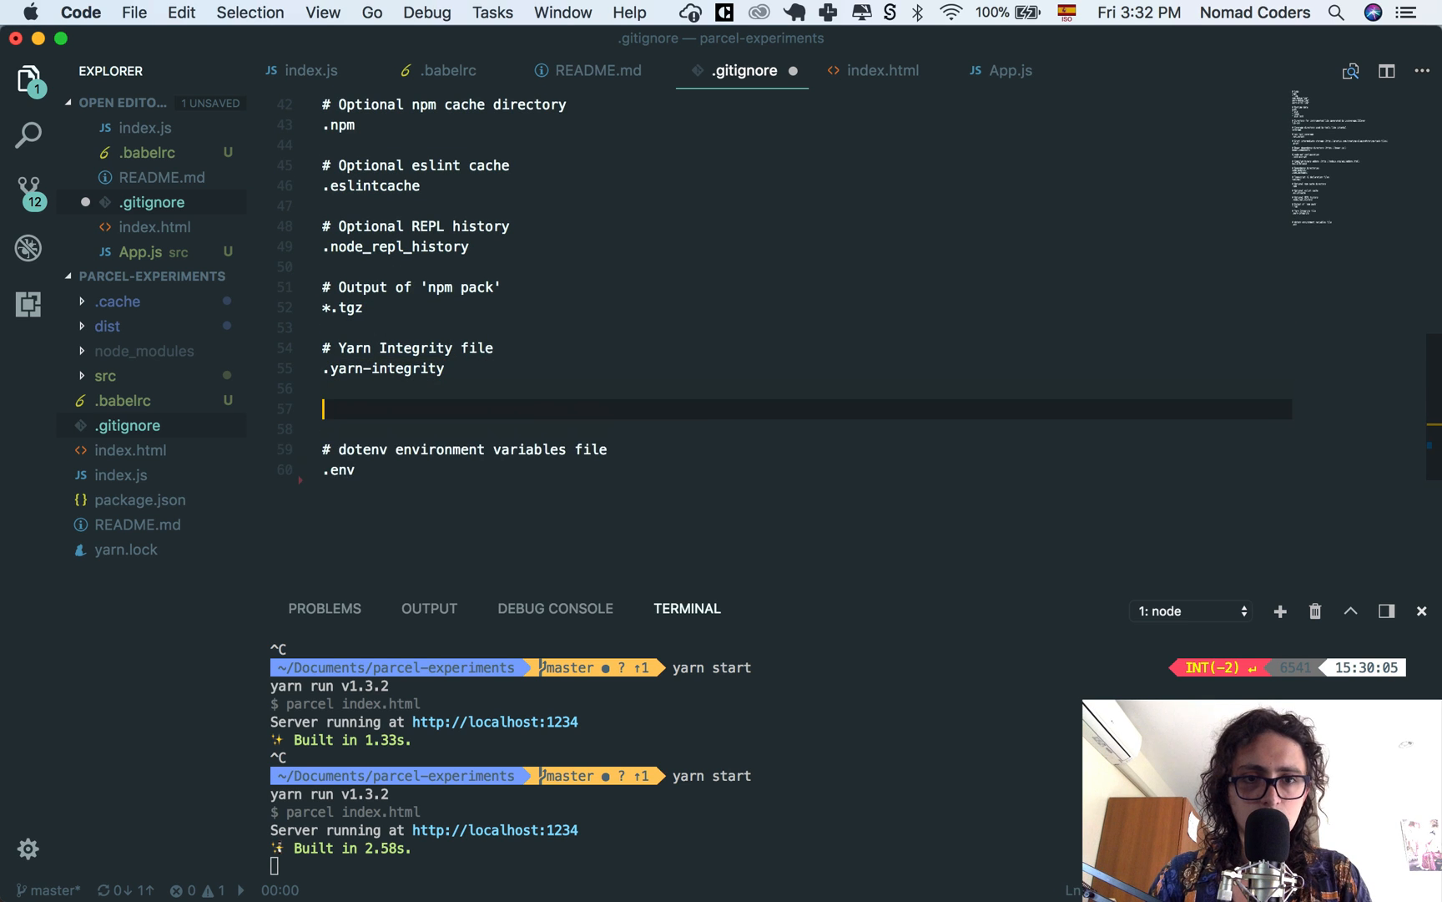
# Step: Add .cache and dist entries to .gitignore, then return to README.md
pyautogui.write('.cache')
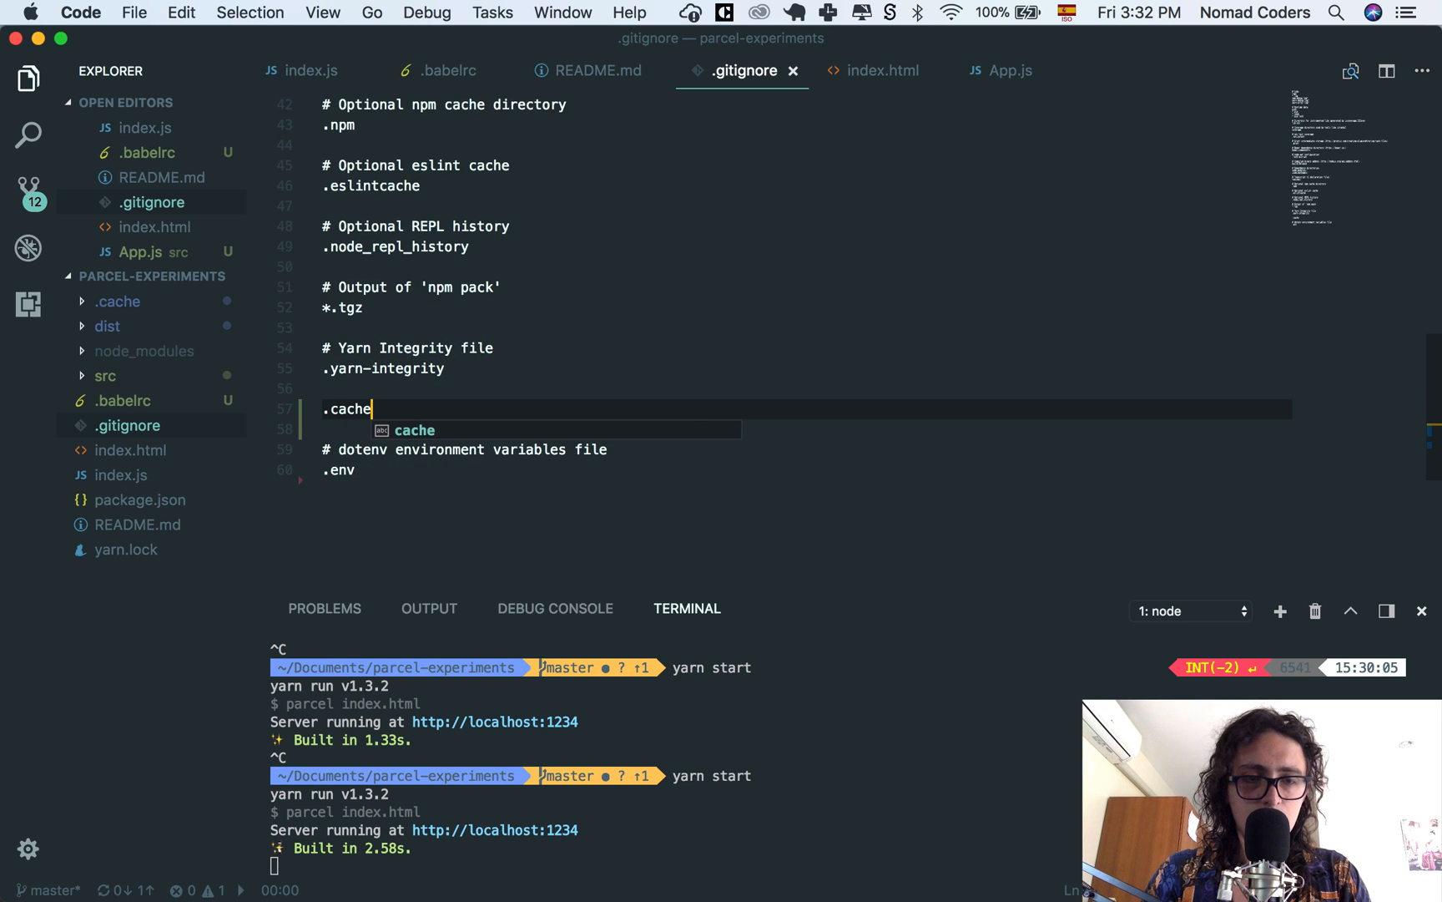
pyautogui.press('Enter')
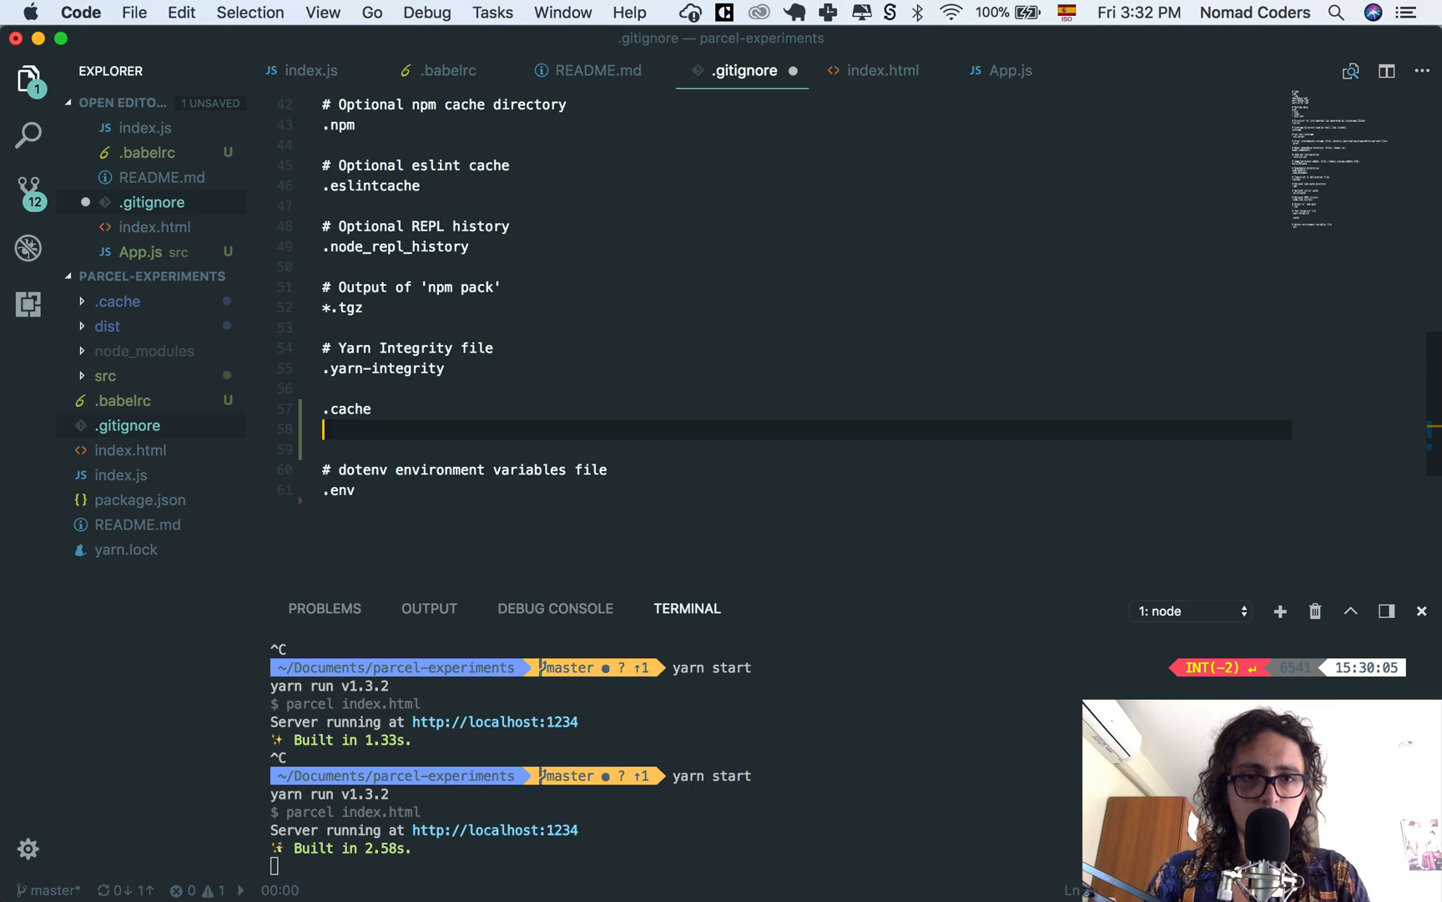
pyautogui.write('dist')
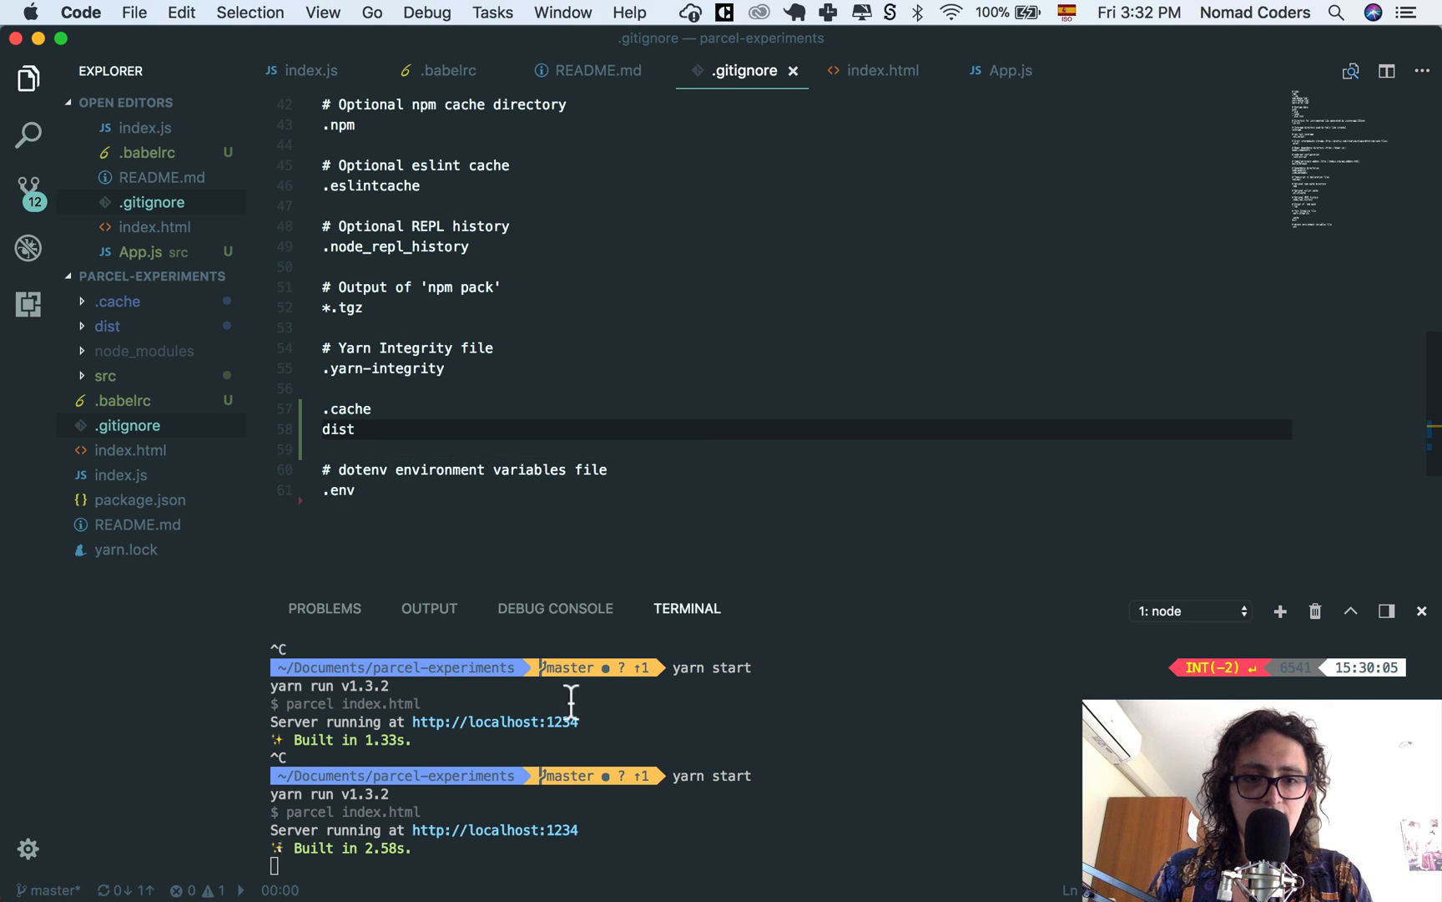
pyautogui.click(1188, 611)
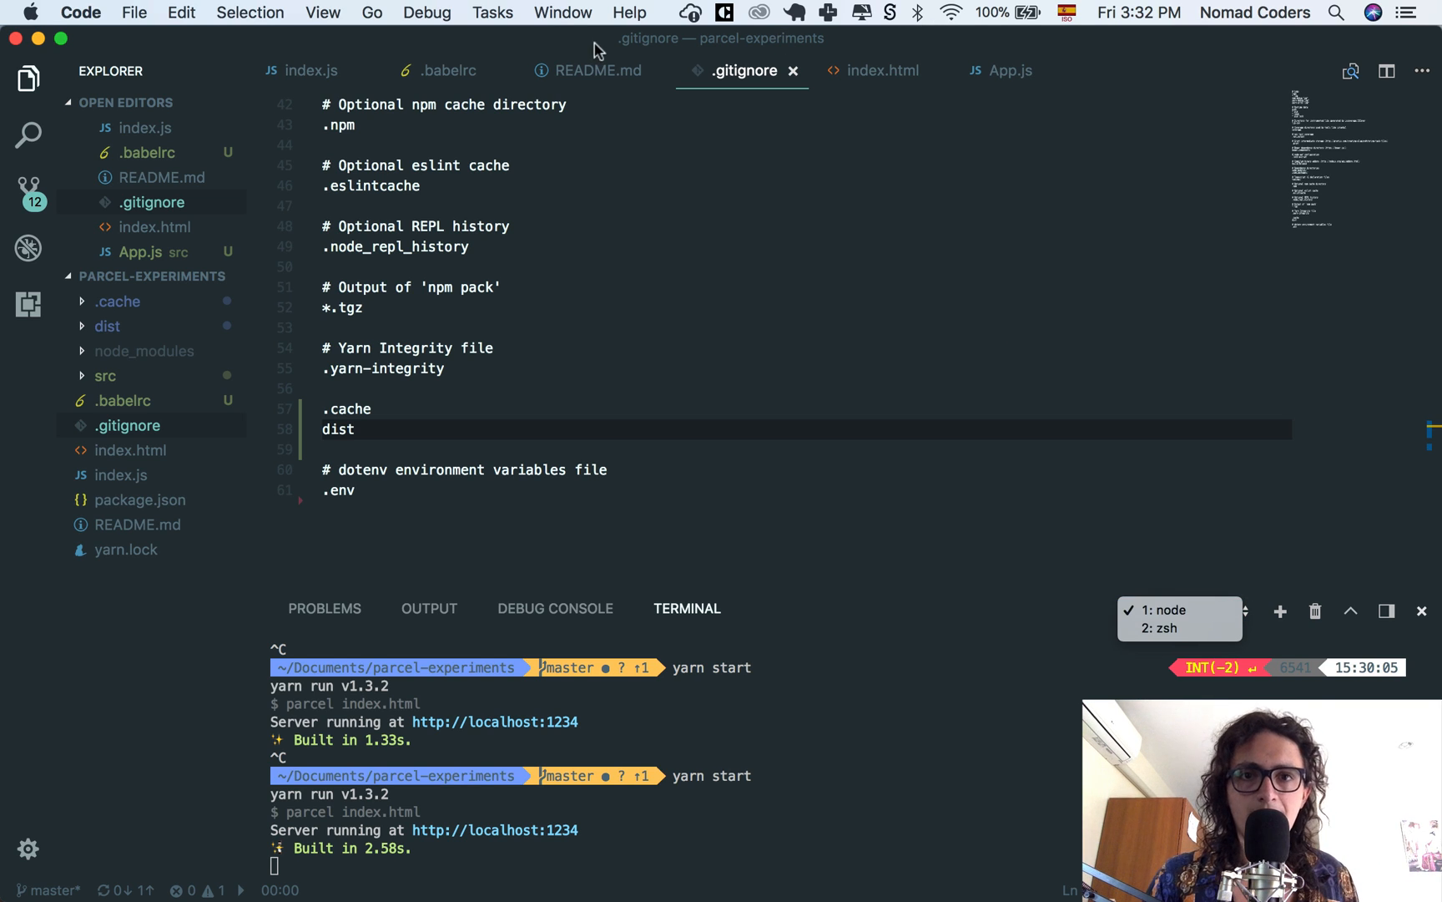
pyautogui.click(590, 70)
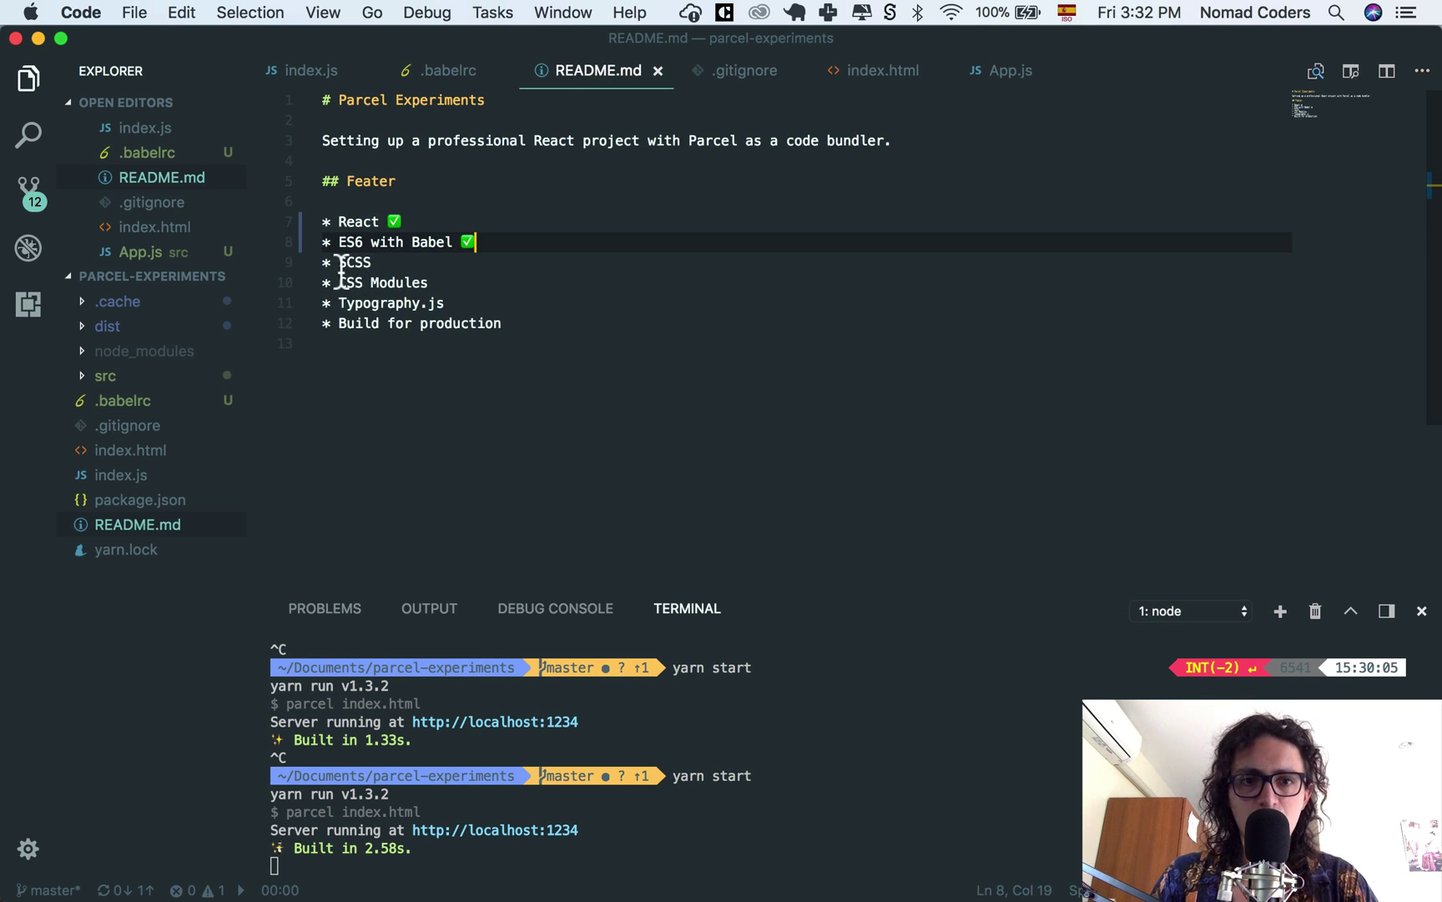